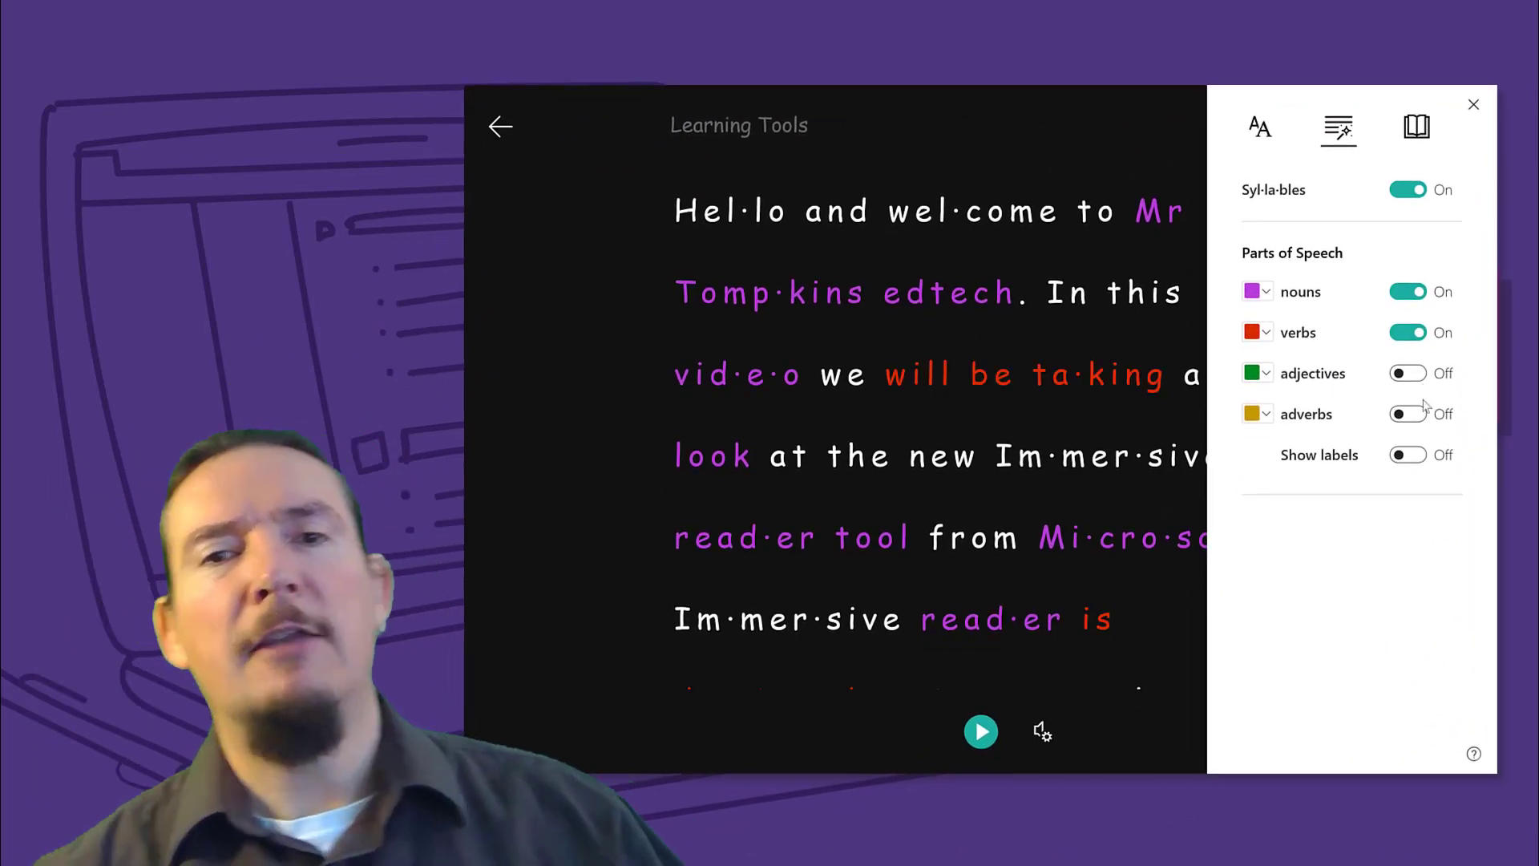
Step: Leave Immersive Reader and return to the Learning Tools note page
click(1408, 374)
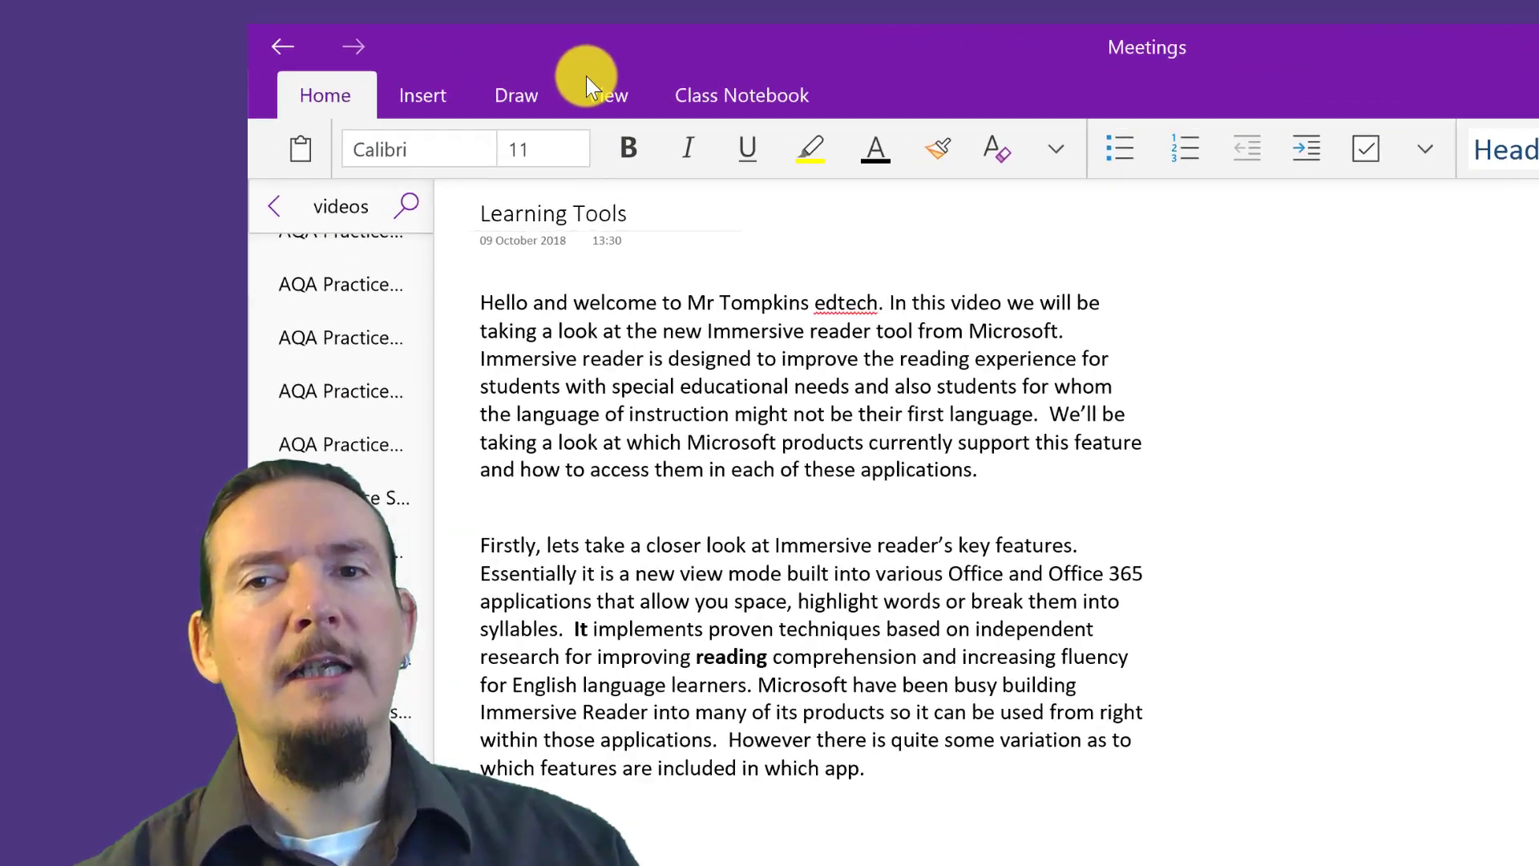
Step: Open the Learning Tools page in Immersive Reader from the View ribbon
click(607, 95)
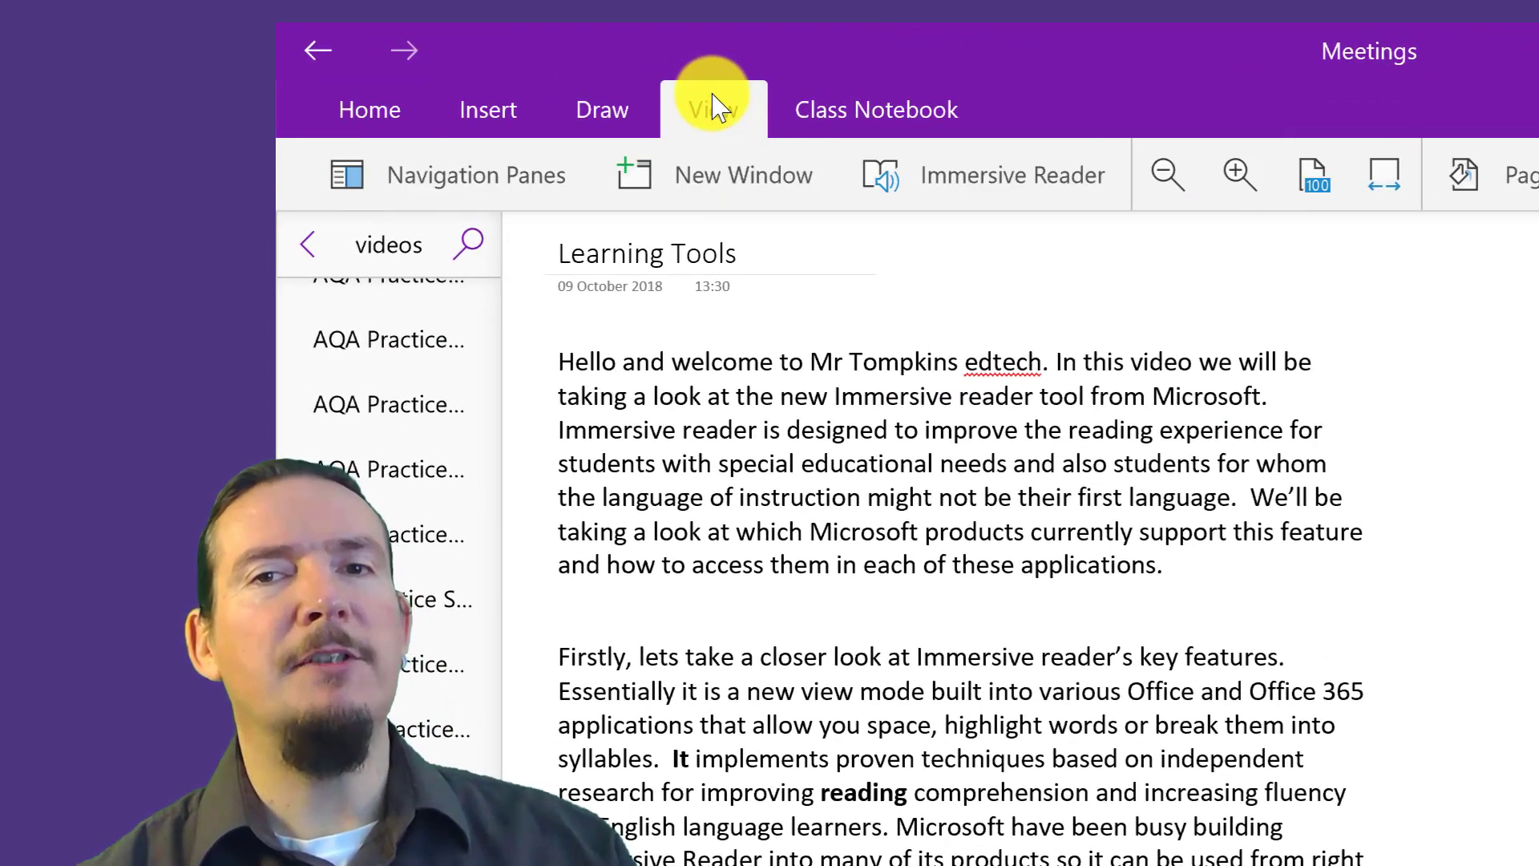
click(1012, 174)
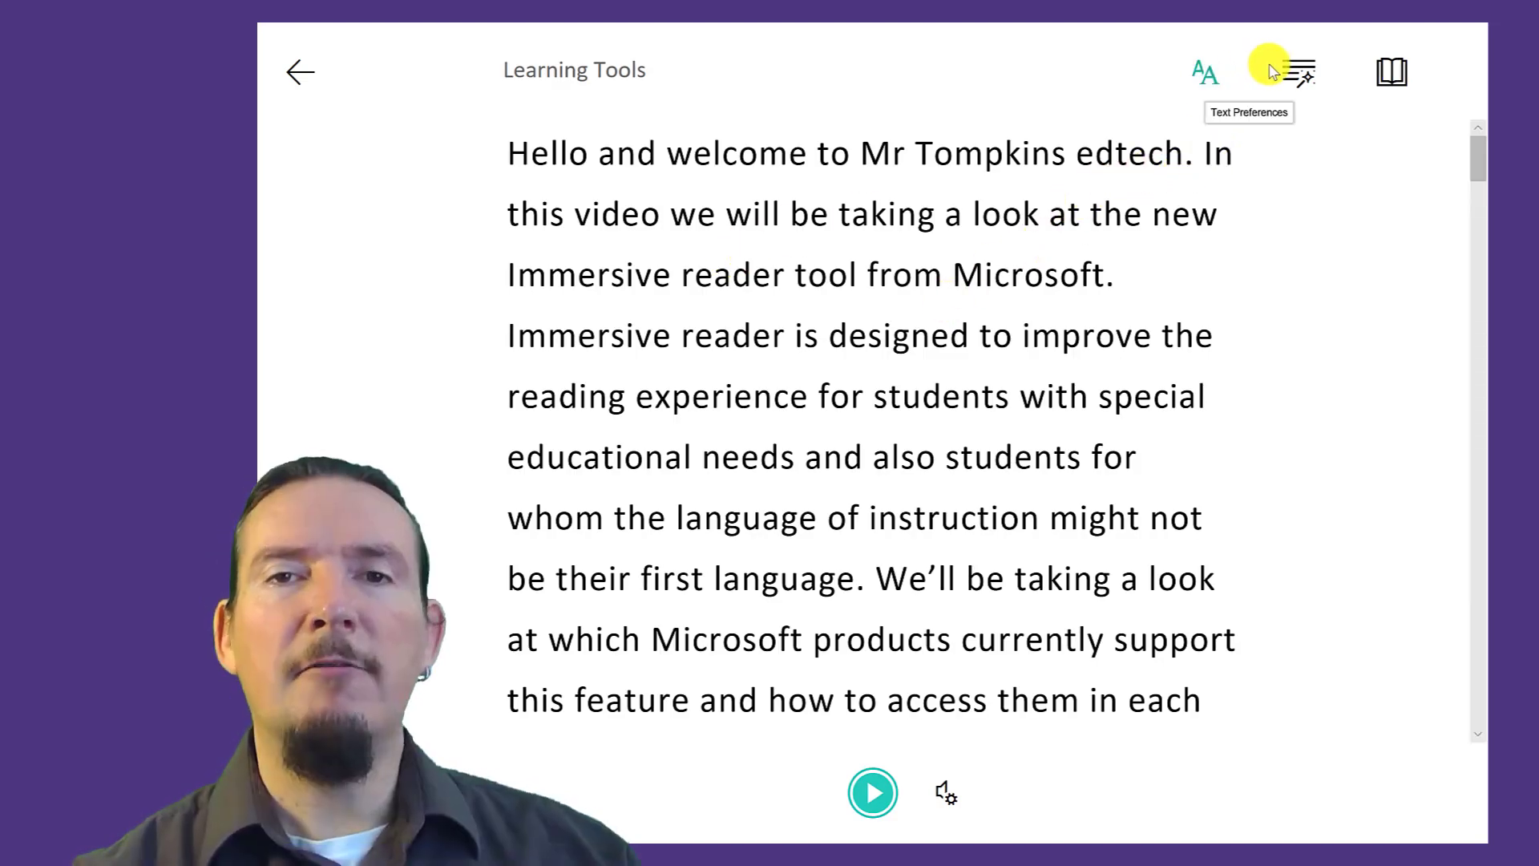
mouse_move(1206, 74)
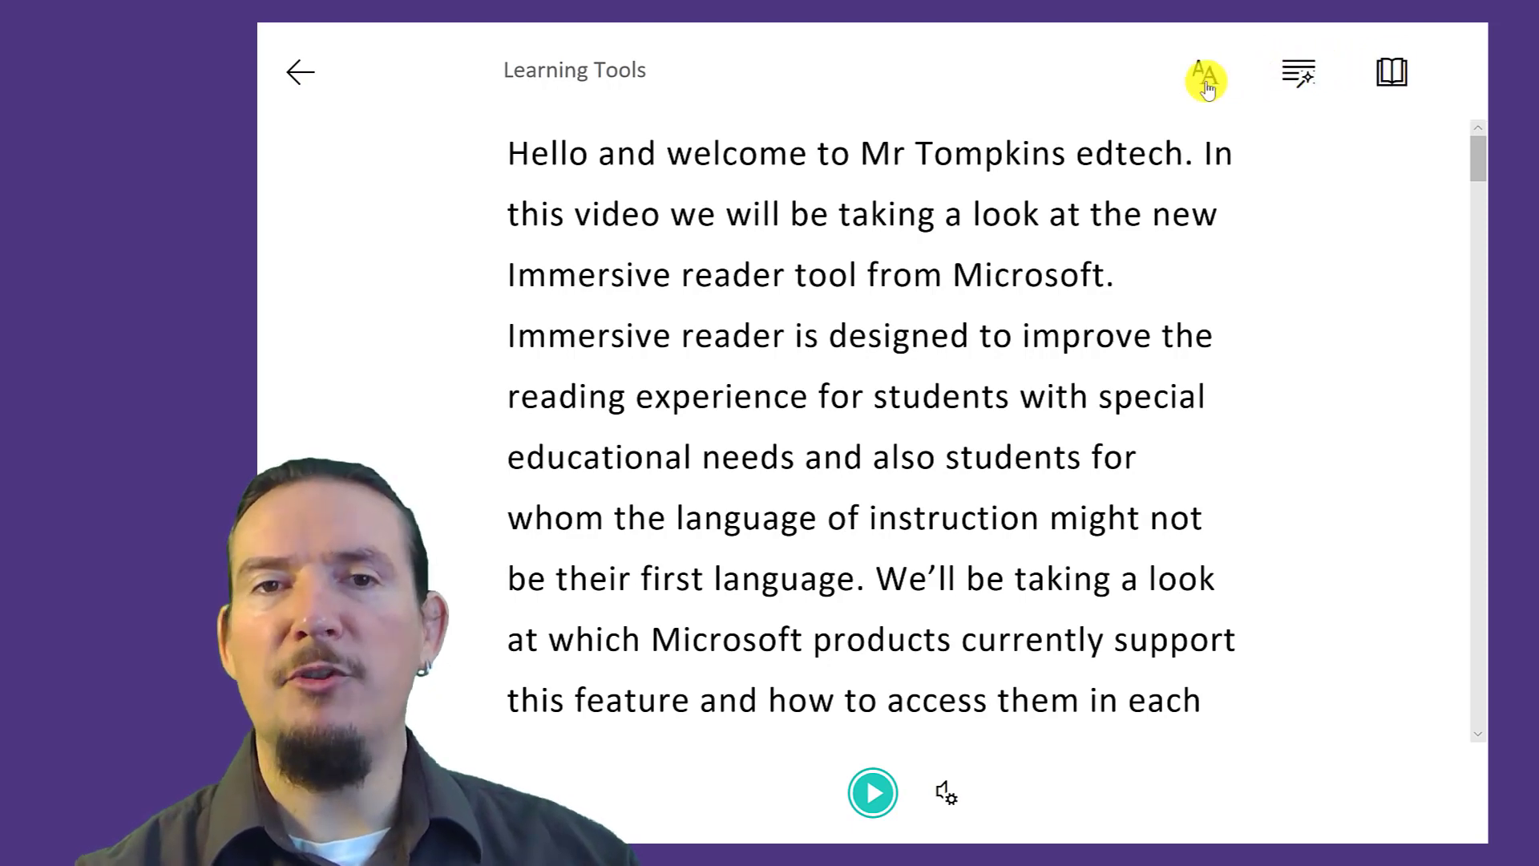
Step: Set the reading text size to 36 with increased letter and line spacing
click(1206, 77)
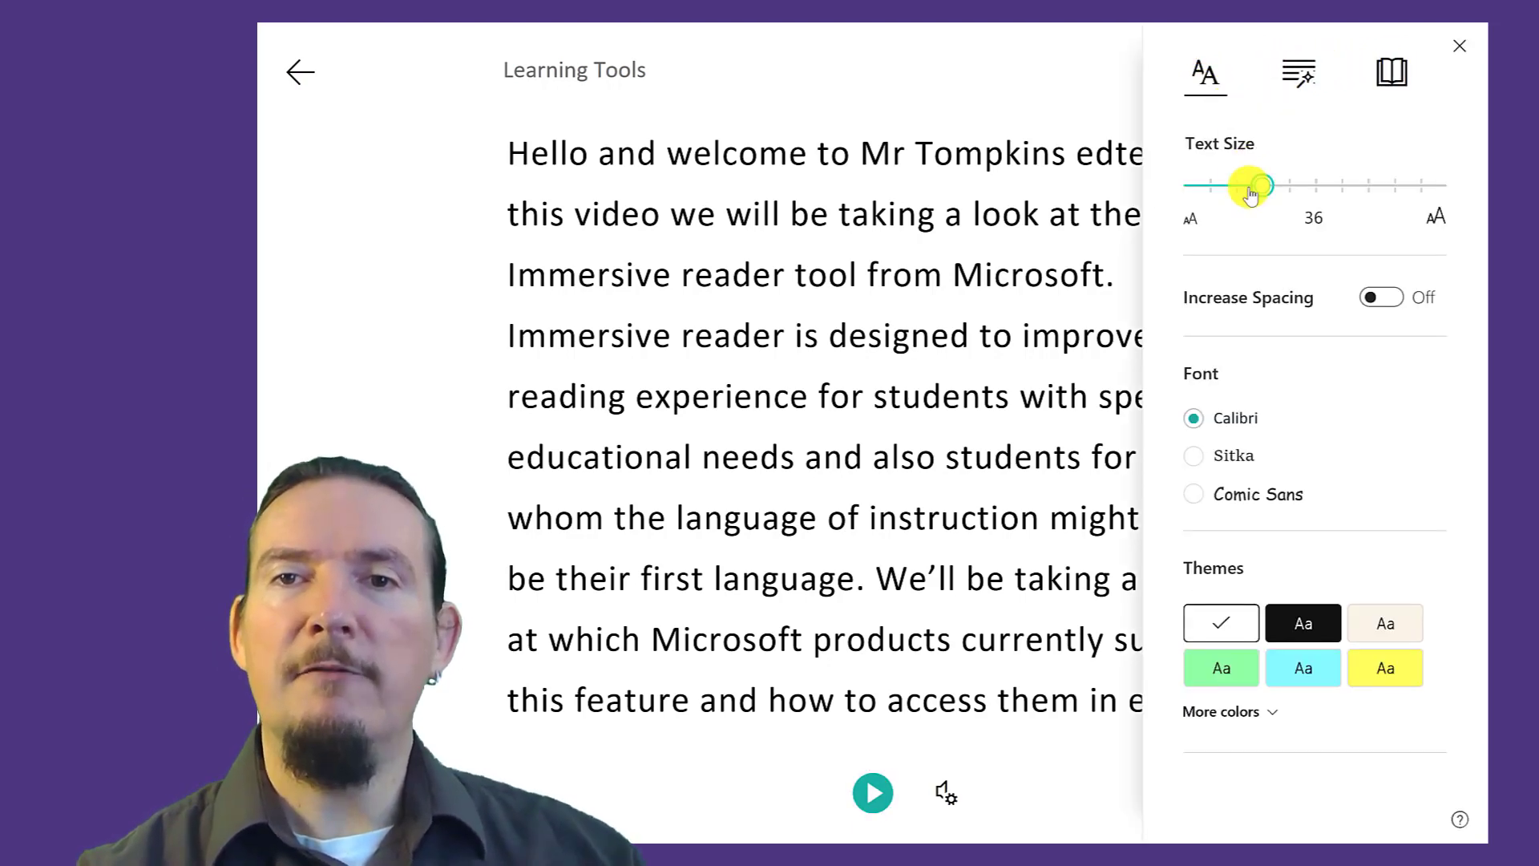
drag(1252, 184, 1327, 185)
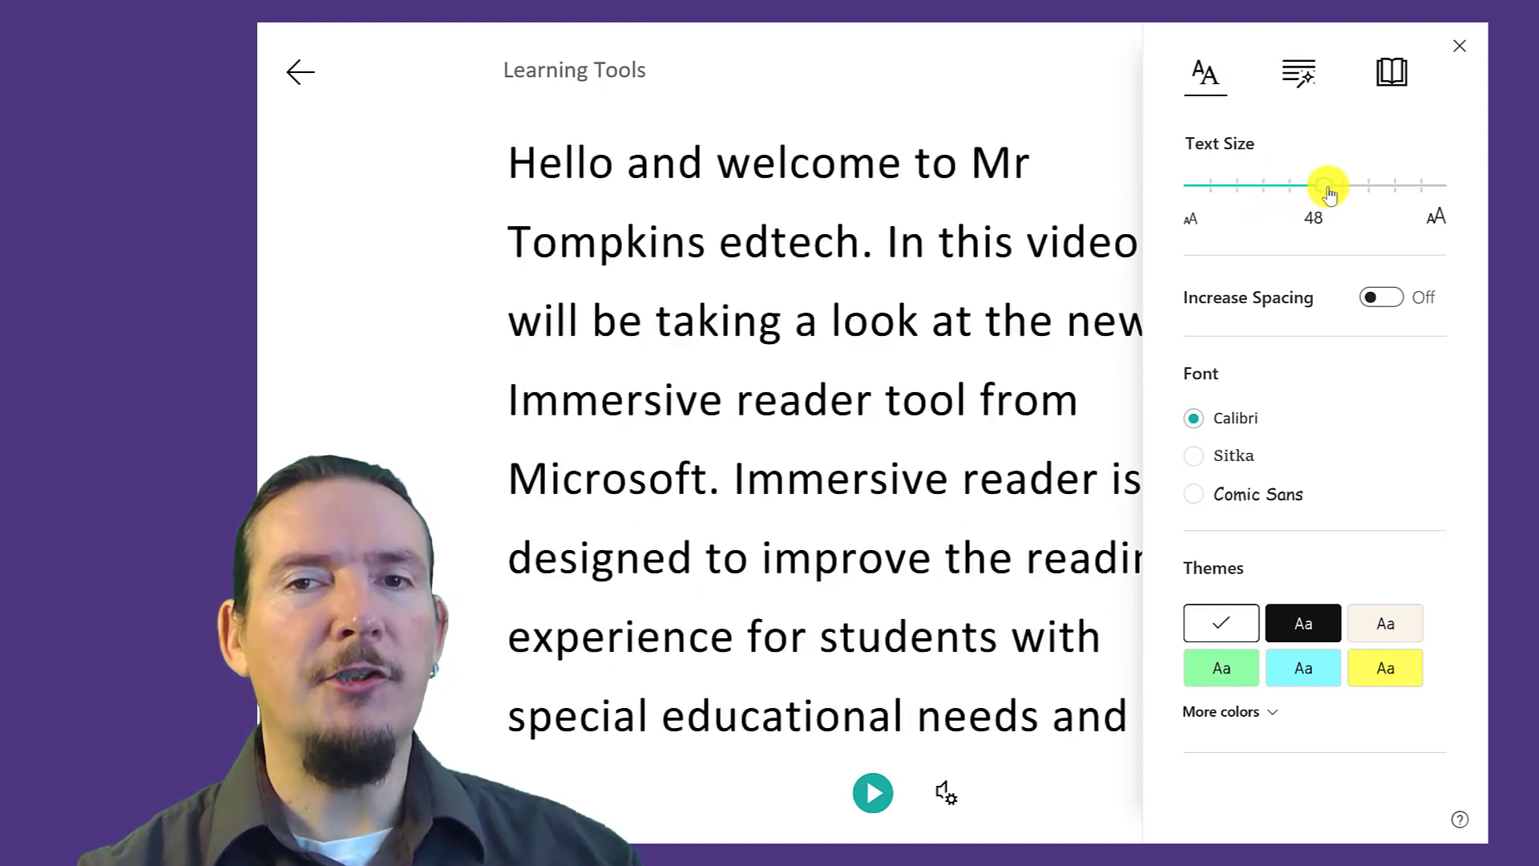
drag(1328, 186, 1273, 186)
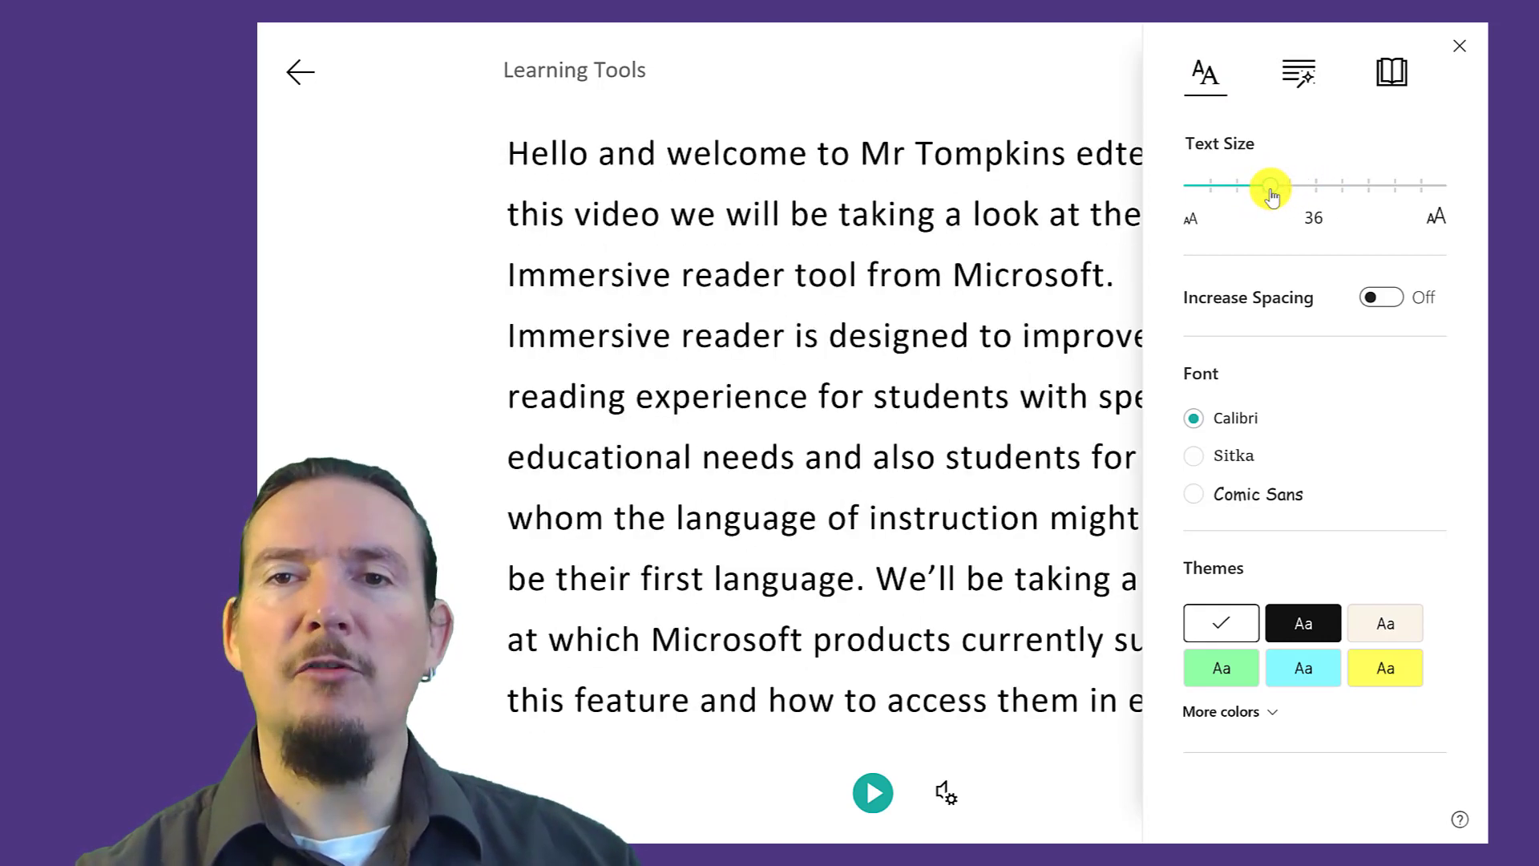
click(1381, 297)
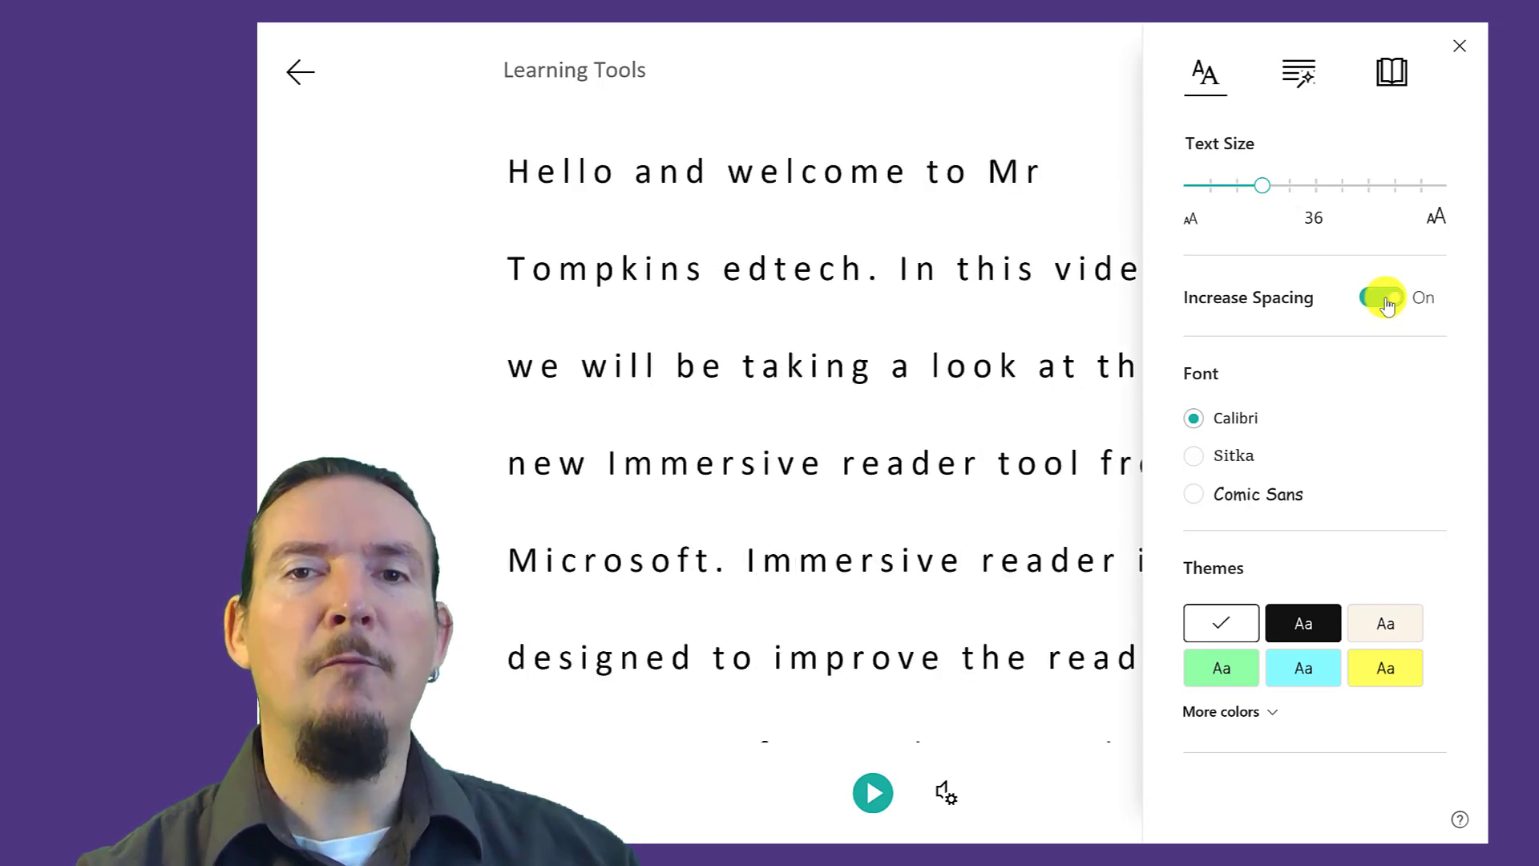
click(1381, 298)
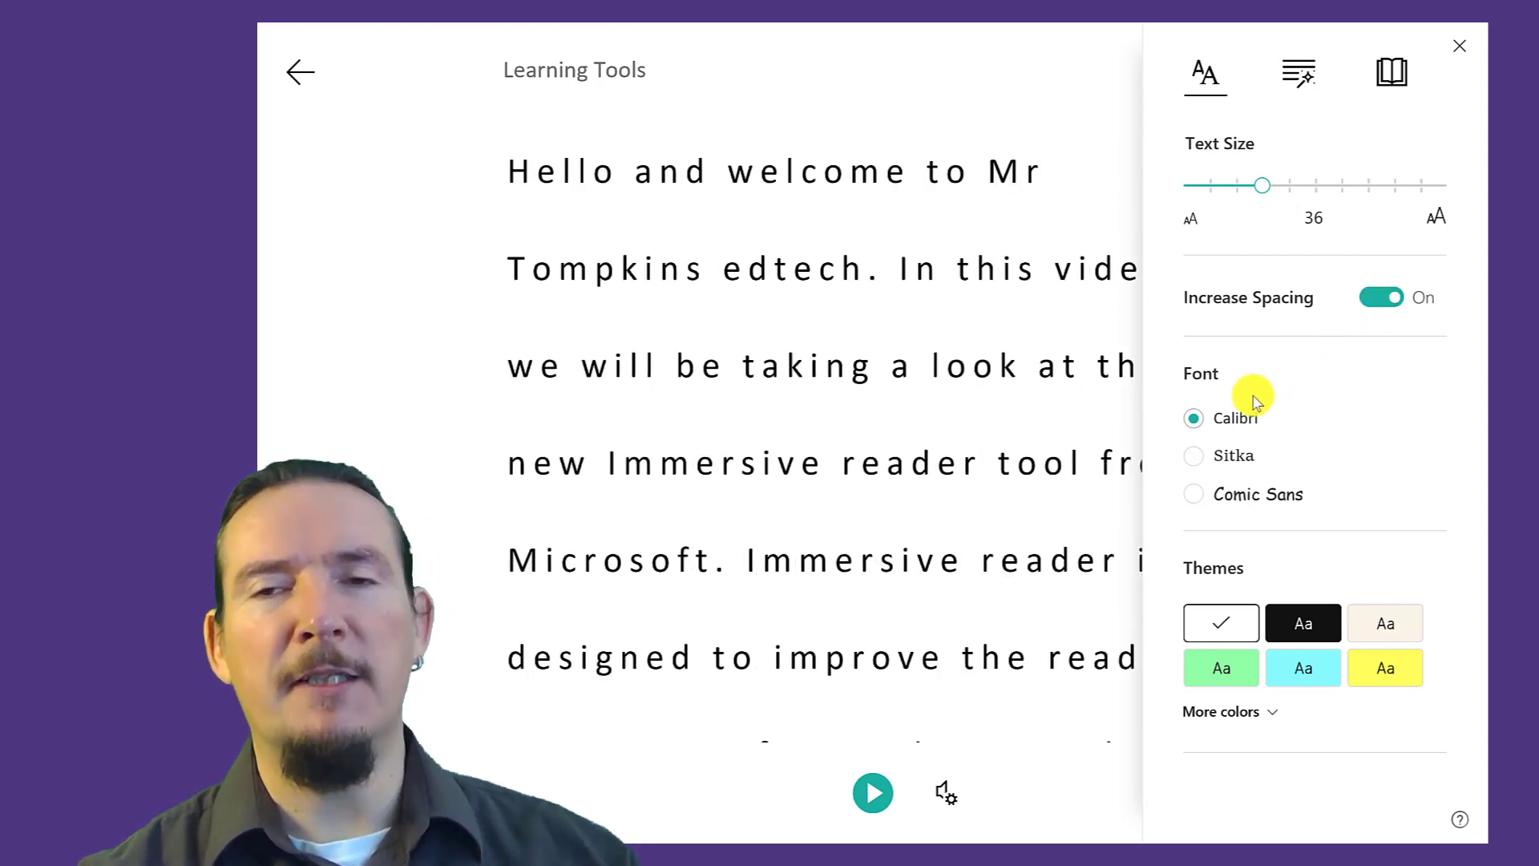
Step: Choose the Comic Sans font and settle on a black page background
click(1193, 453)
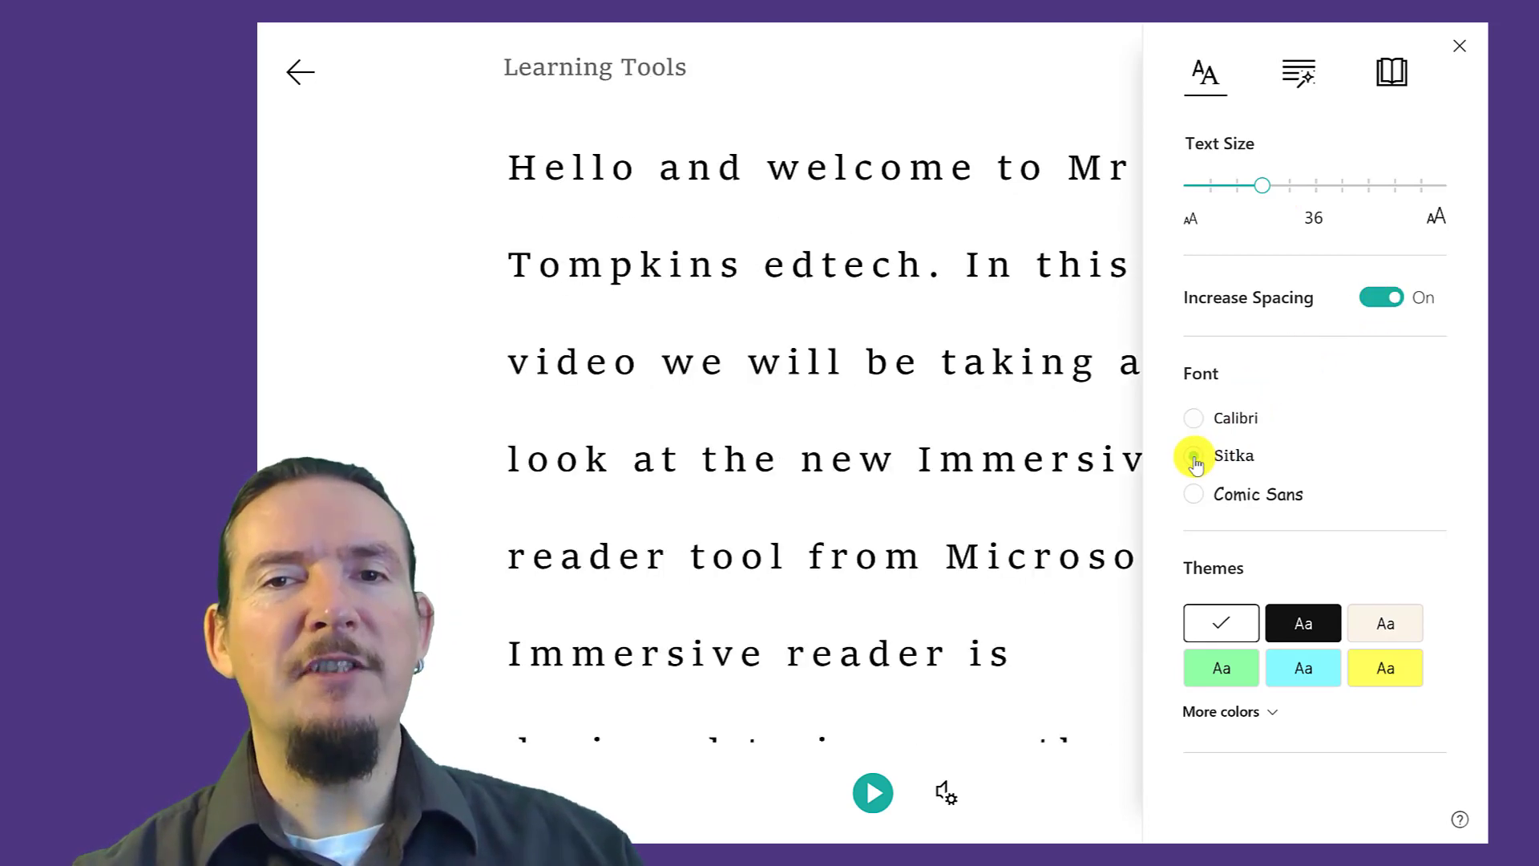
click(1193, 455)
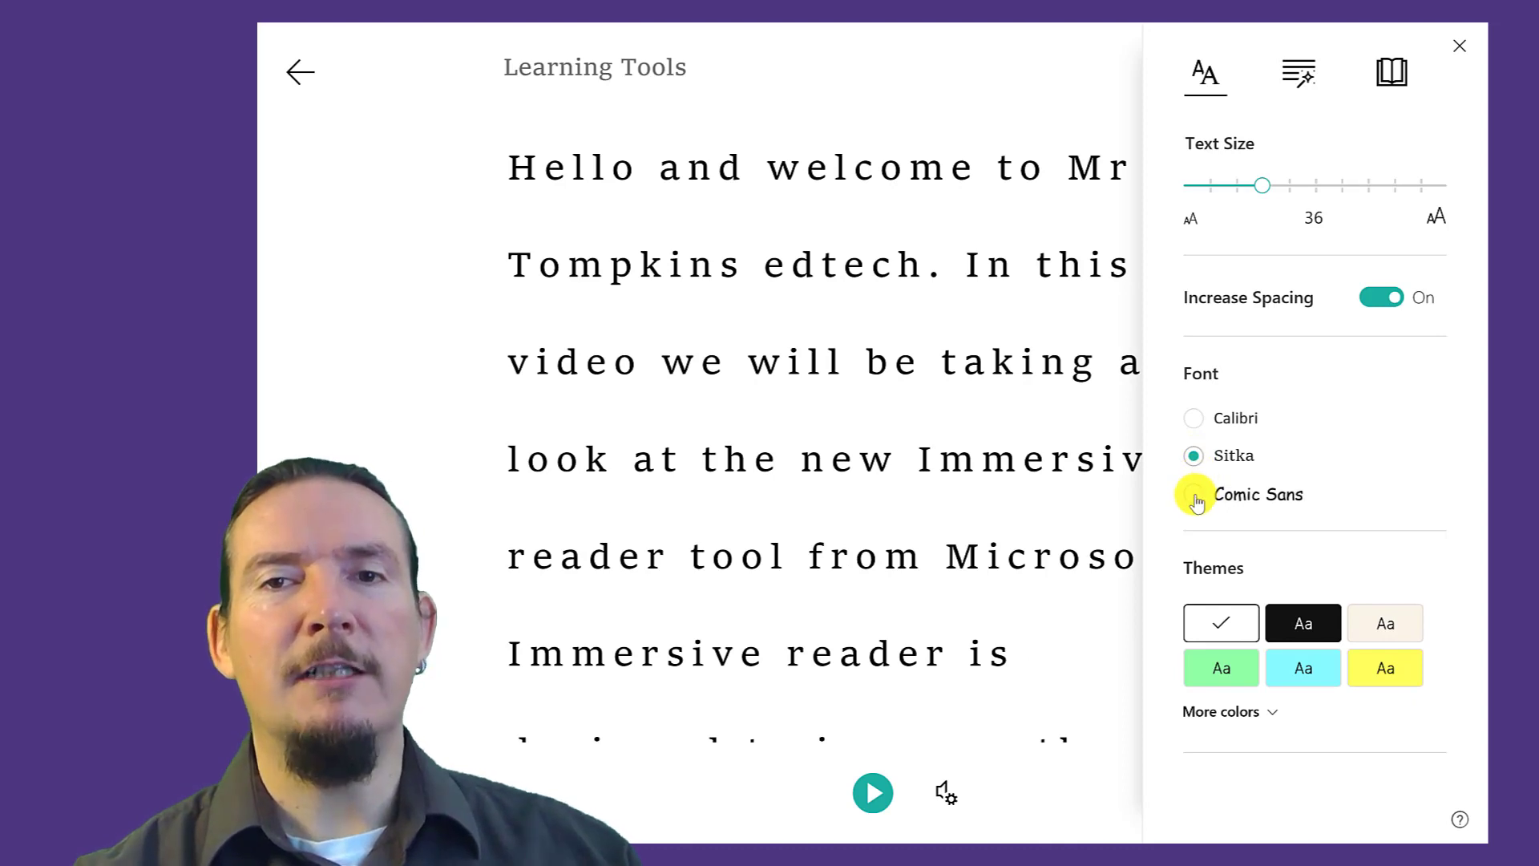
click(1193, 494)
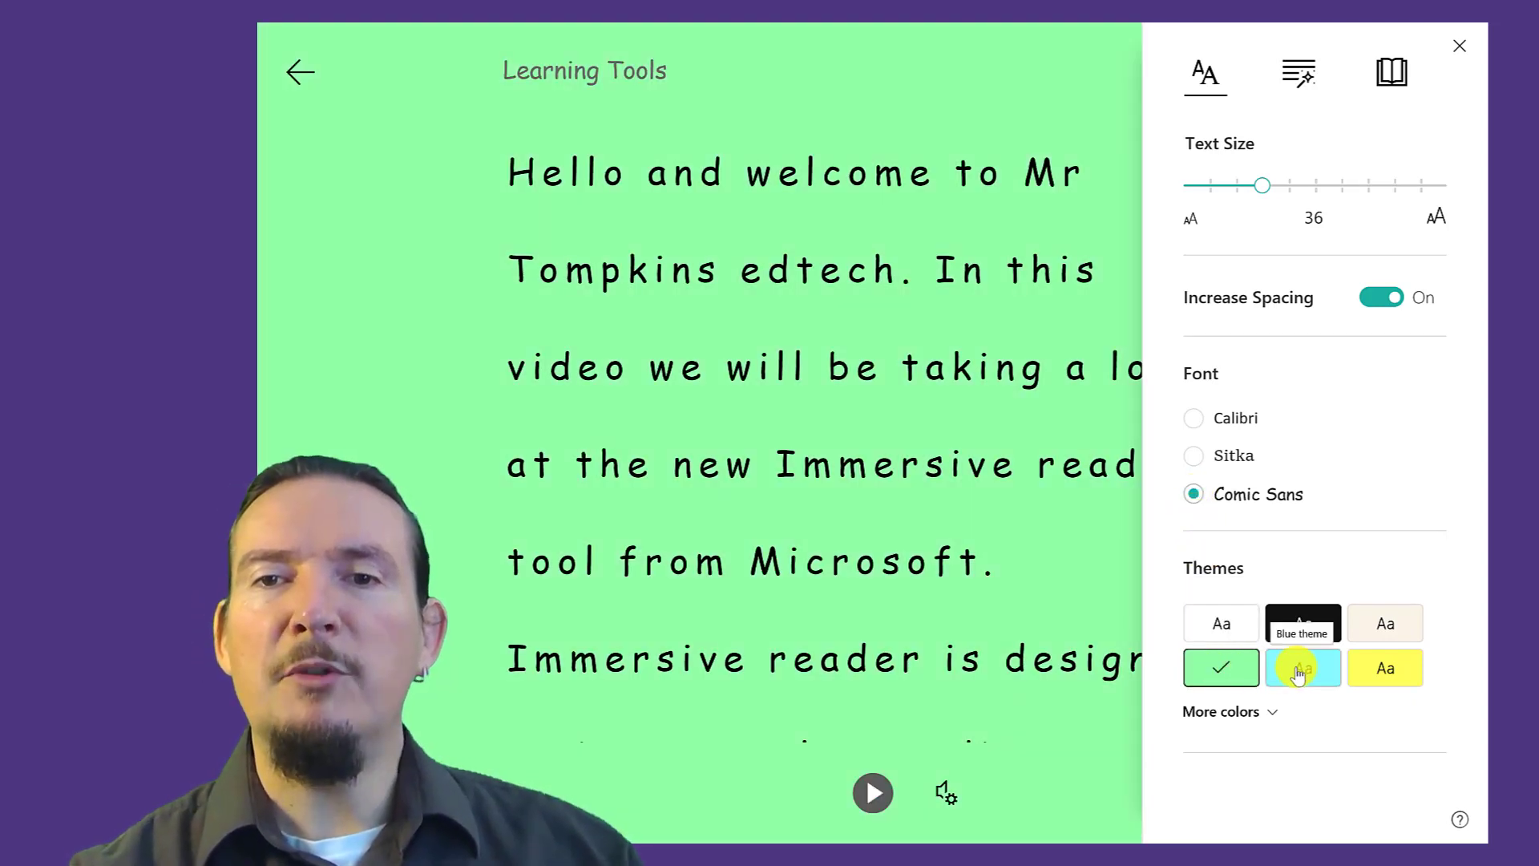
click(1302, 667)
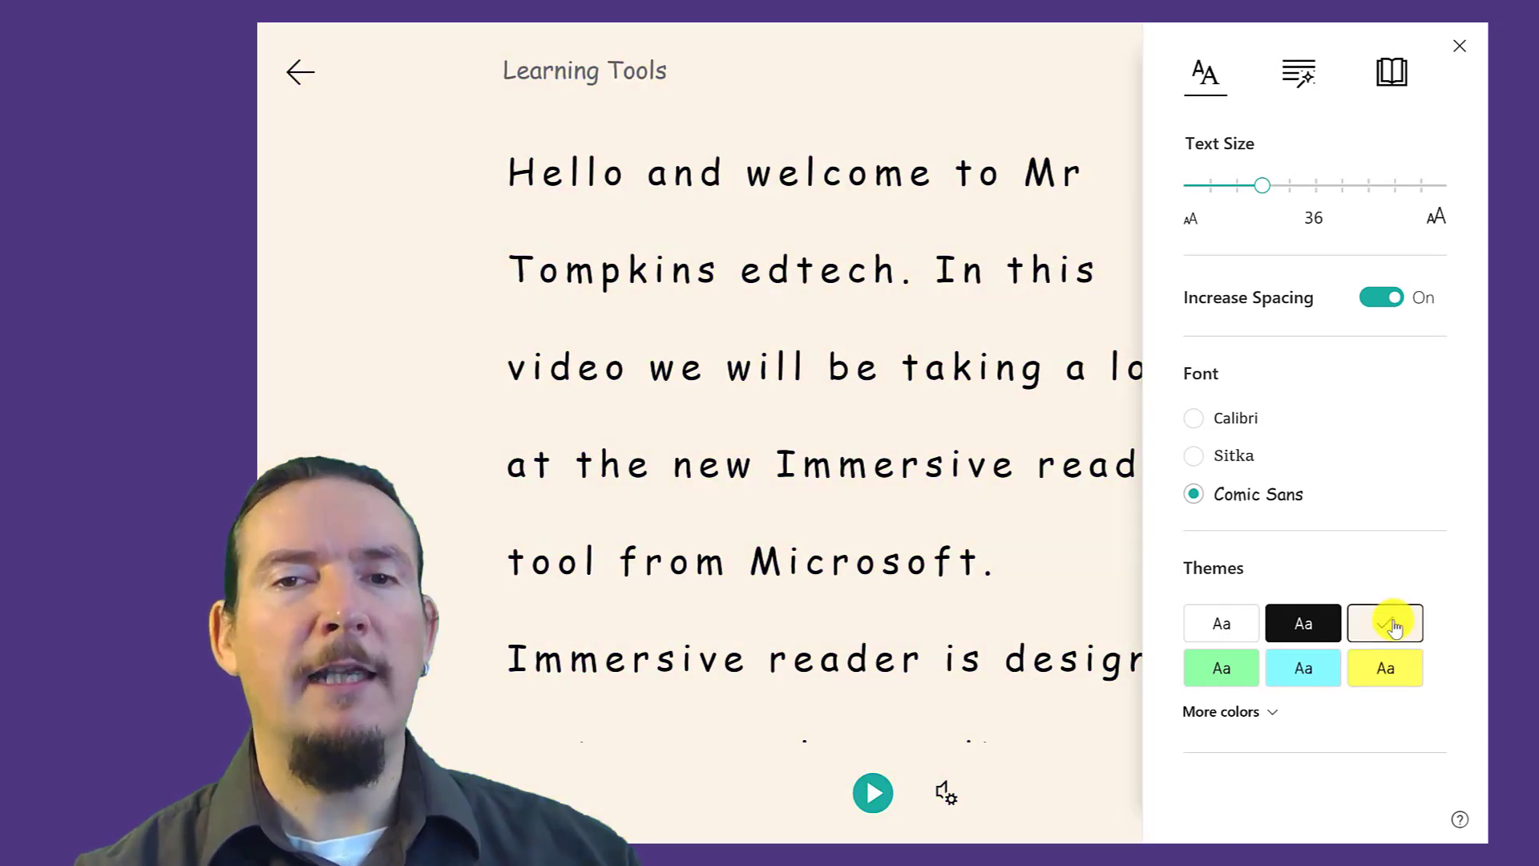
click(1302, 622)
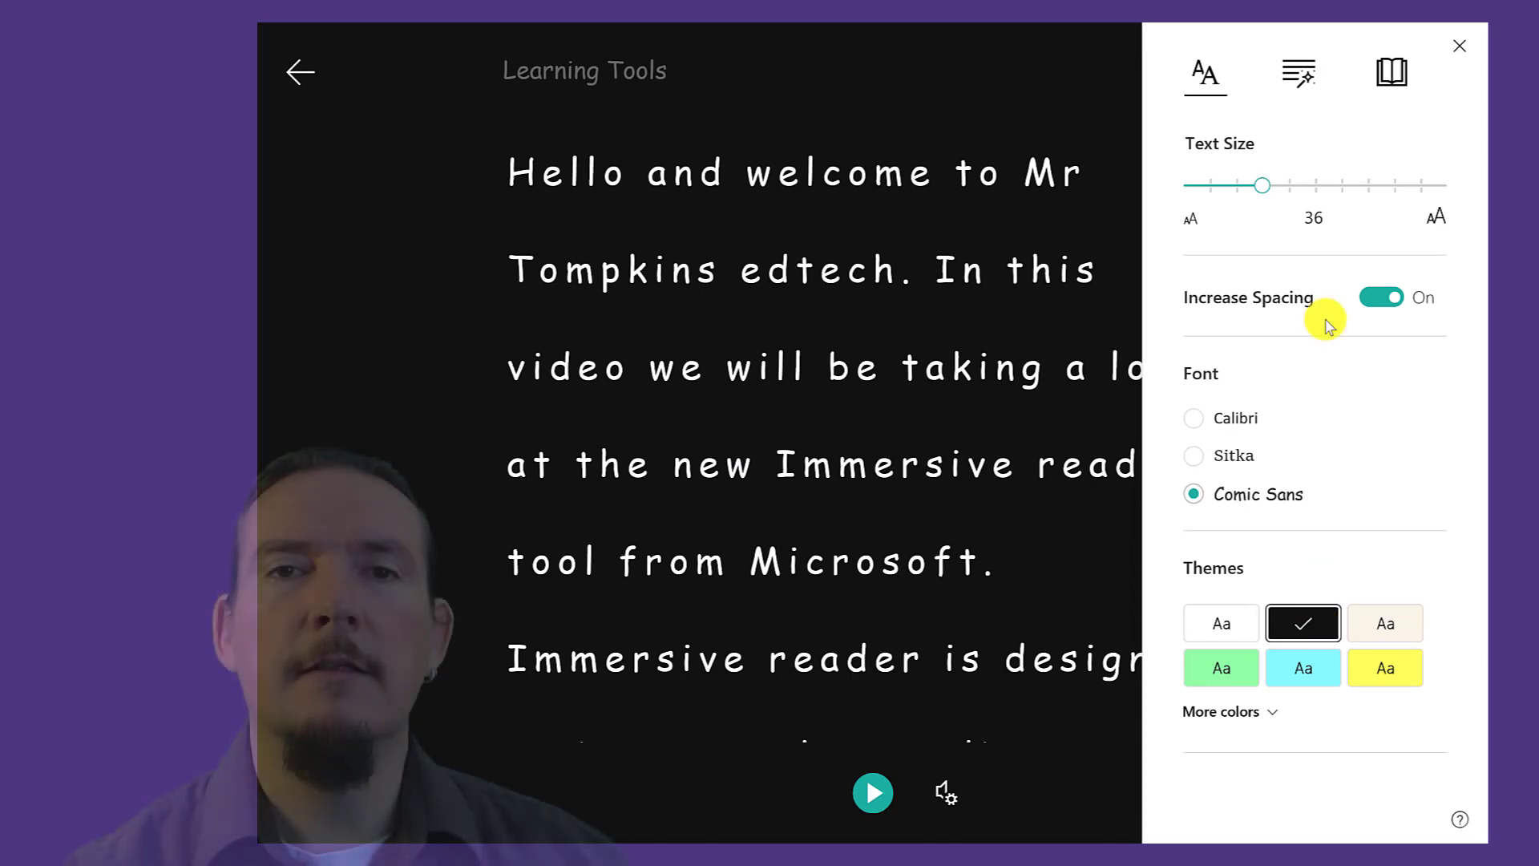
Step: Turn on syllable splitting and colour-coding of nouns, verbs, adjectives and adverbs
click(1297, 72)
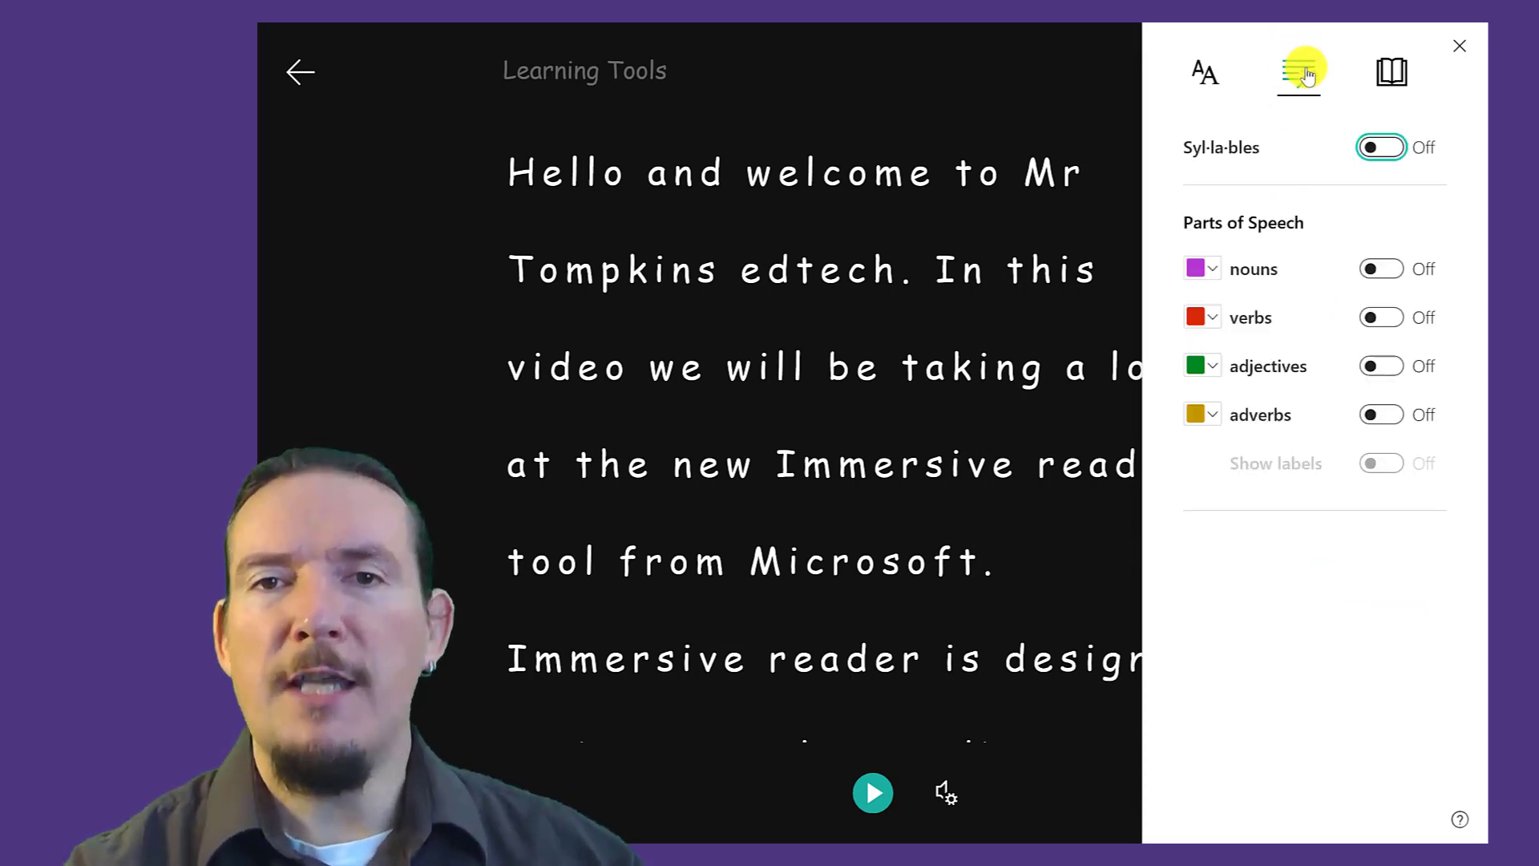
click(1381, 148)
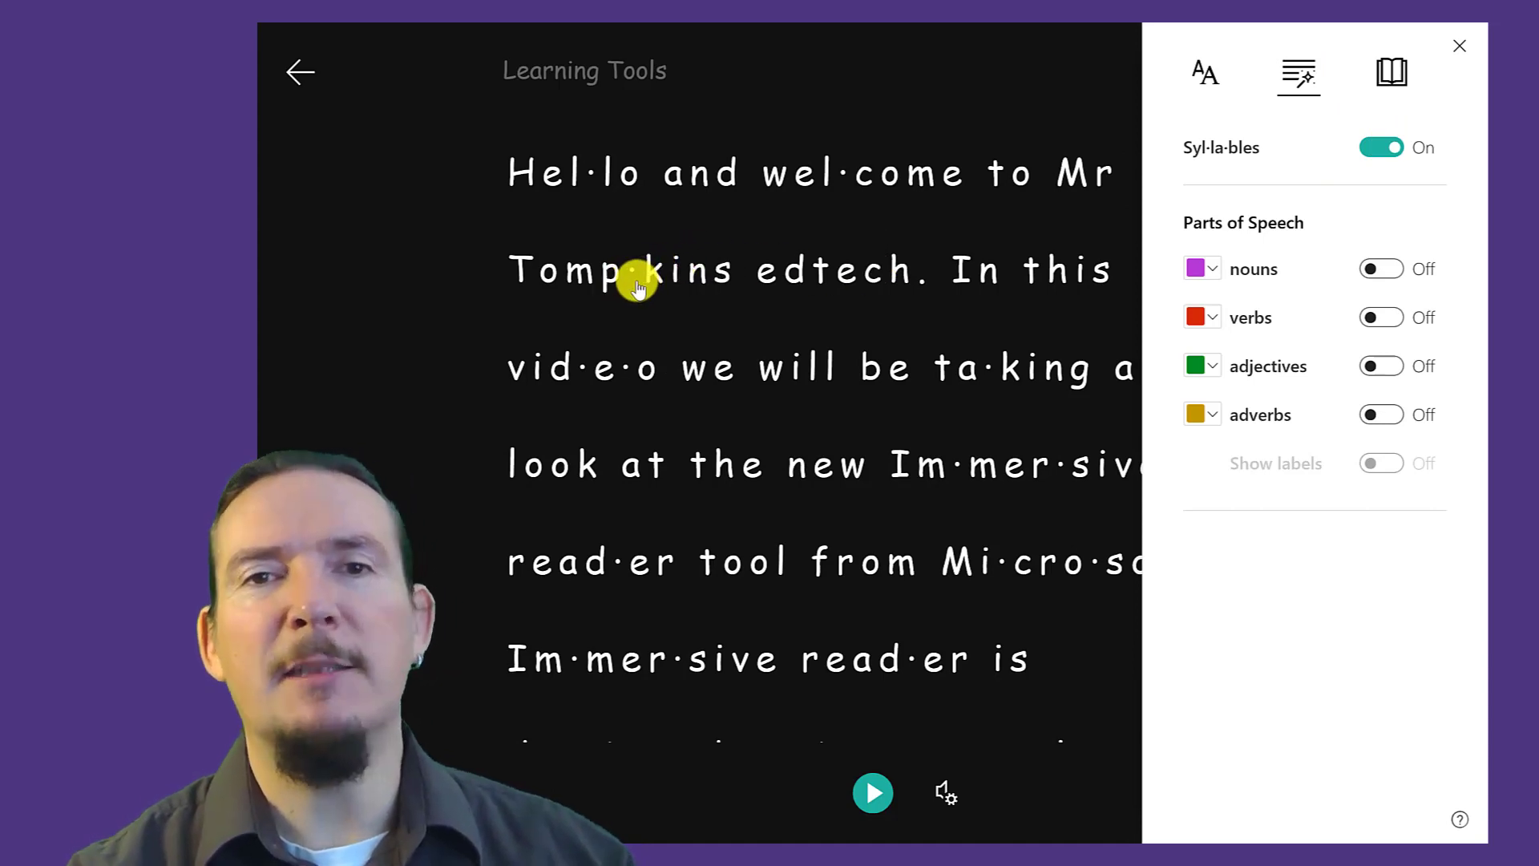
mouse_move(842, 187)
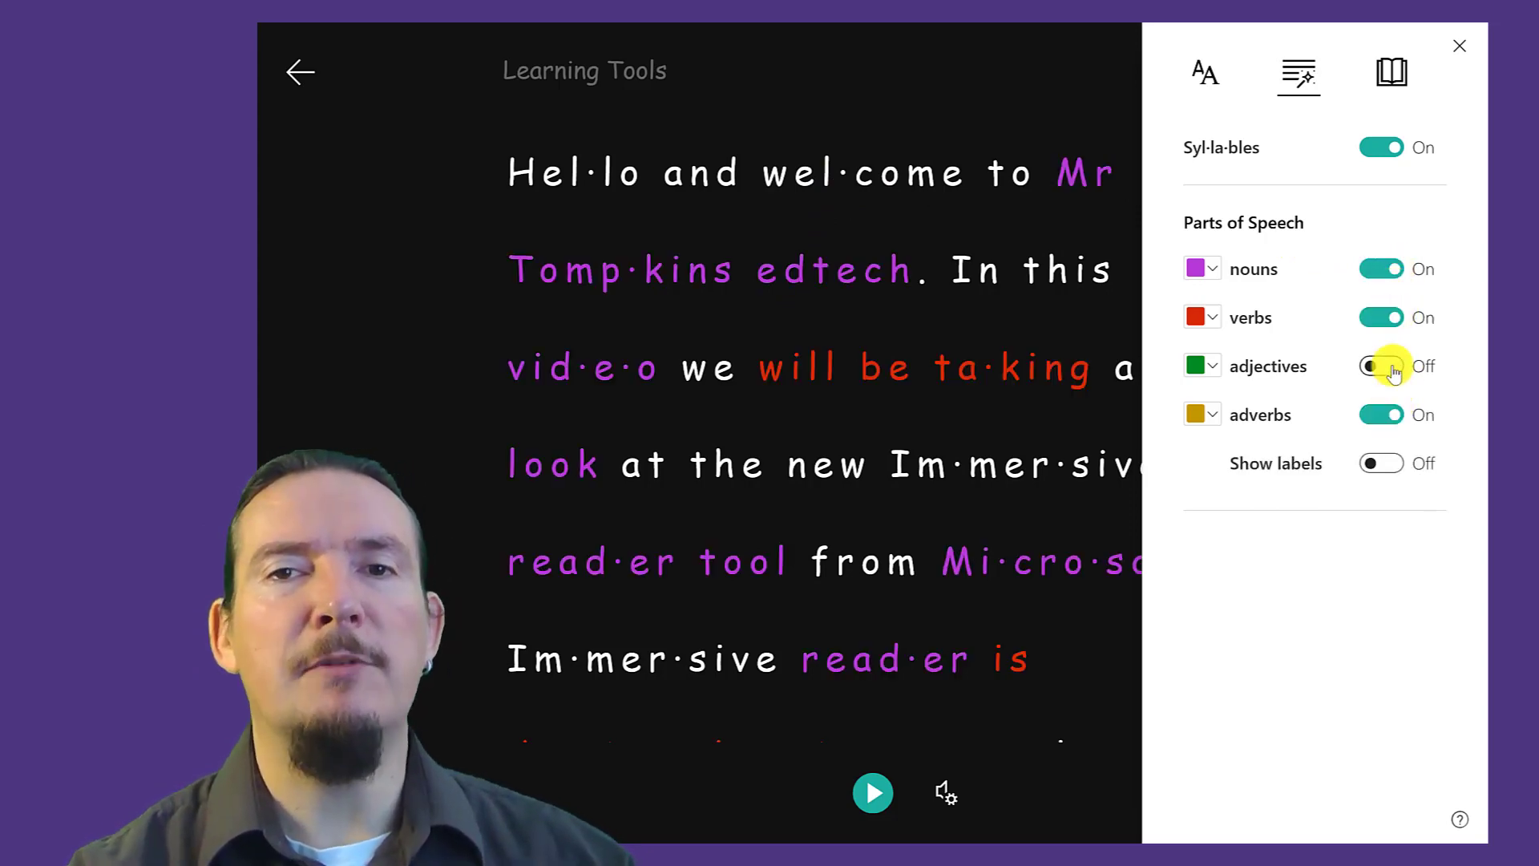
click(1381, 365)
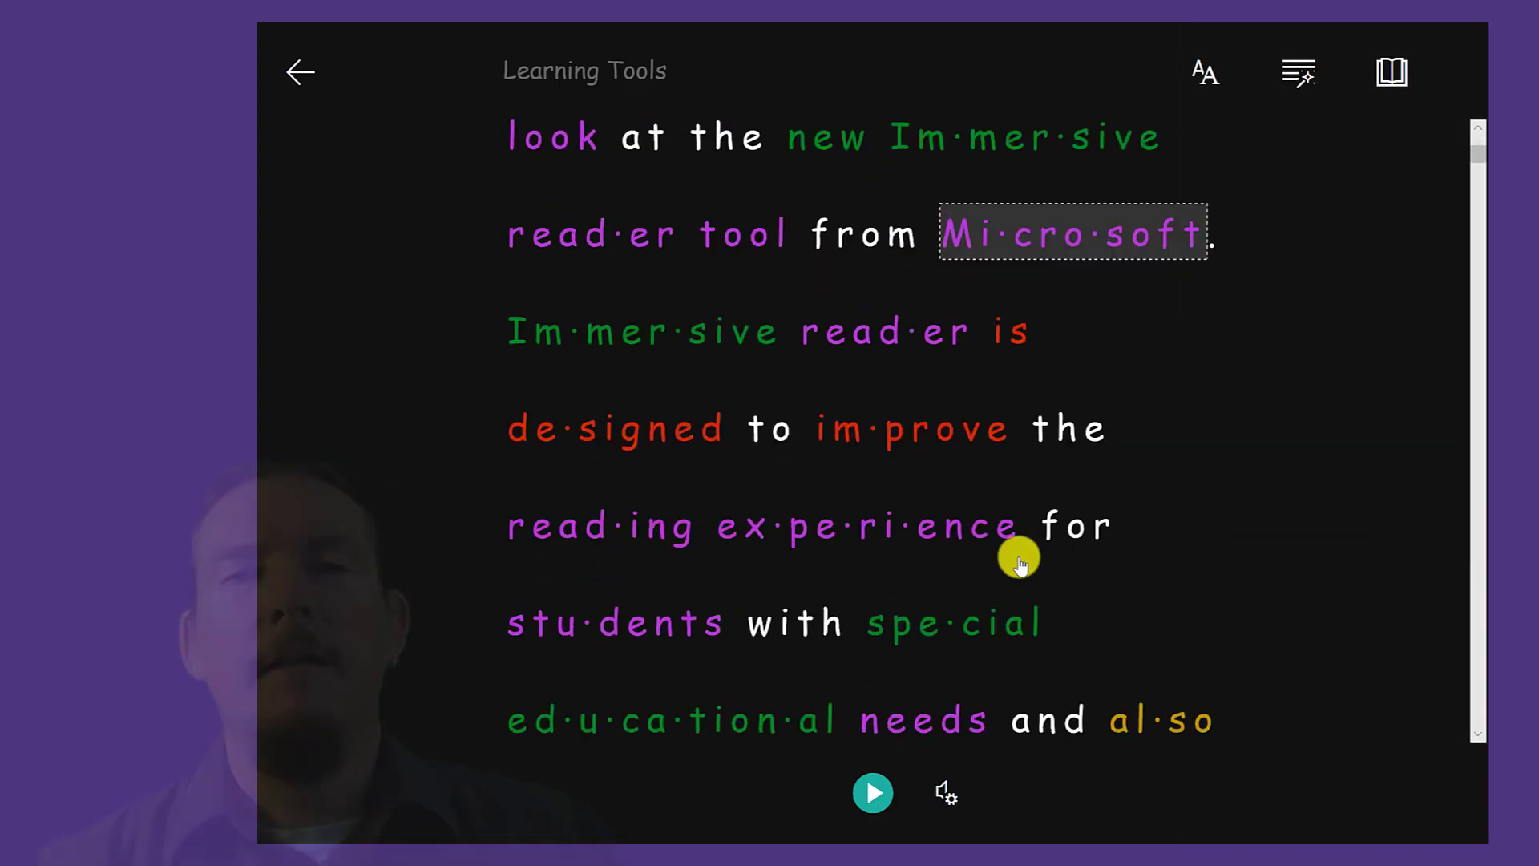
Step: Try Line Focus on the reading text, then turn it back off
click(1392, 72)
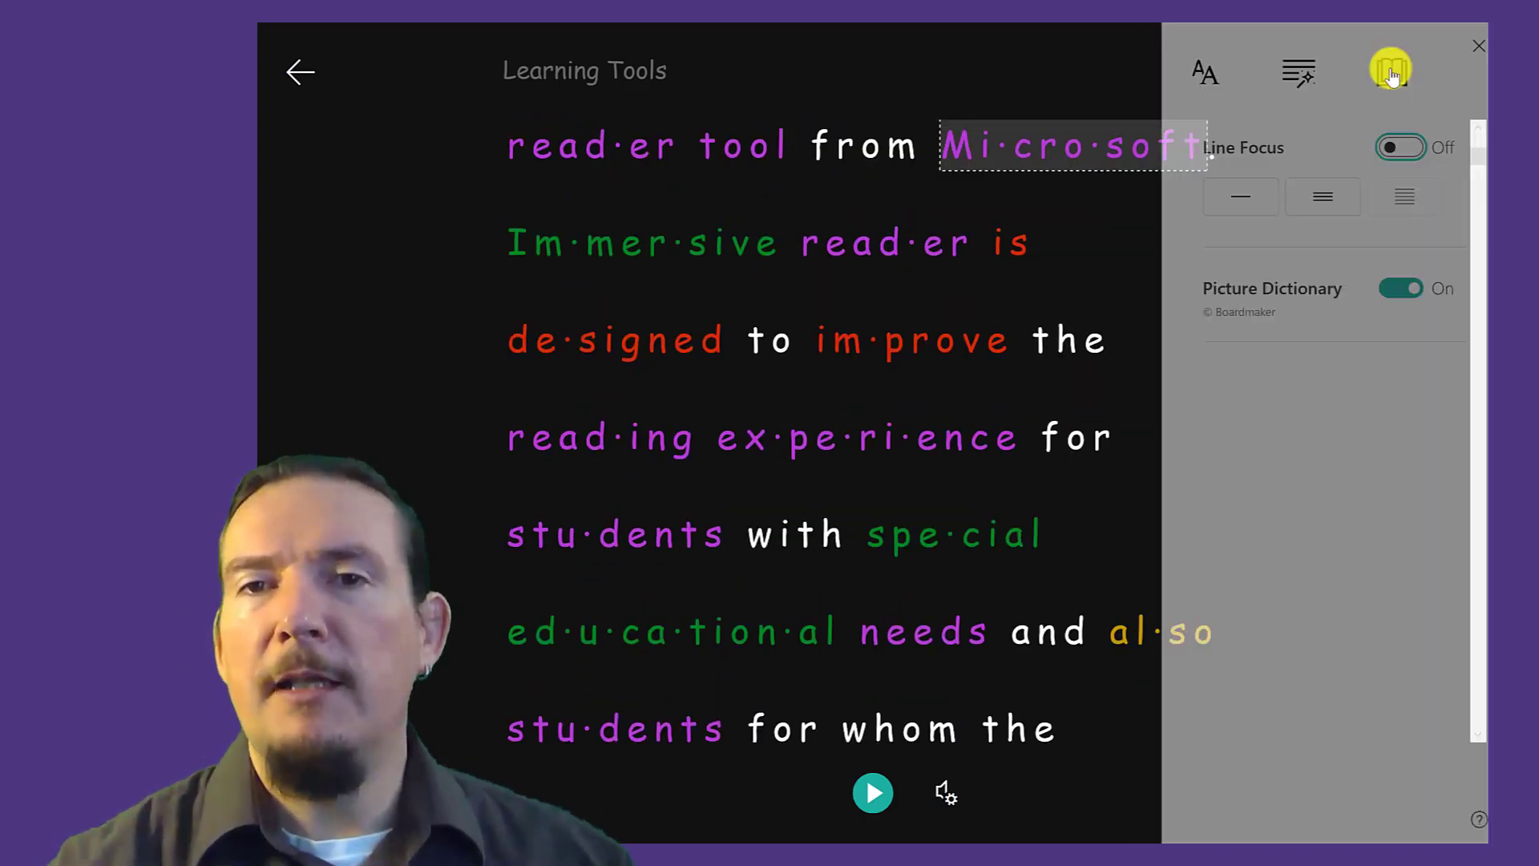
click(1401, 148)
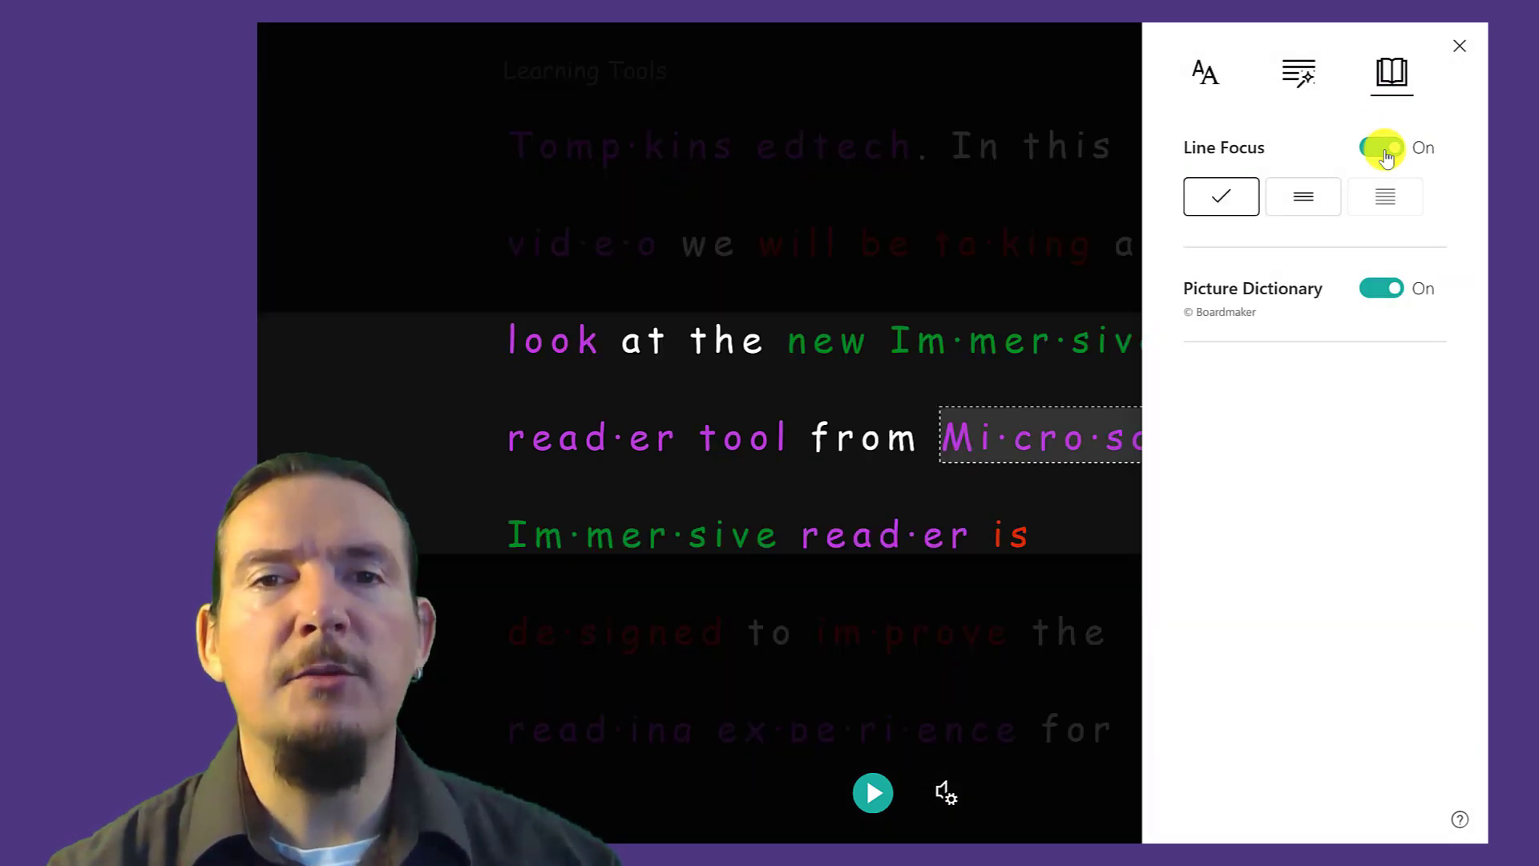
click(1459, 45)
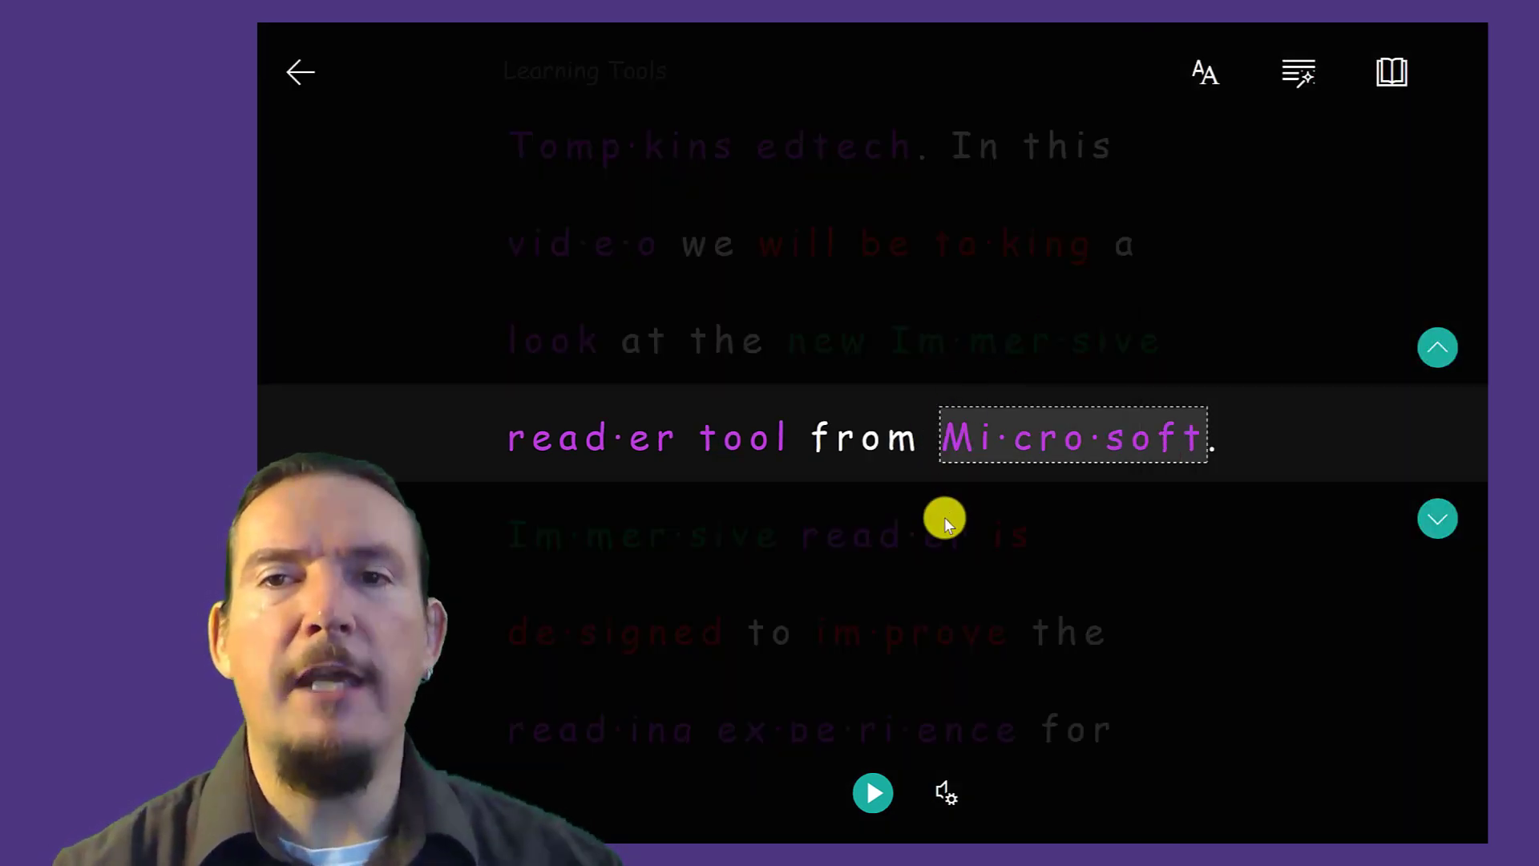
mouse_move(991, 447)
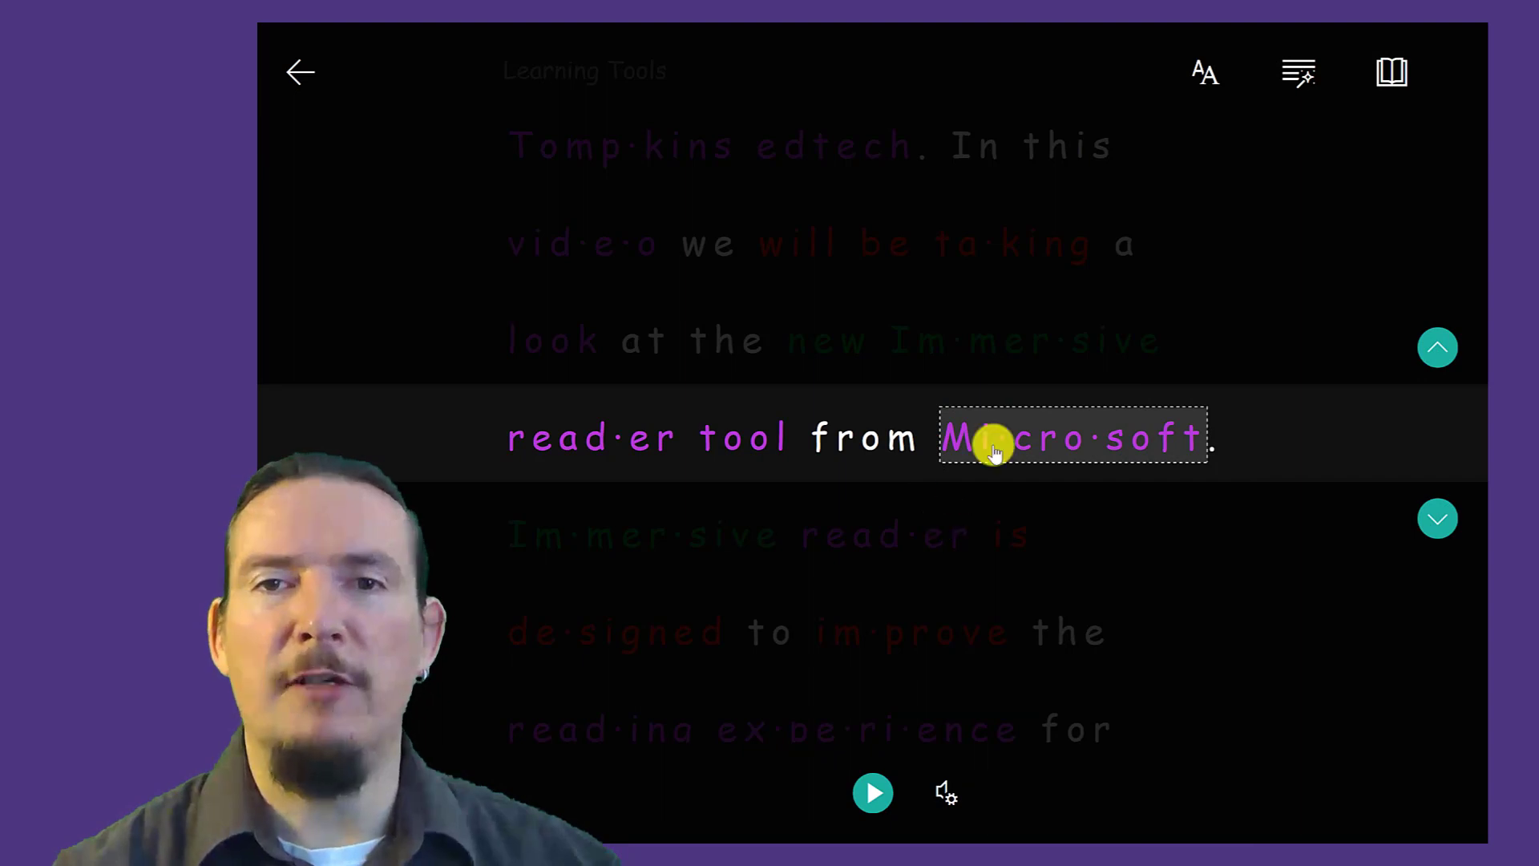
click(1392, 72)
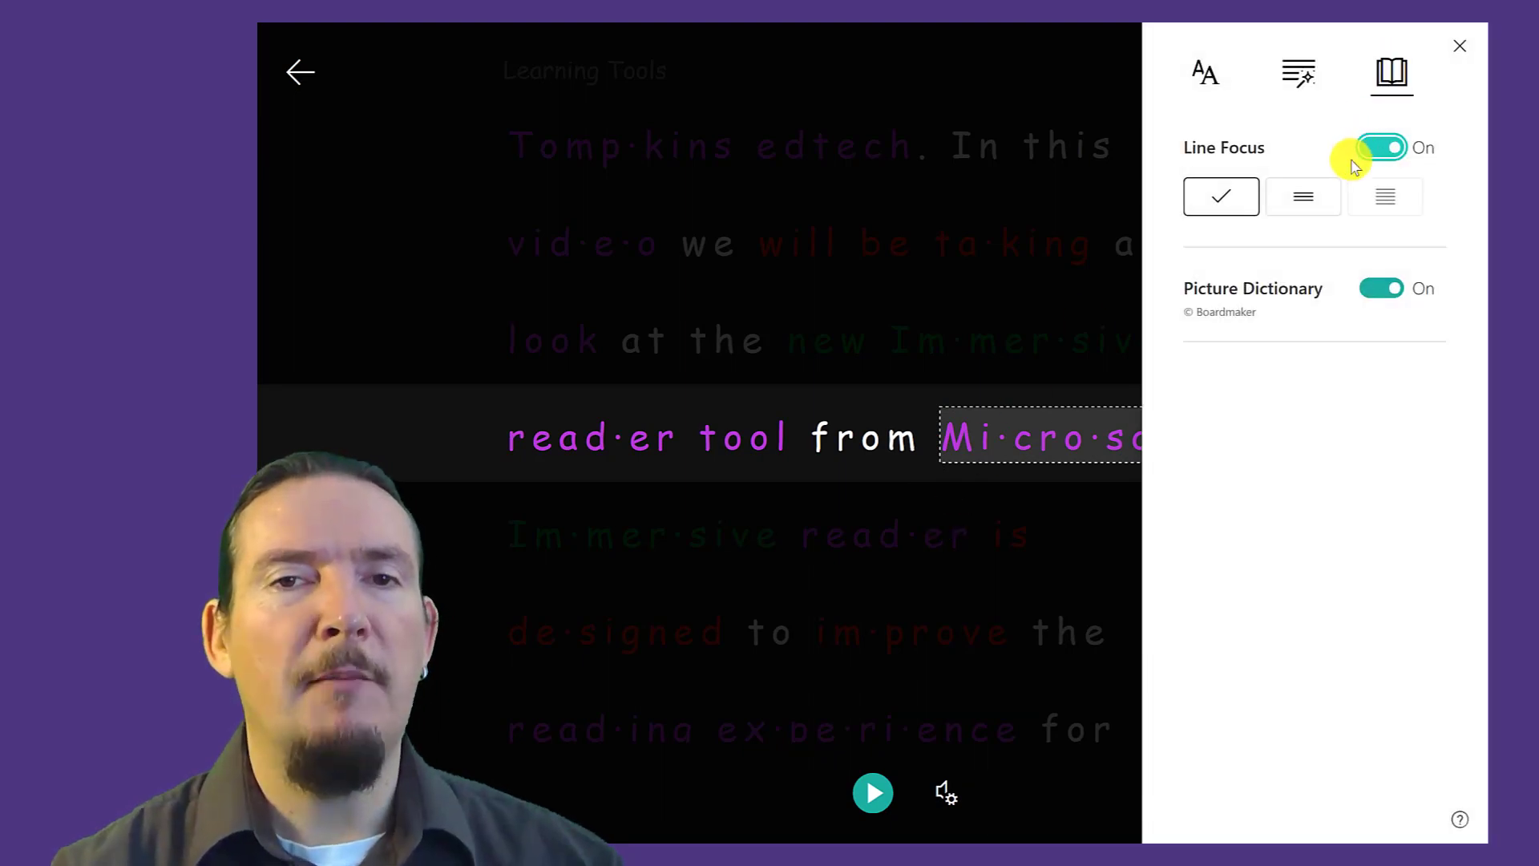
click(1381, 148)
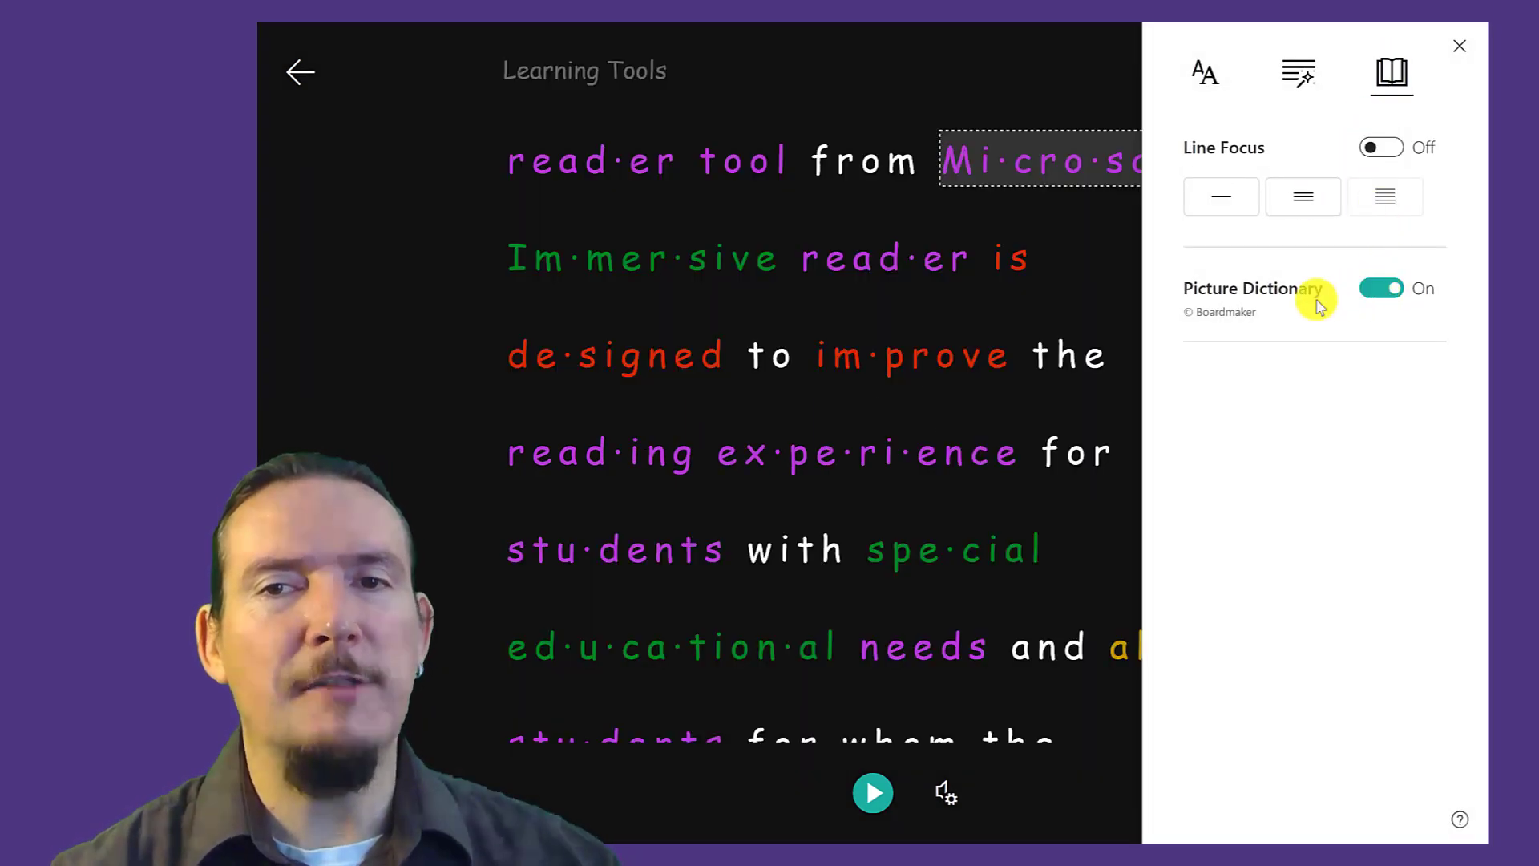
mouse_move(612, 467)
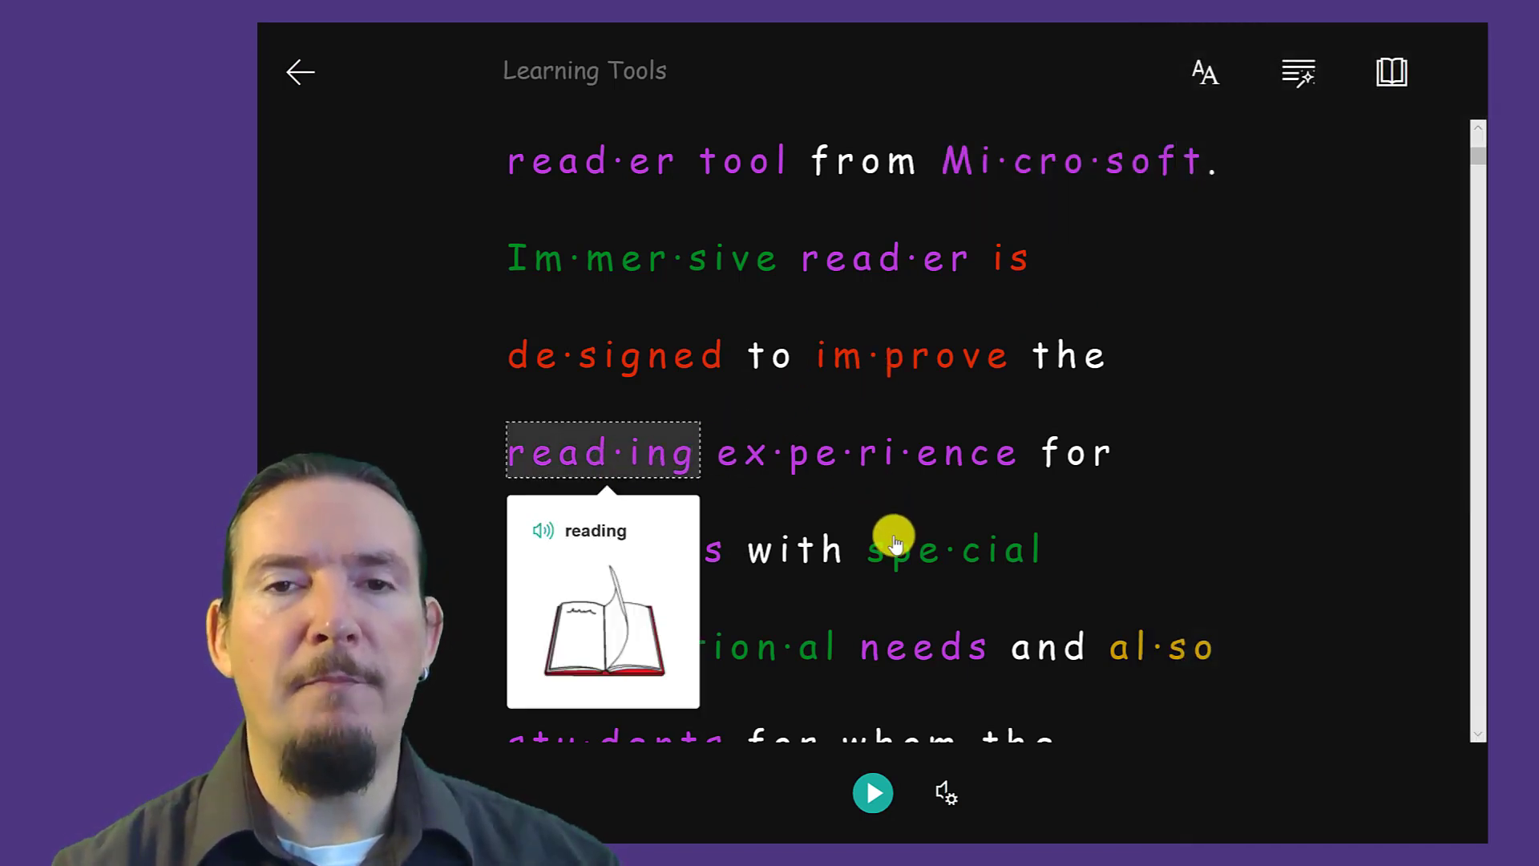
Step: Show Picture Dictionary entries for 'educational' and 'improve'
click(952, 548)
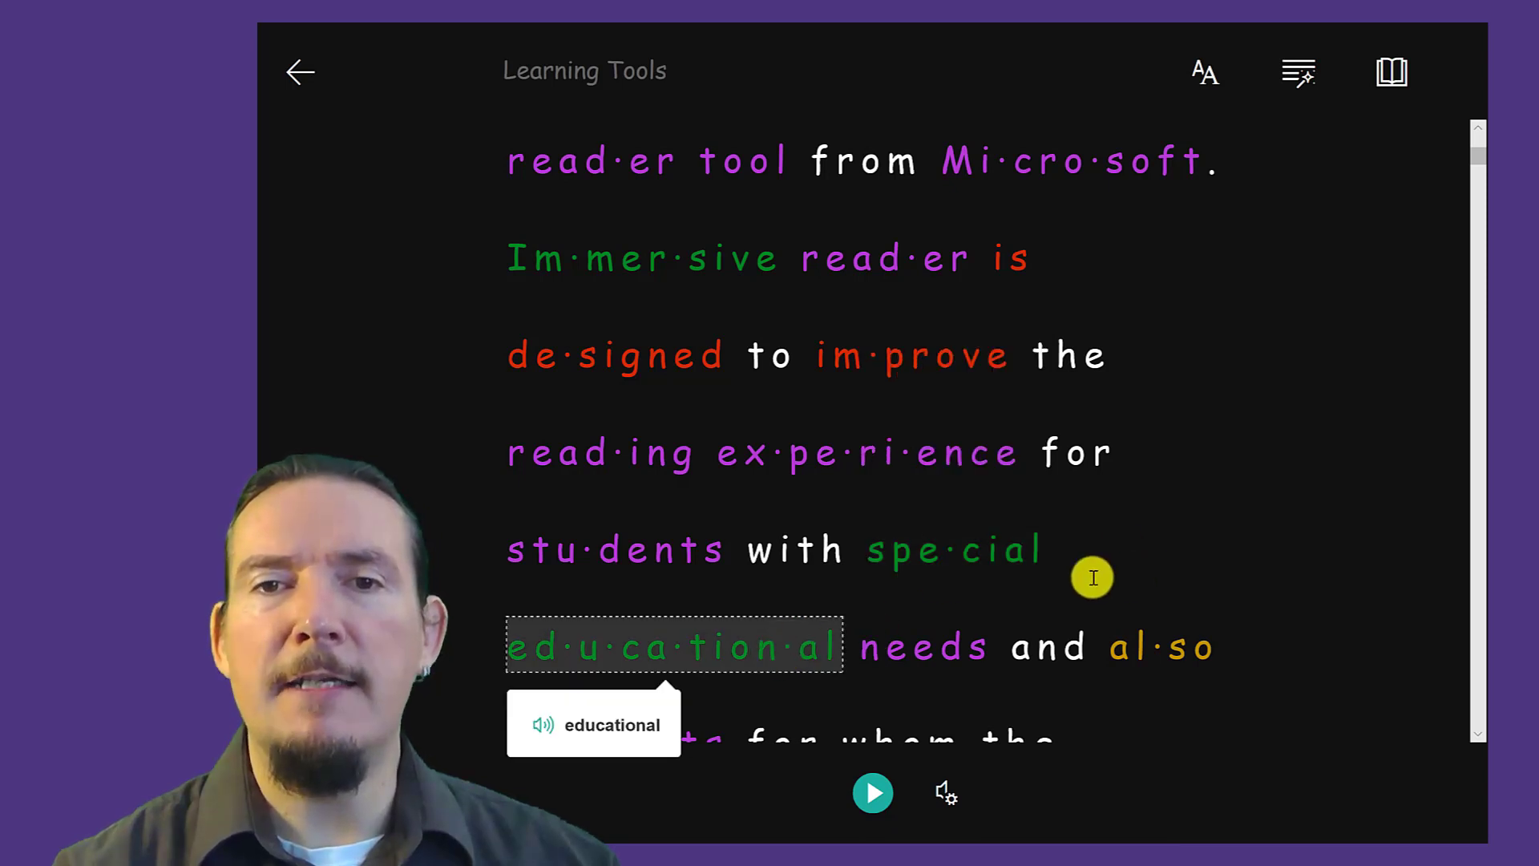
mouse_move(918, 375)
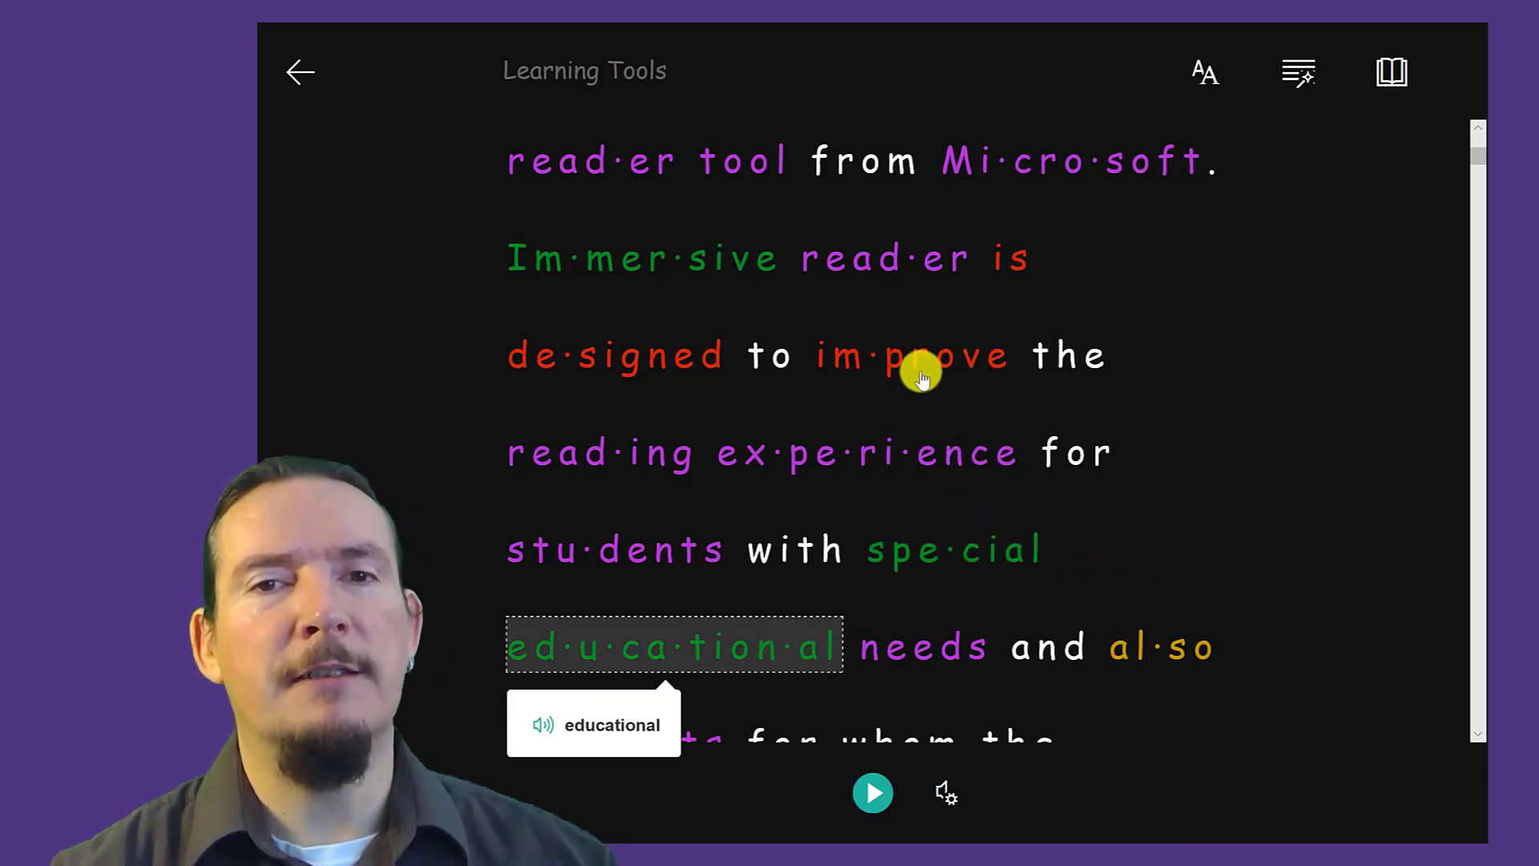
click(912, 354)
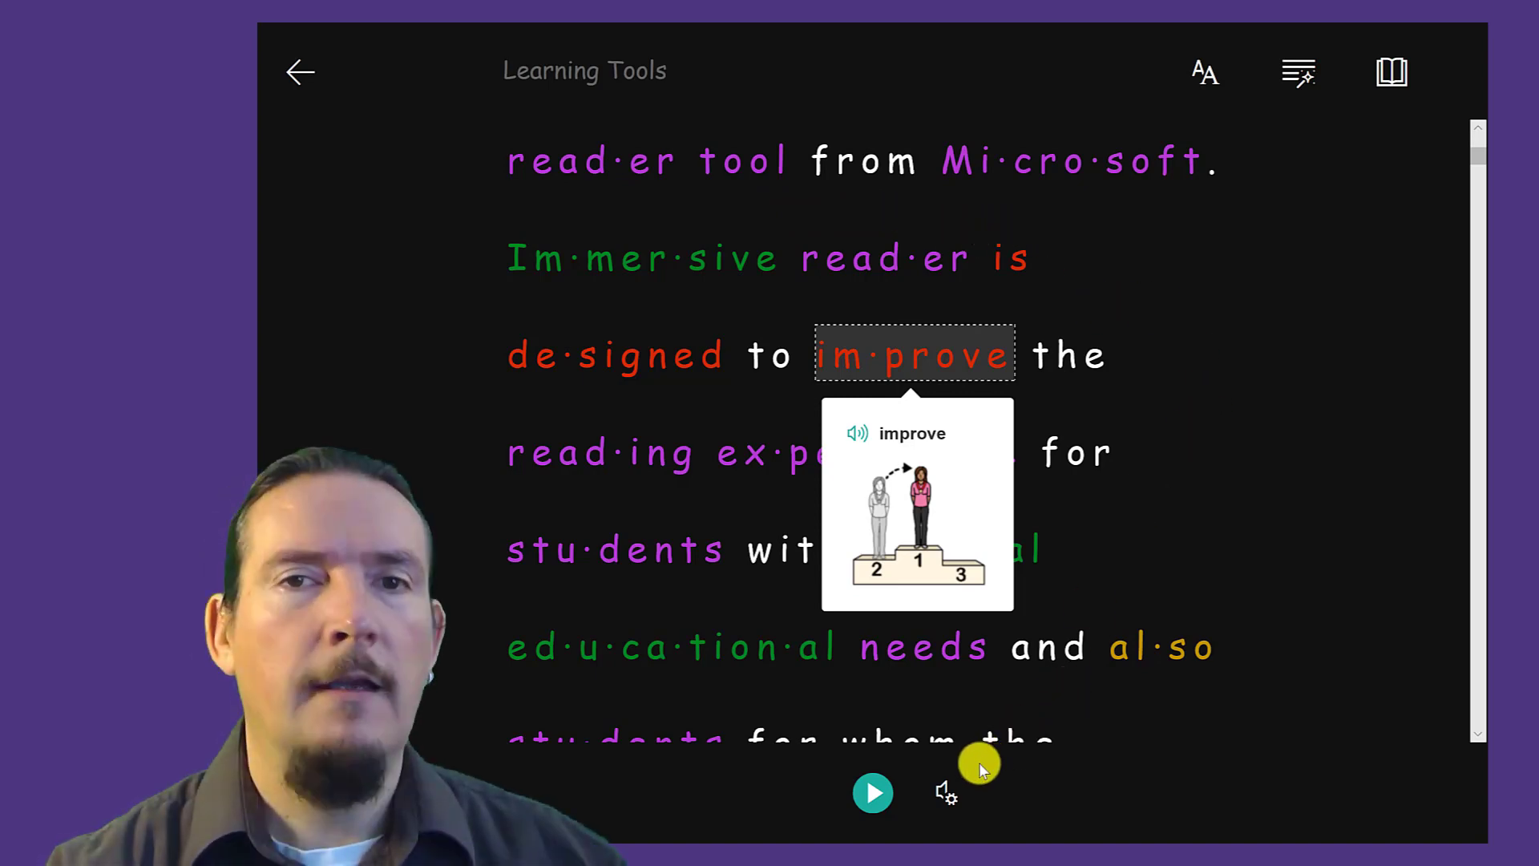
click(946, 790)
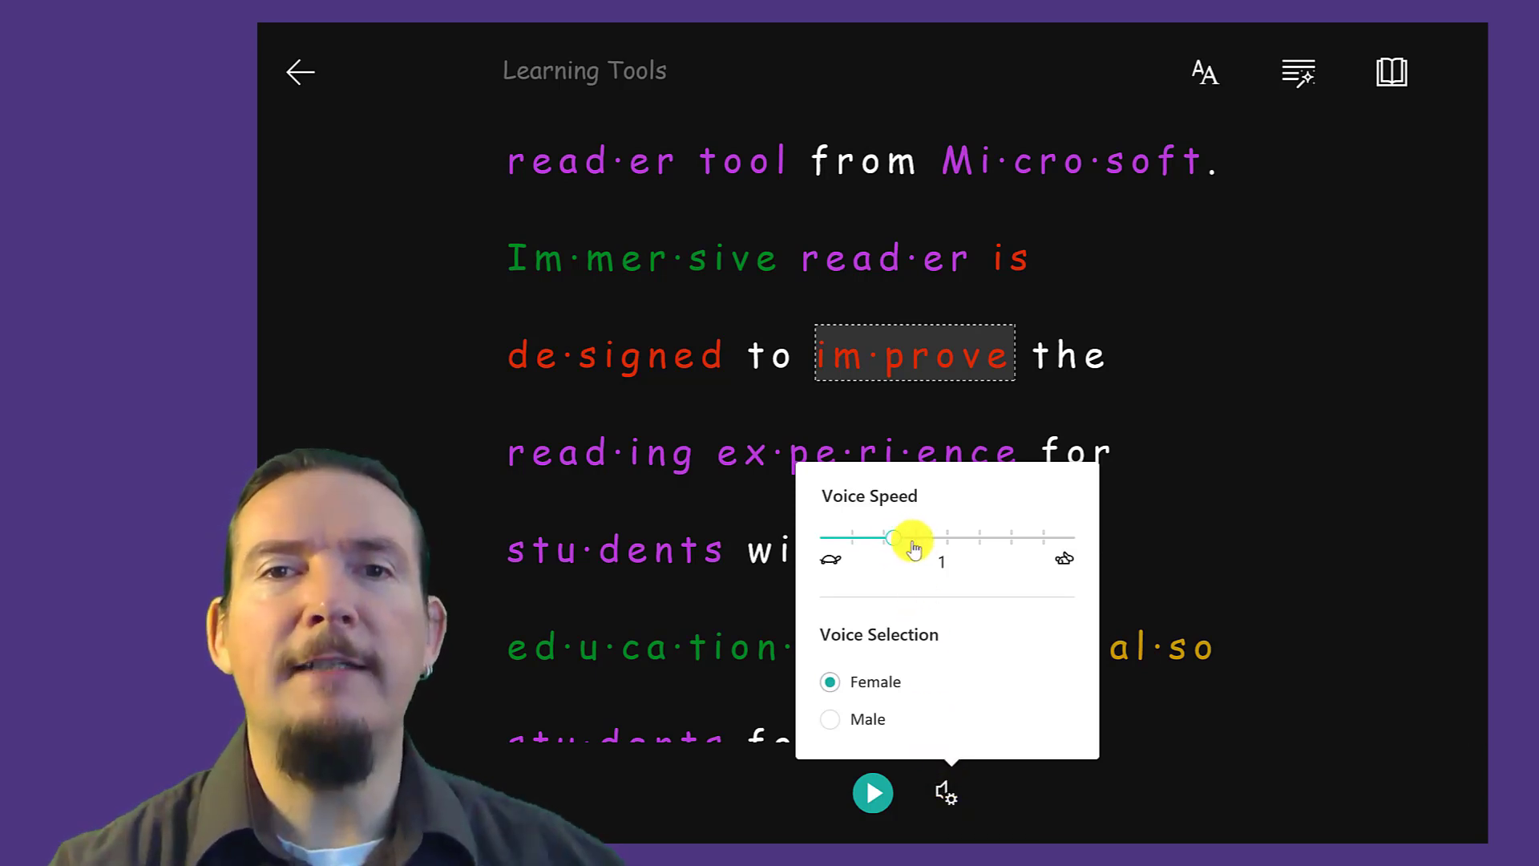
Step: Set voice speed to 1, read the page aloud with word highlighting, then pause
drag(901, 538, 884, 539)
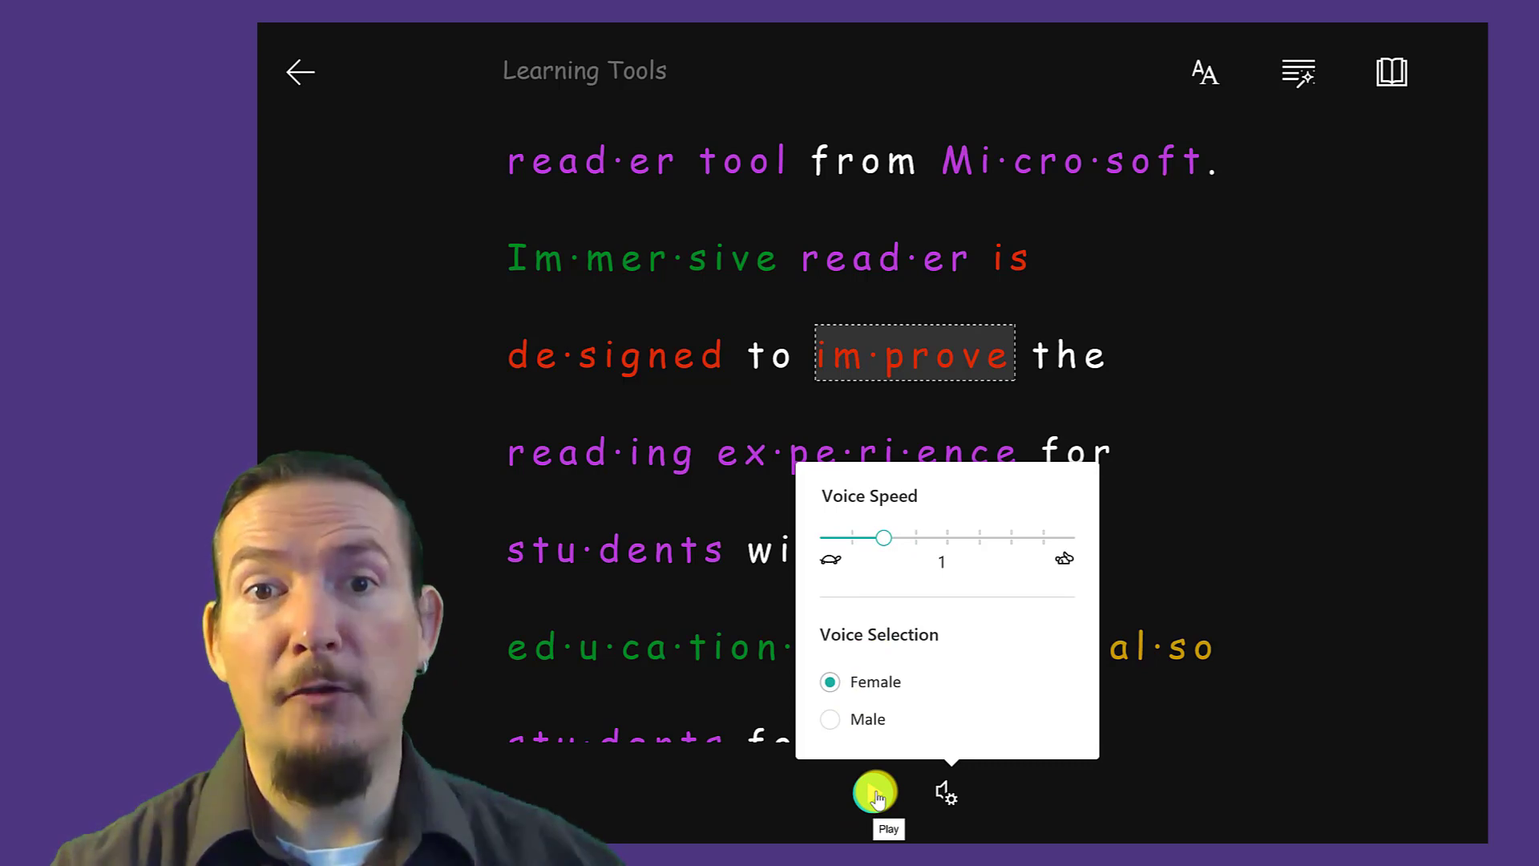
click(873, 790)
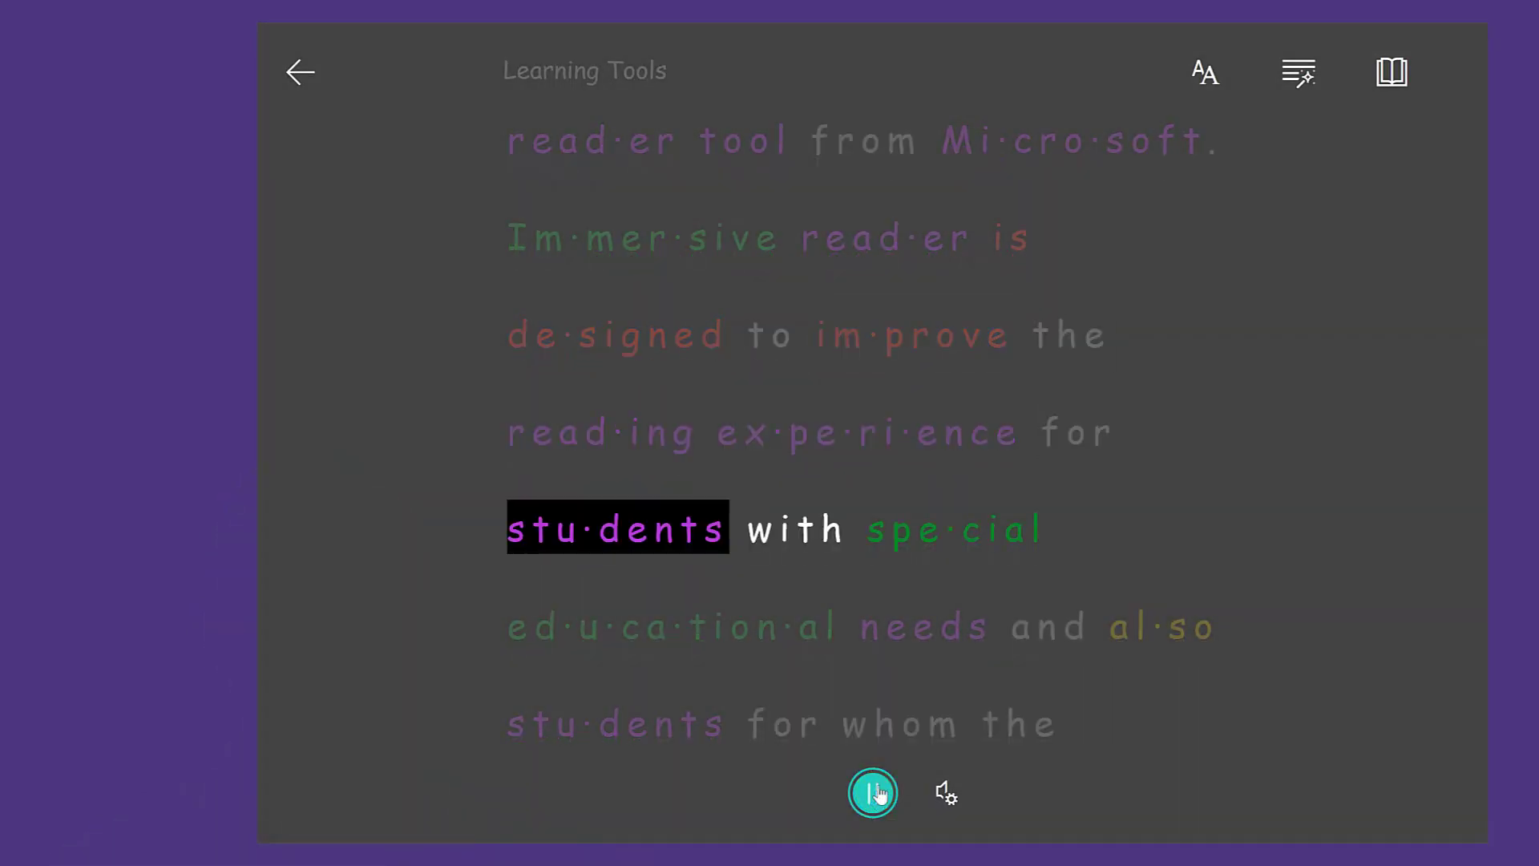
click(871, 790)
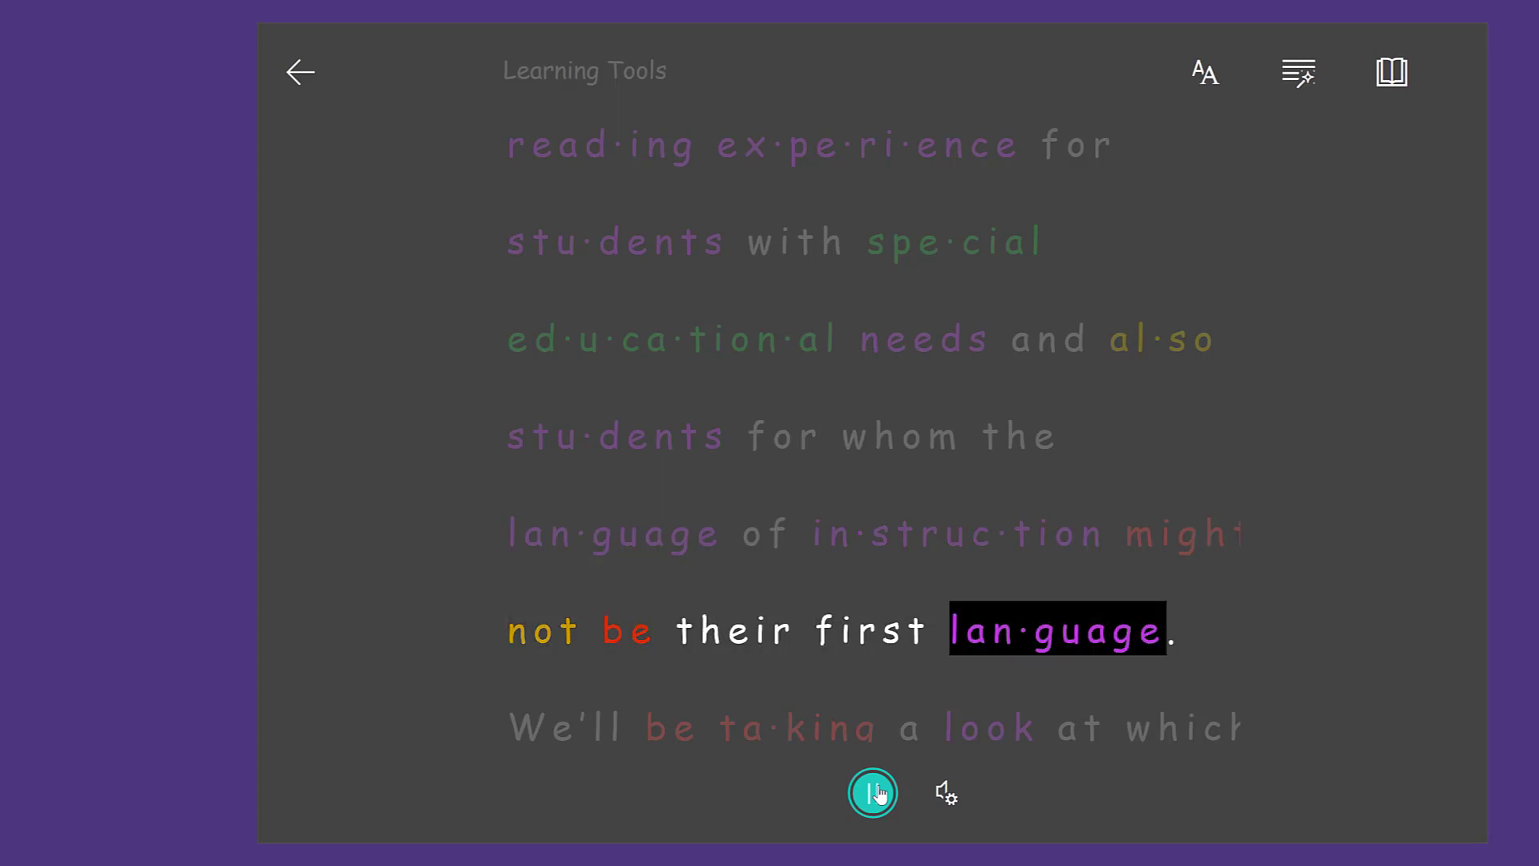
click(873, 793)
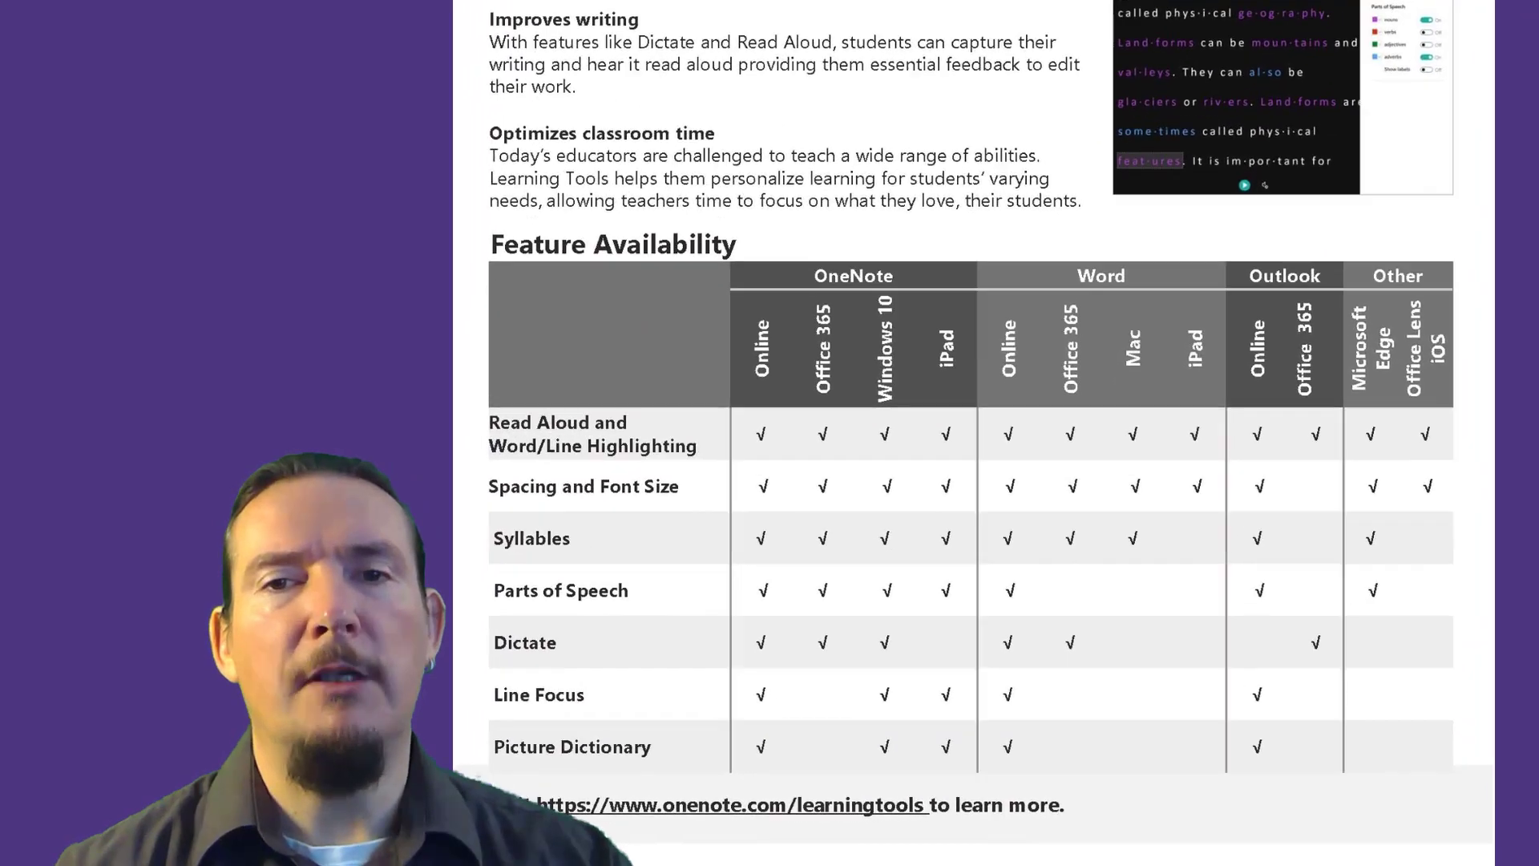
Step: Scroll the Learning Tools flyer down to the Feature Availability table
scroll(down, 3)
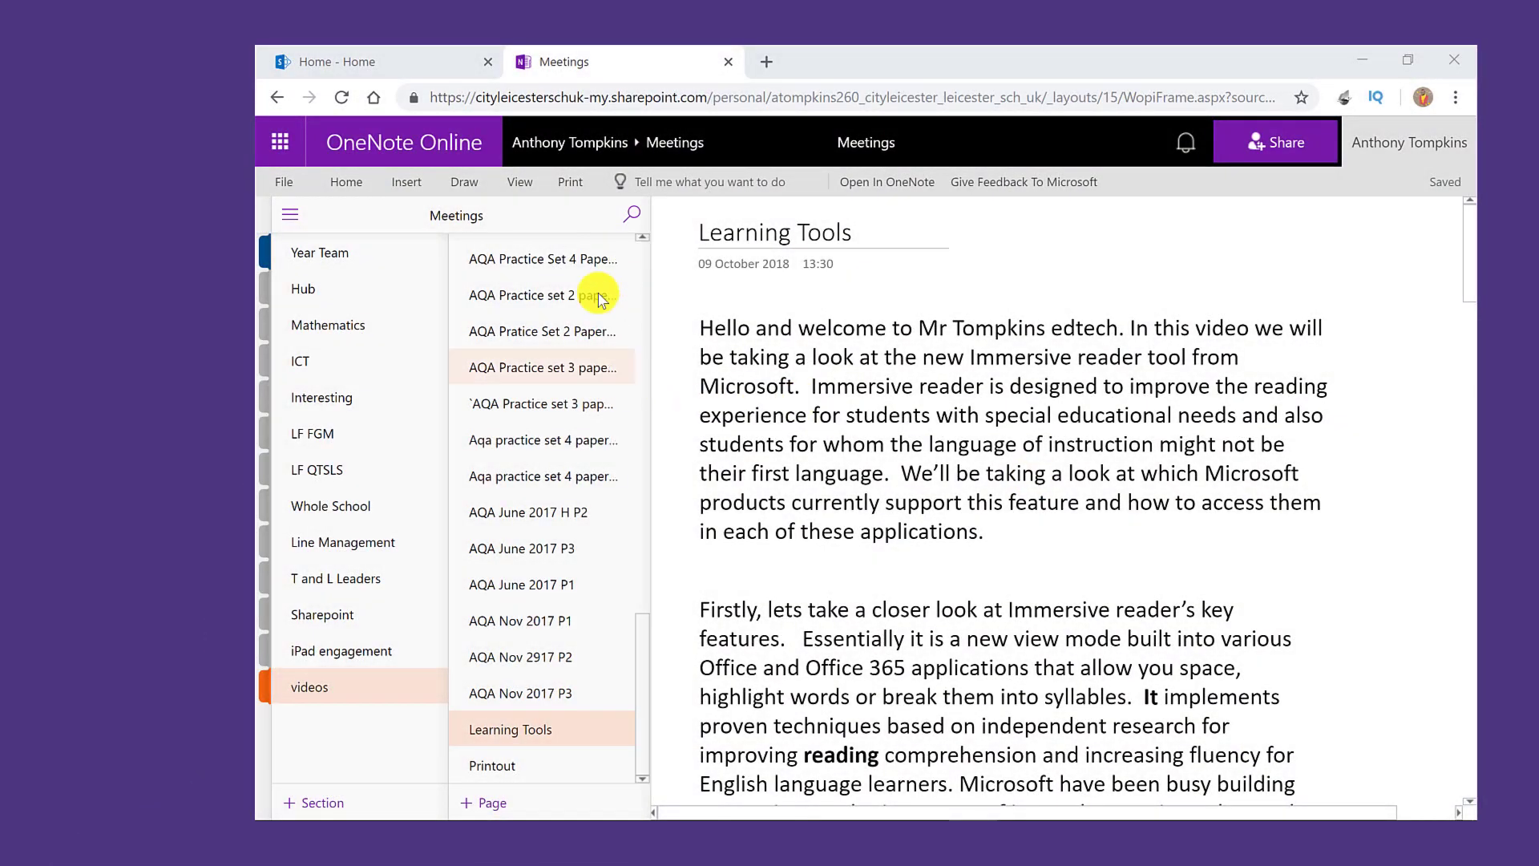
Step: Open Immersive Reader in OneNote Online, then for the script in Word Online
click(520, 181)
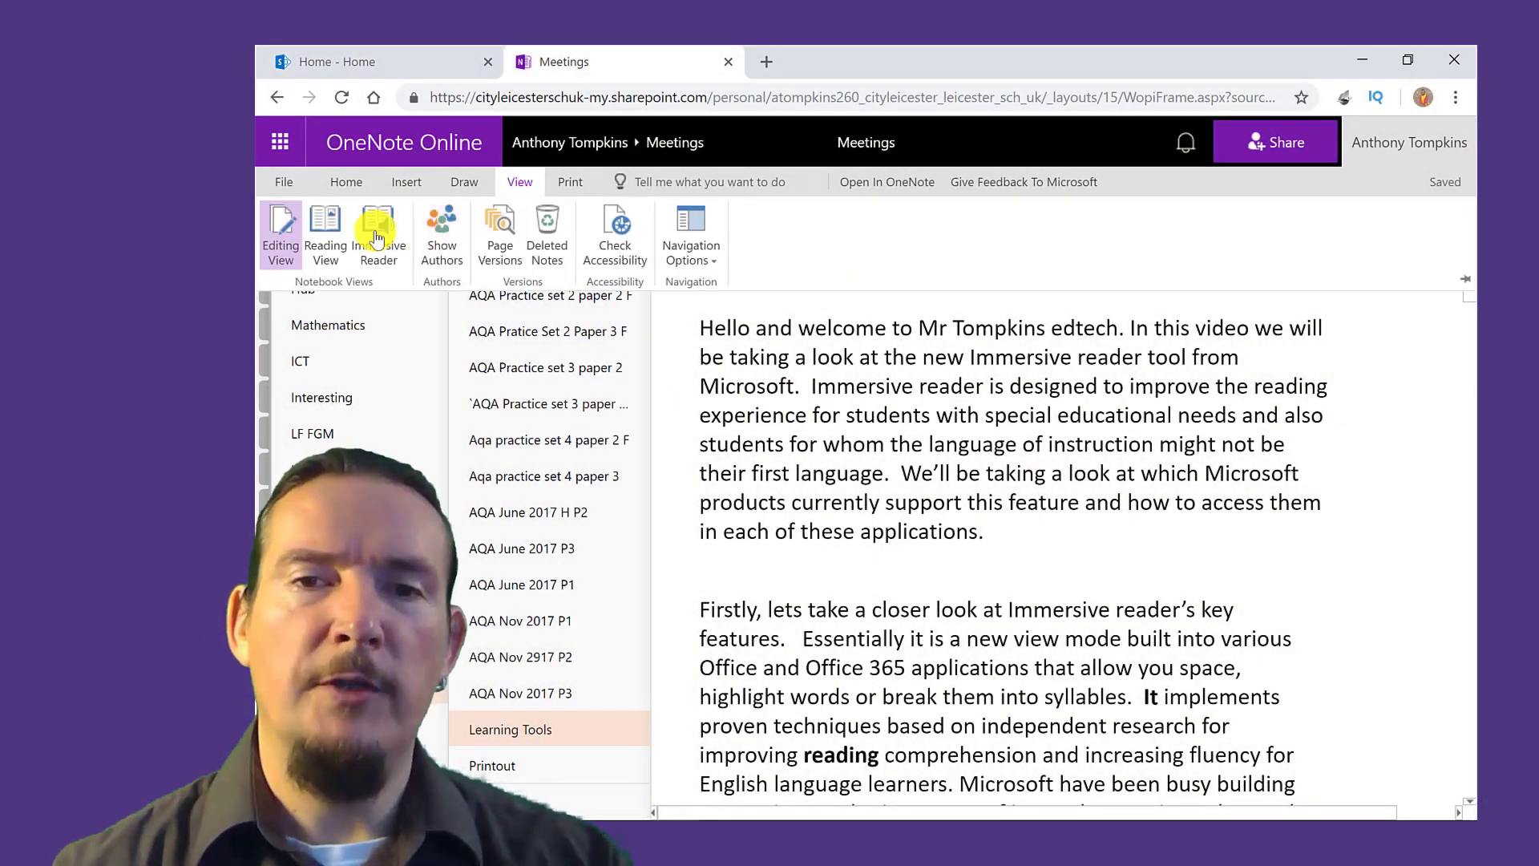
click(379, 234)
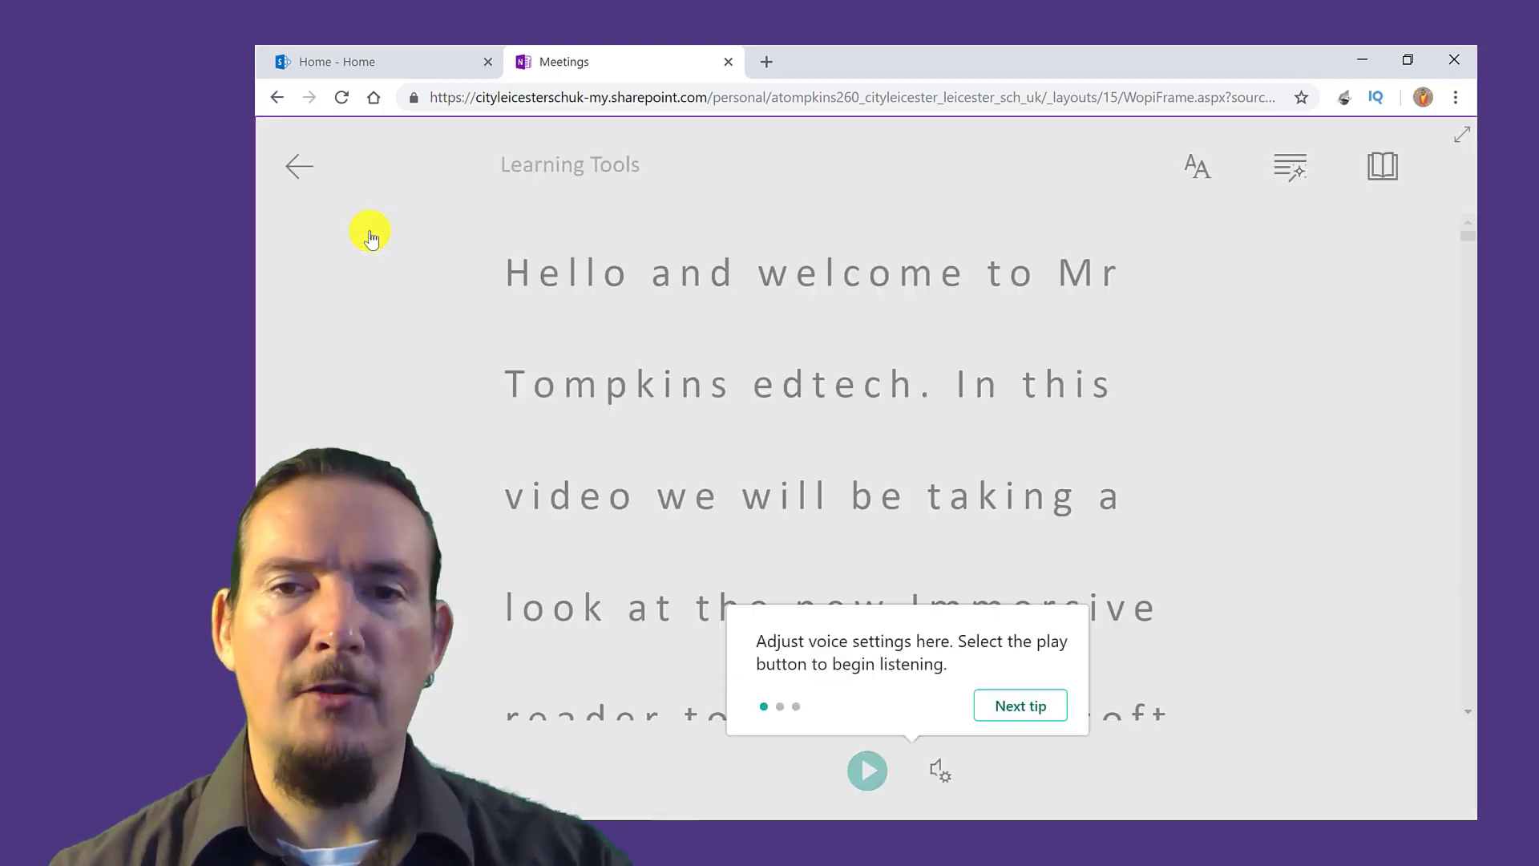
click(866, 769)
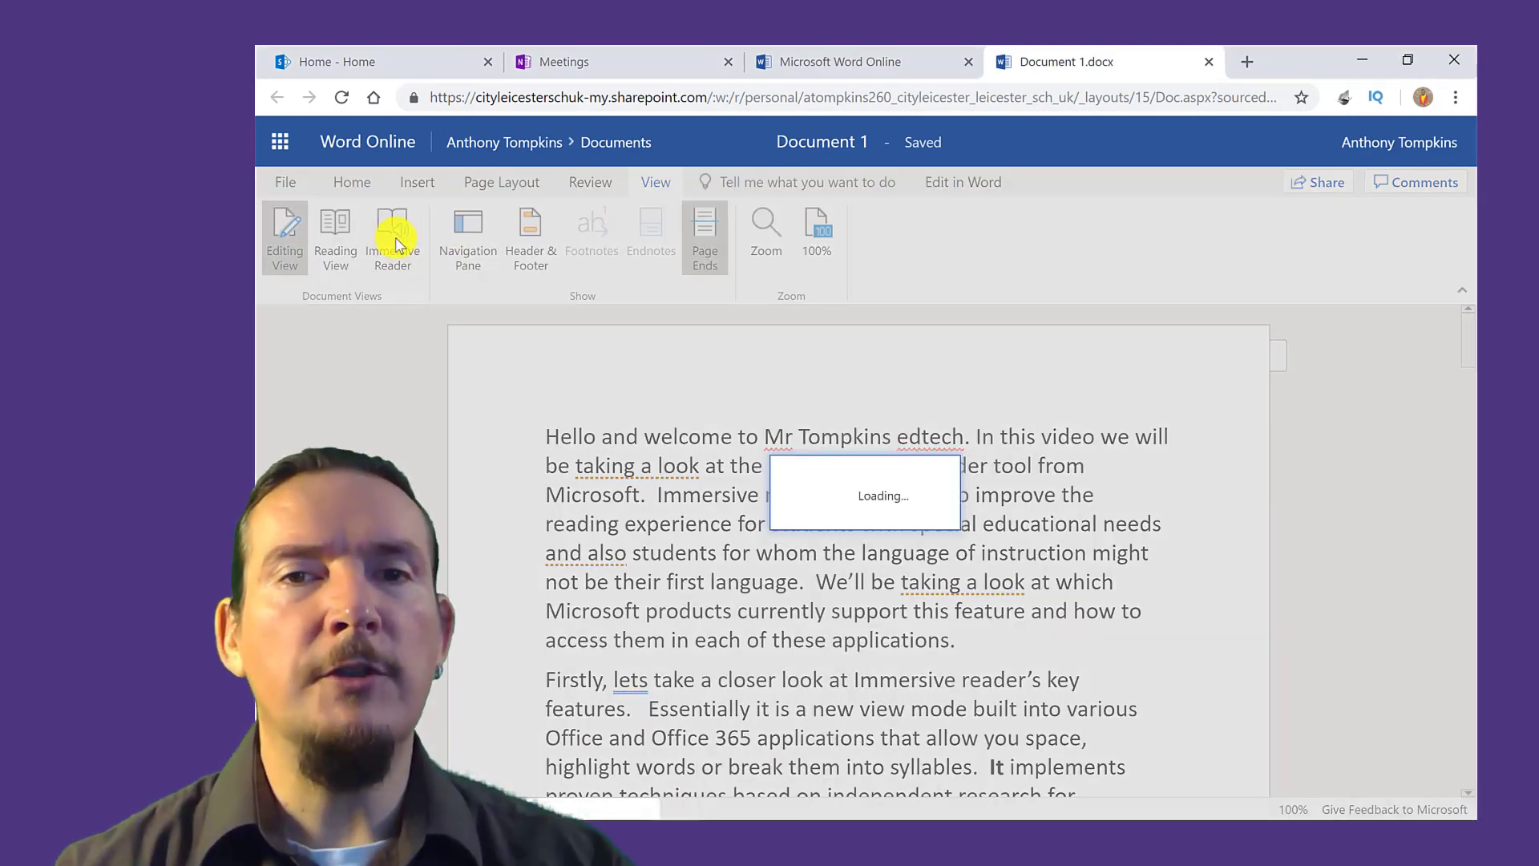
click(391, 236)
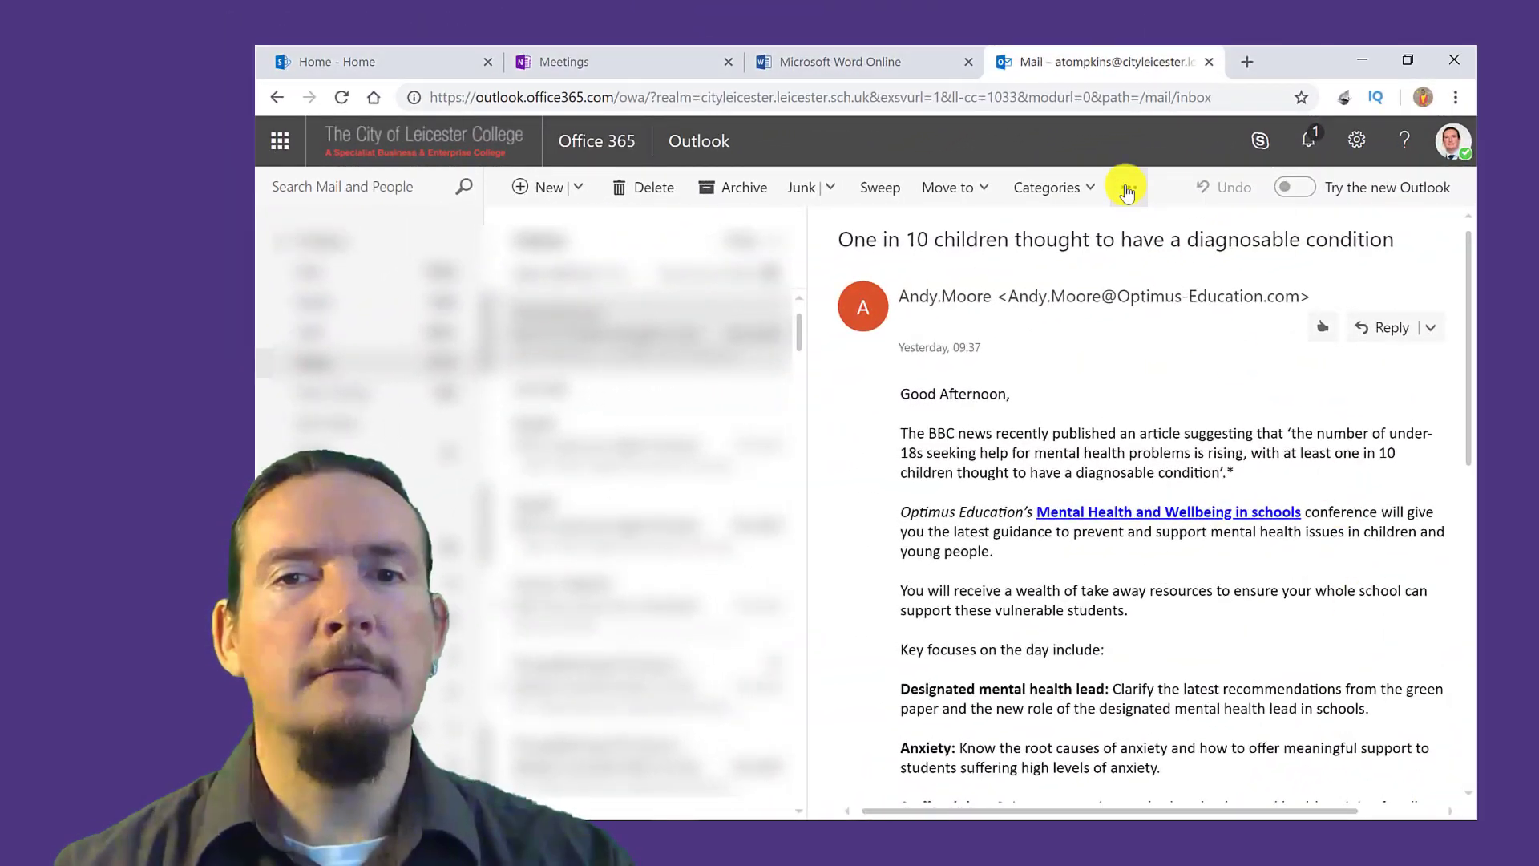
Step: Show the email in immersive reader from the Reply options menu
click(1128, 188)
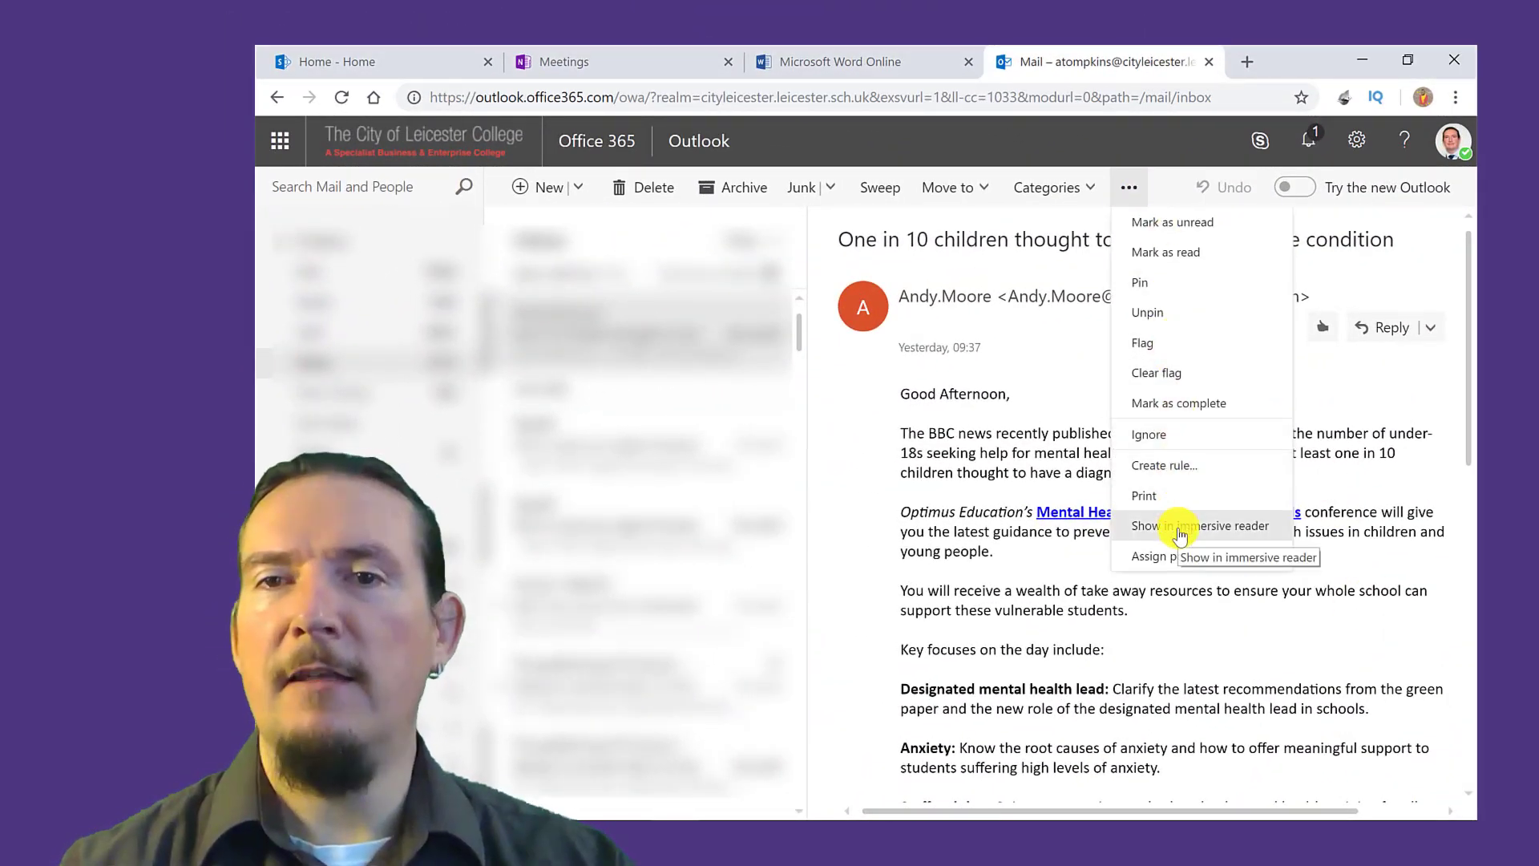
click(1127, 188)
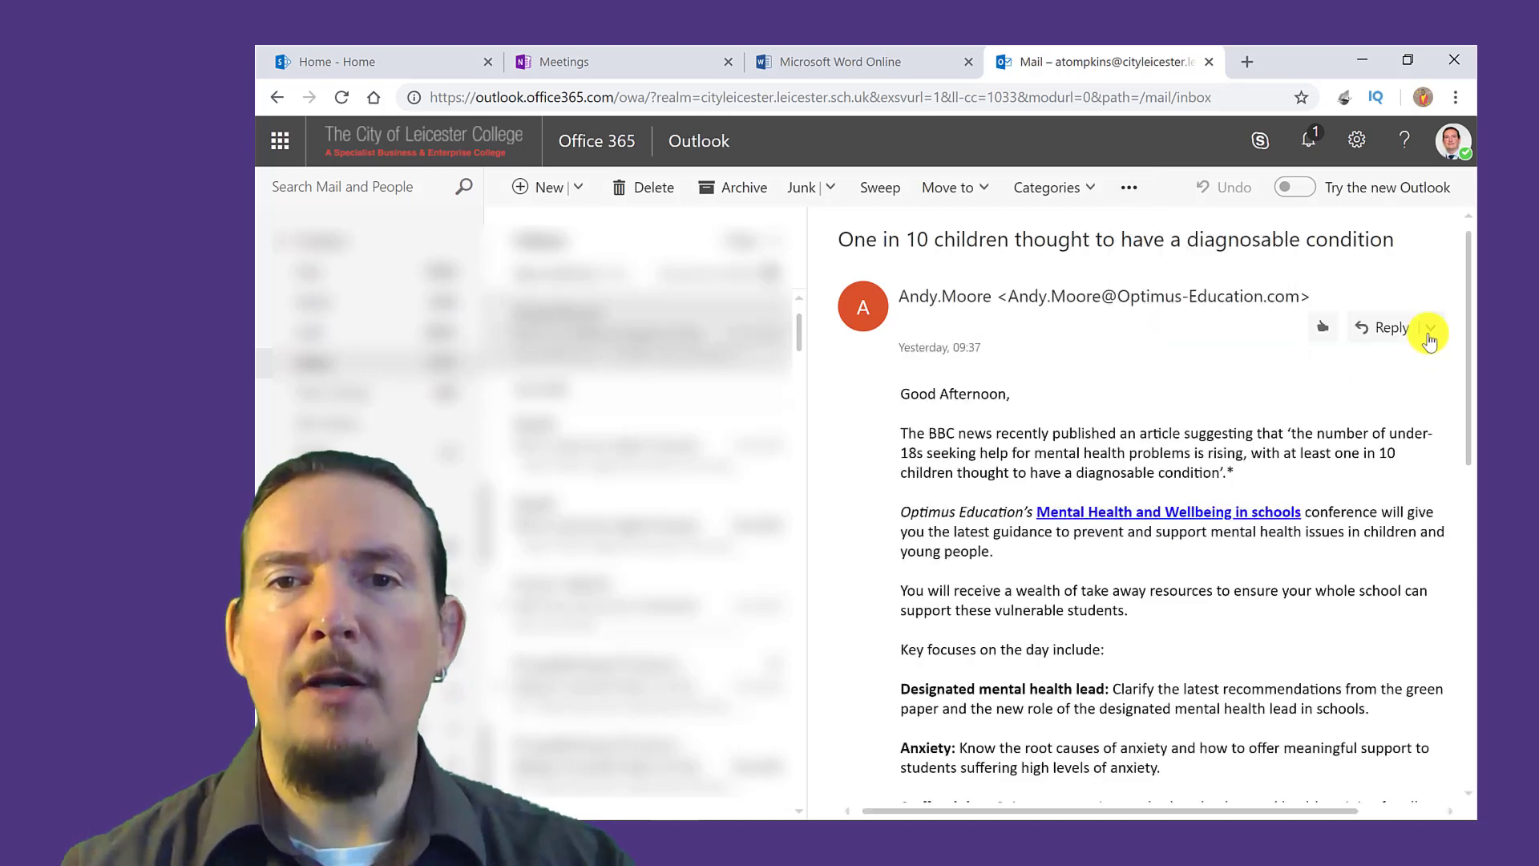
click(1429, 327)
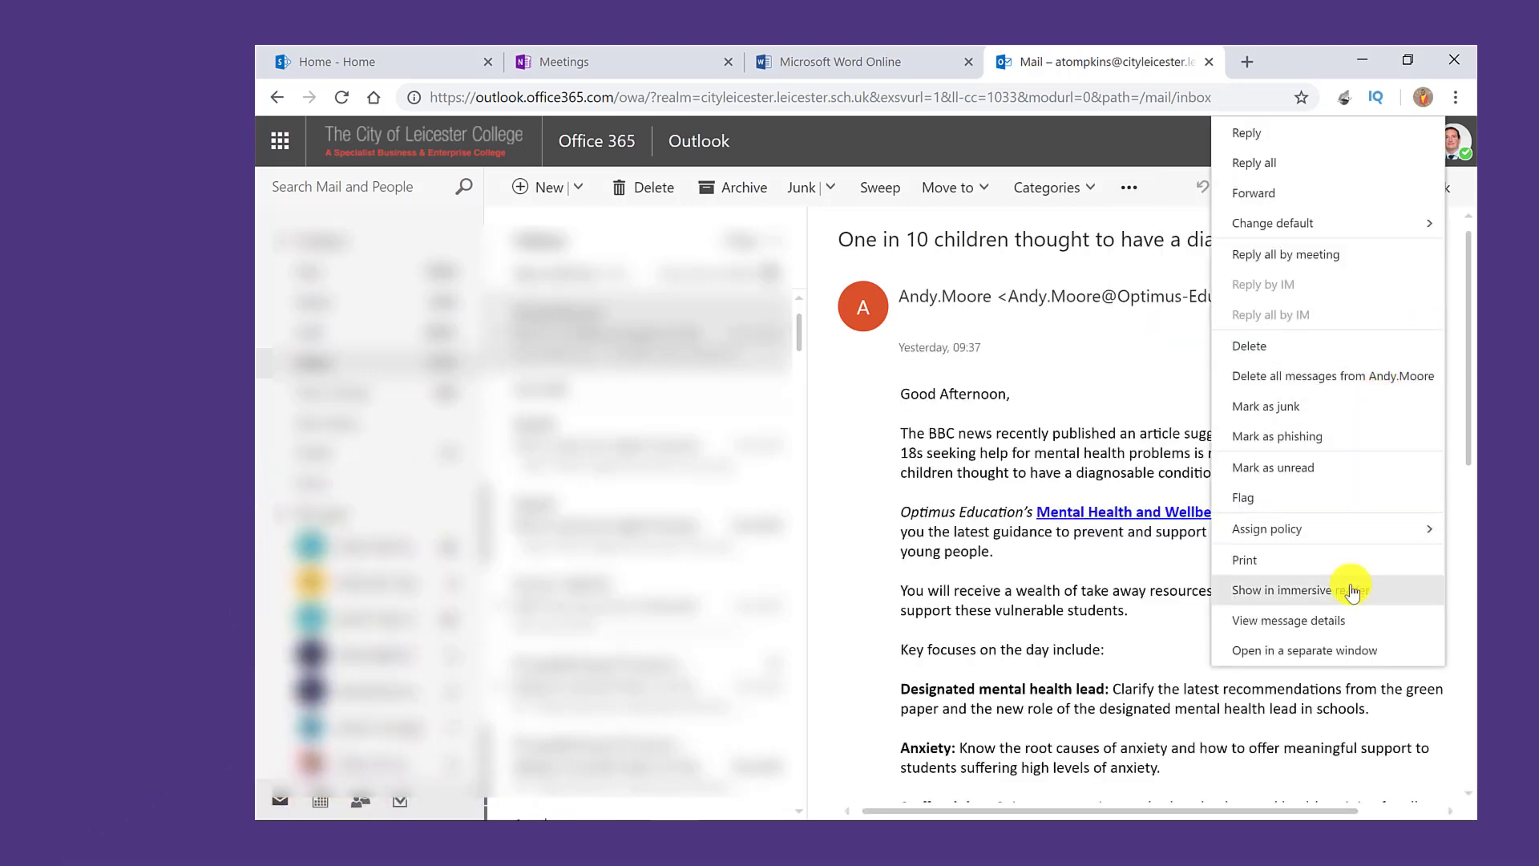
click(1285, 590)
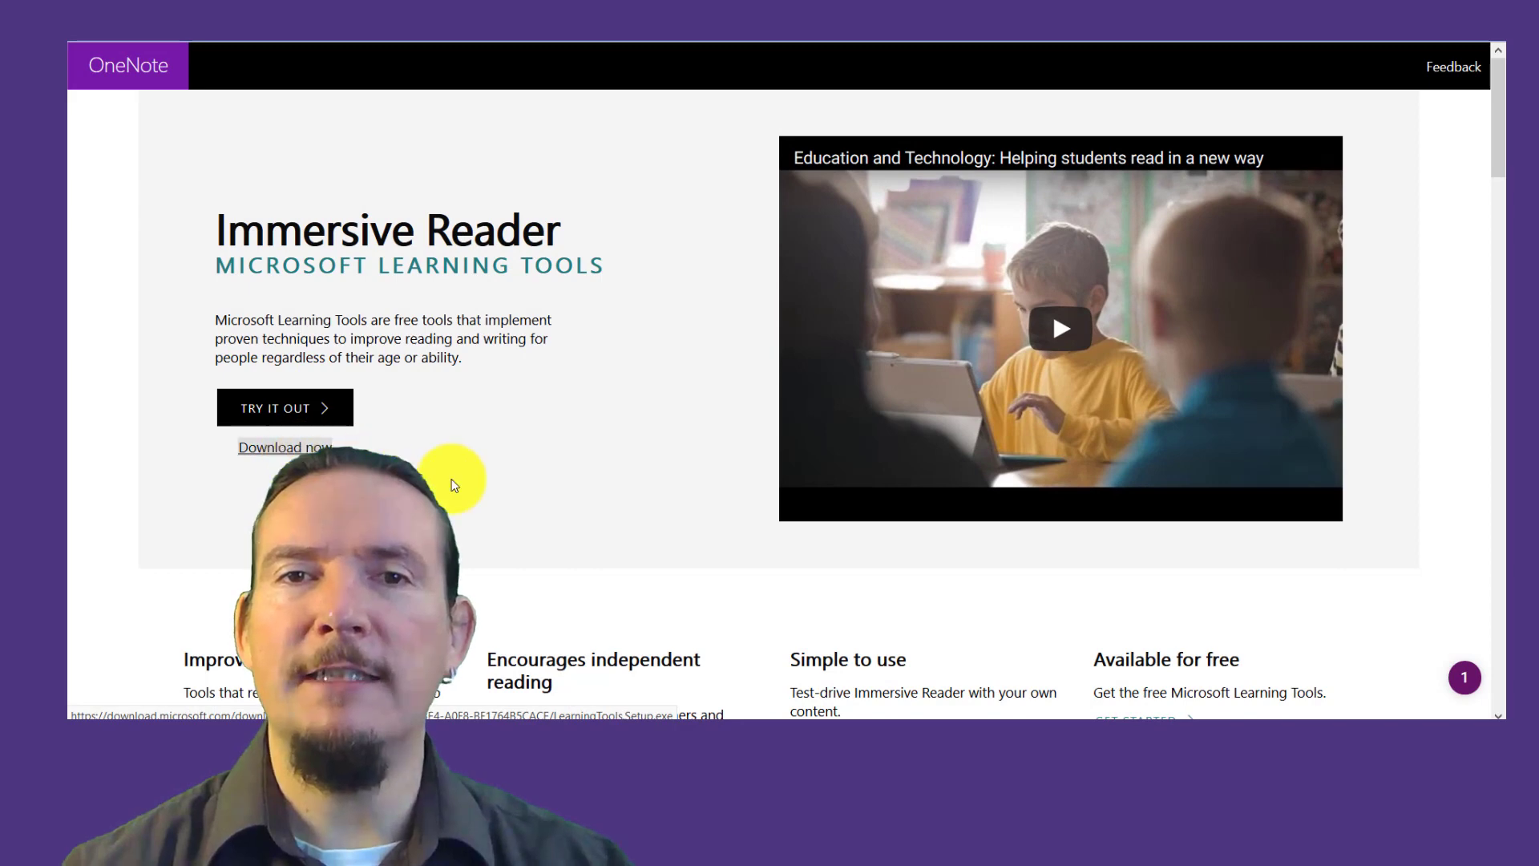
Step: Download the Learning Tools installer and save the setup file
click(283, 448)
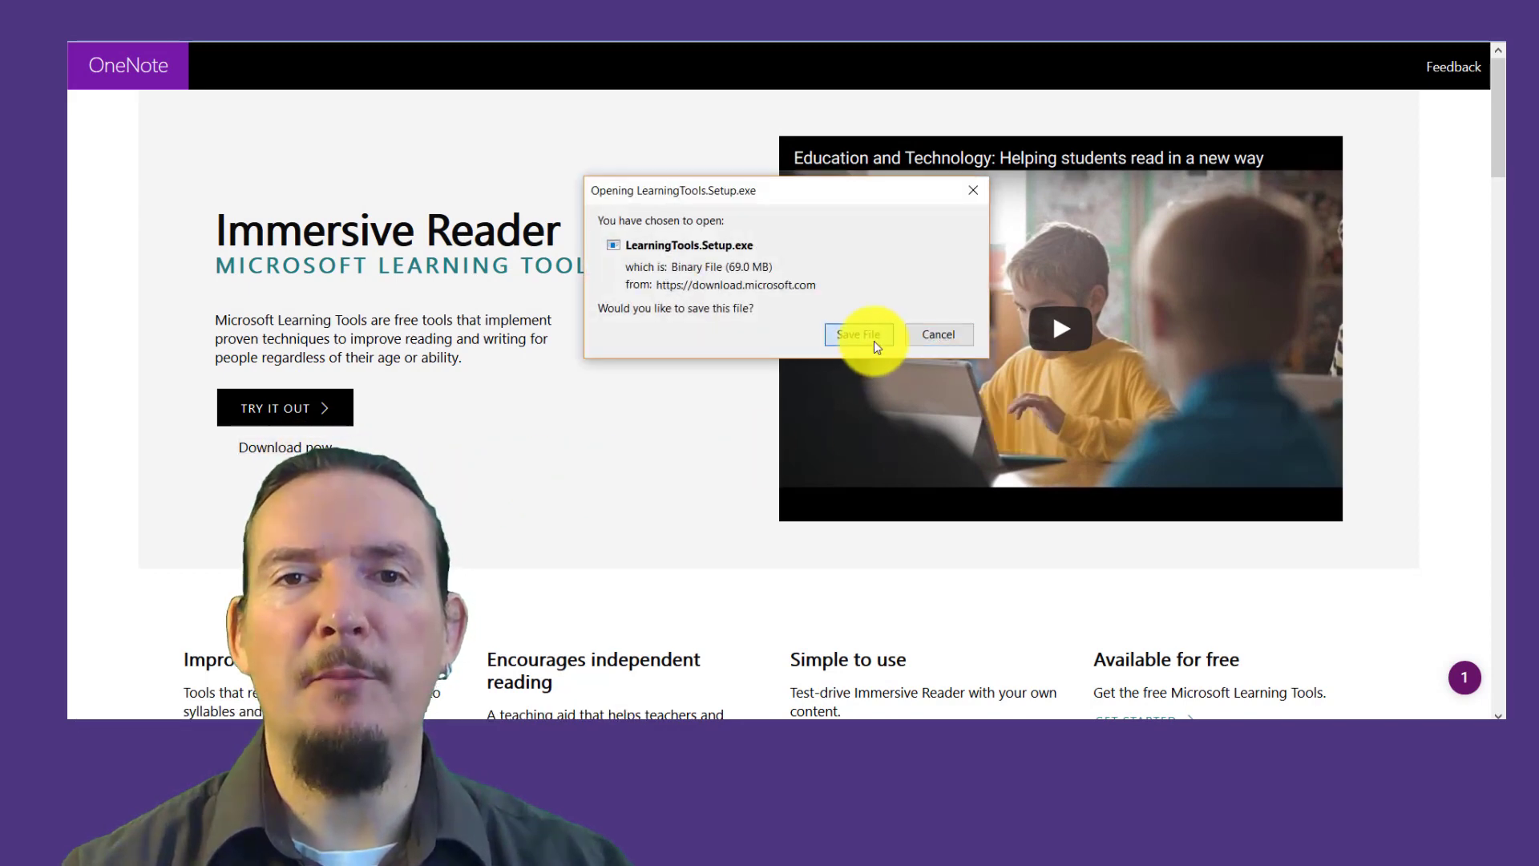
click(857, 335)
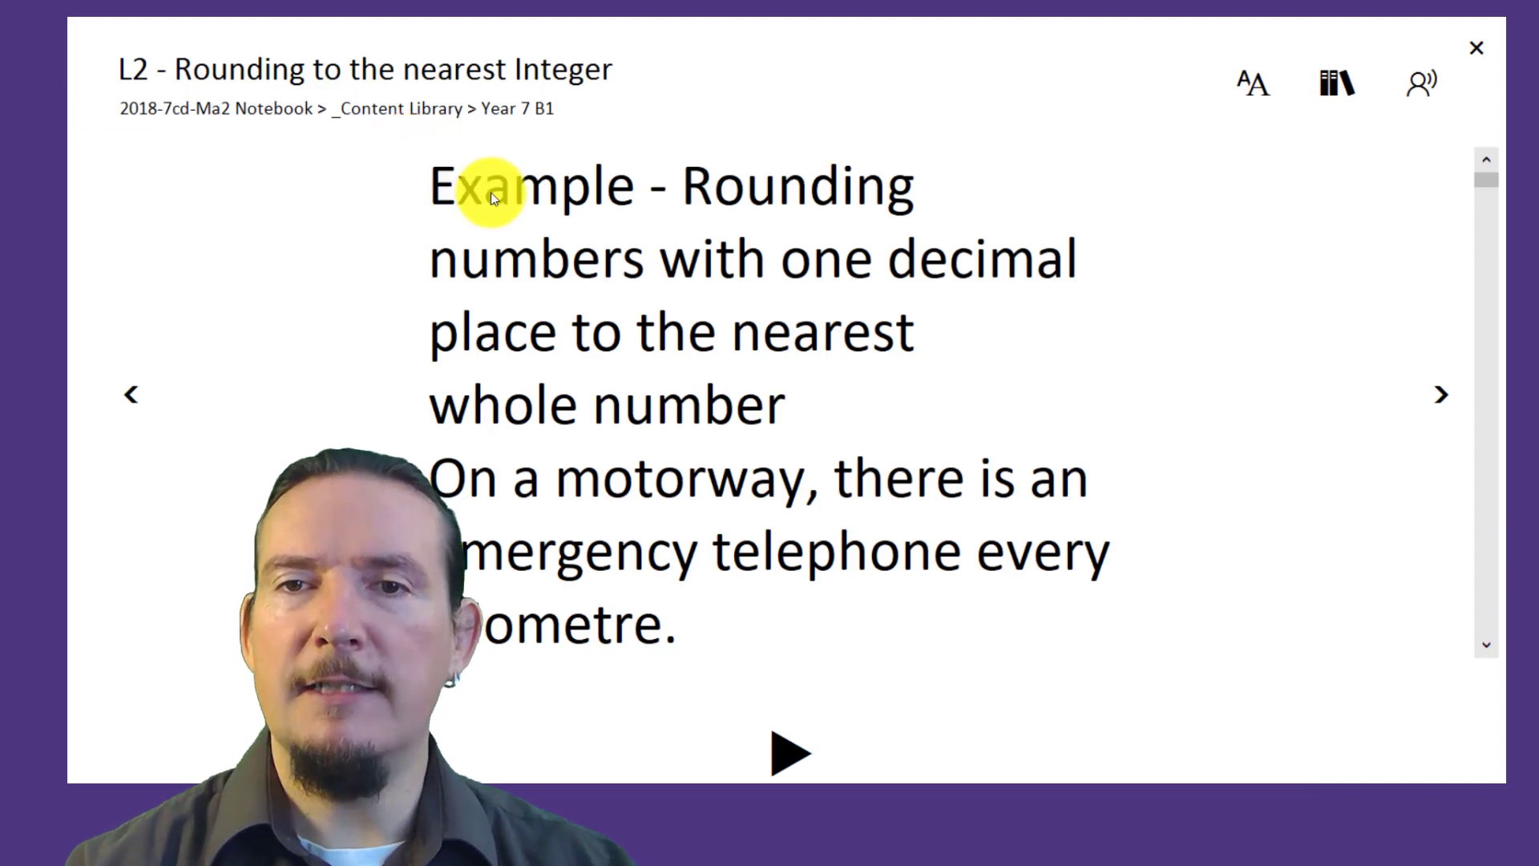
Step: View the Rounding to the nearest Integer page in OneNote 2016's Immersive Reader
click(1337, 82)
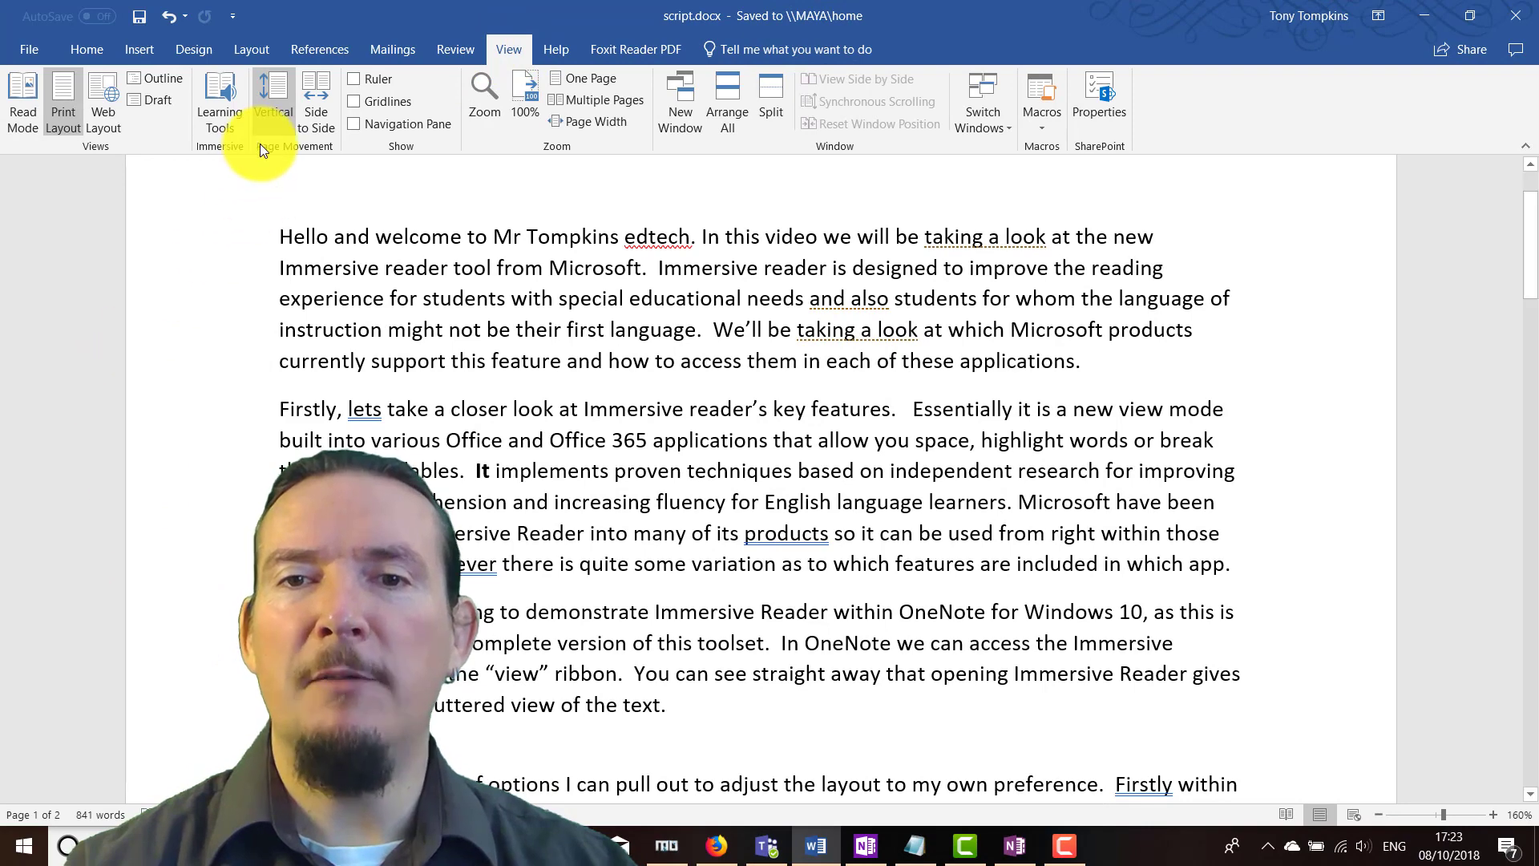
Step: Show the script in Learning Tools view and change the column width
click(220, 102)
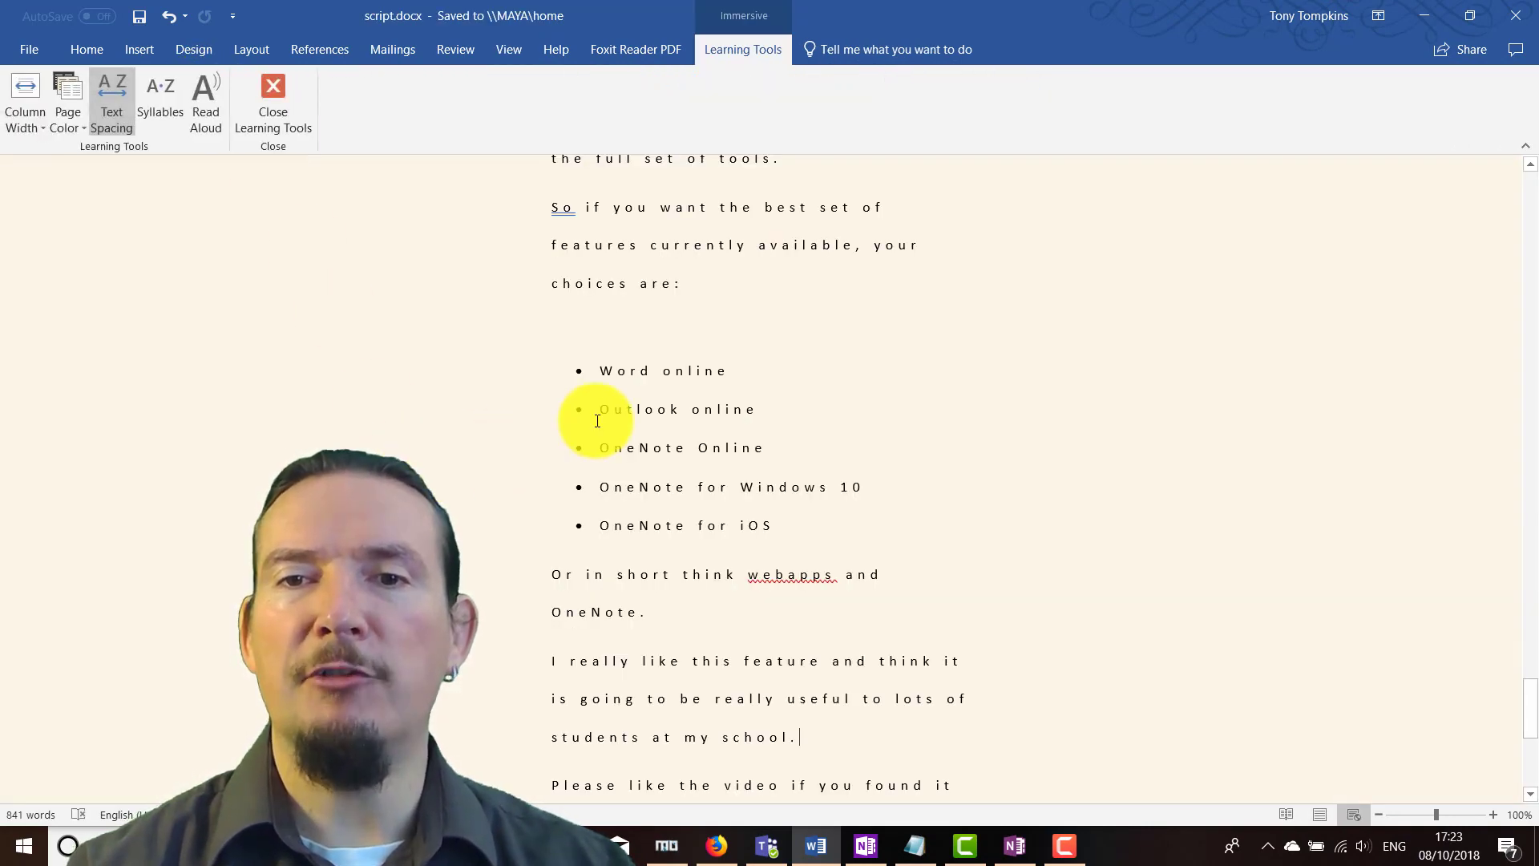
click(24, 103)
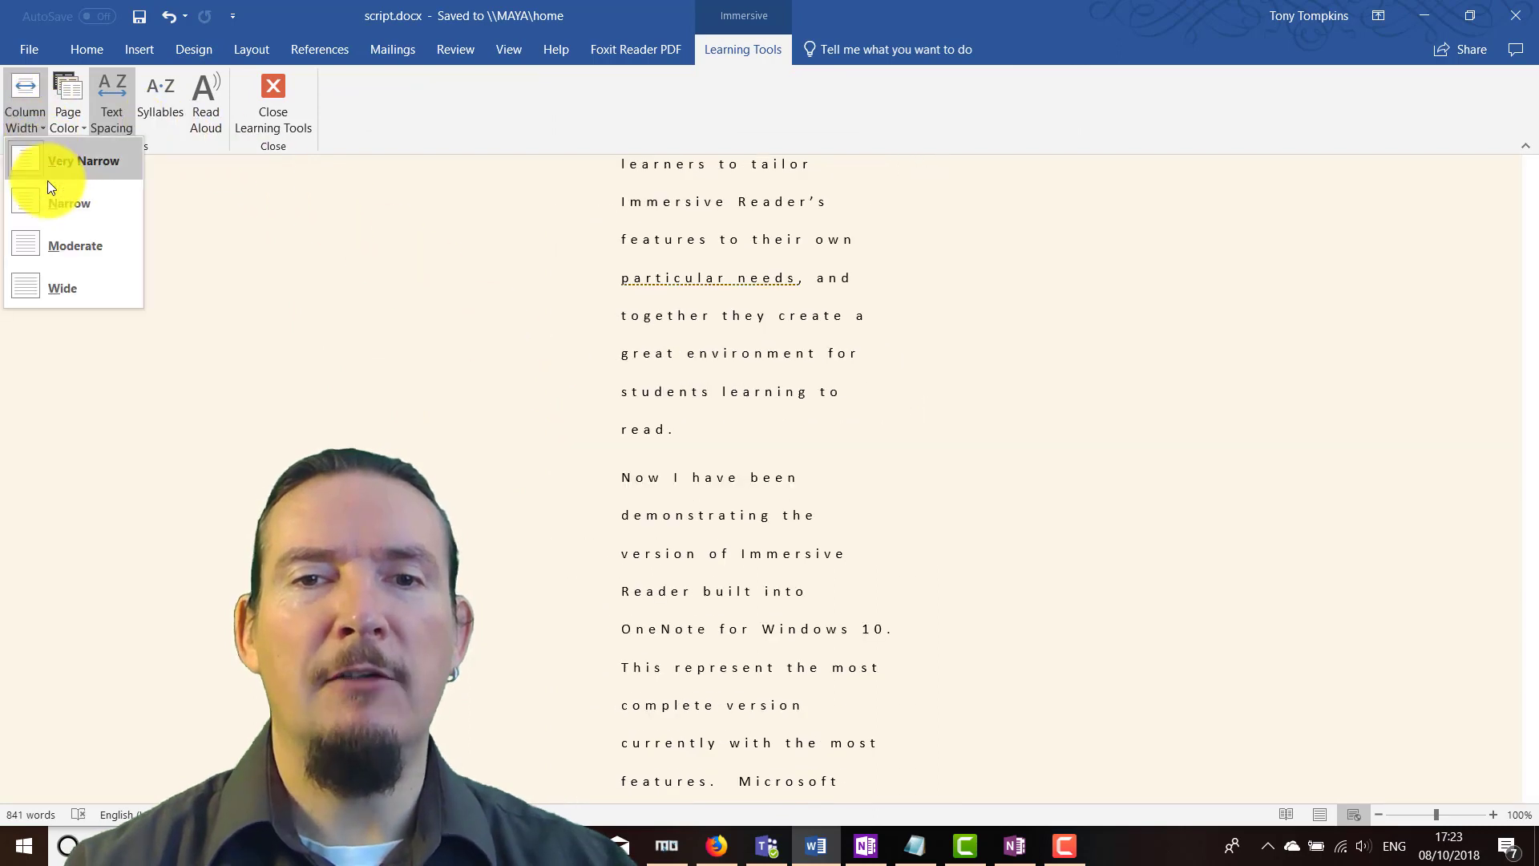
click(67, 97)
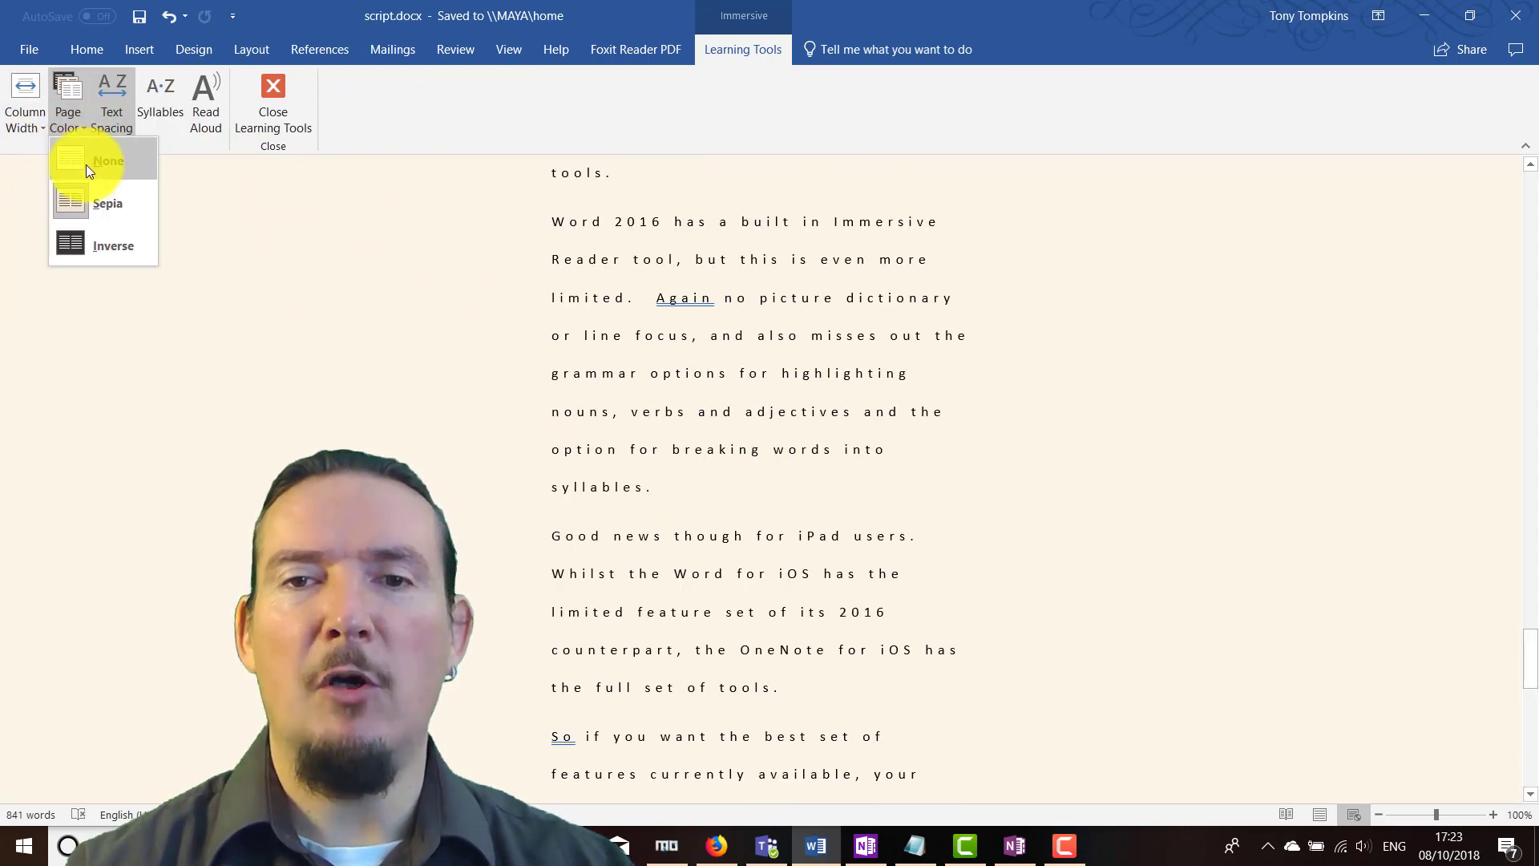
Step: Switch the page colour to Inverse, then back to Sepia
click(112, 244)
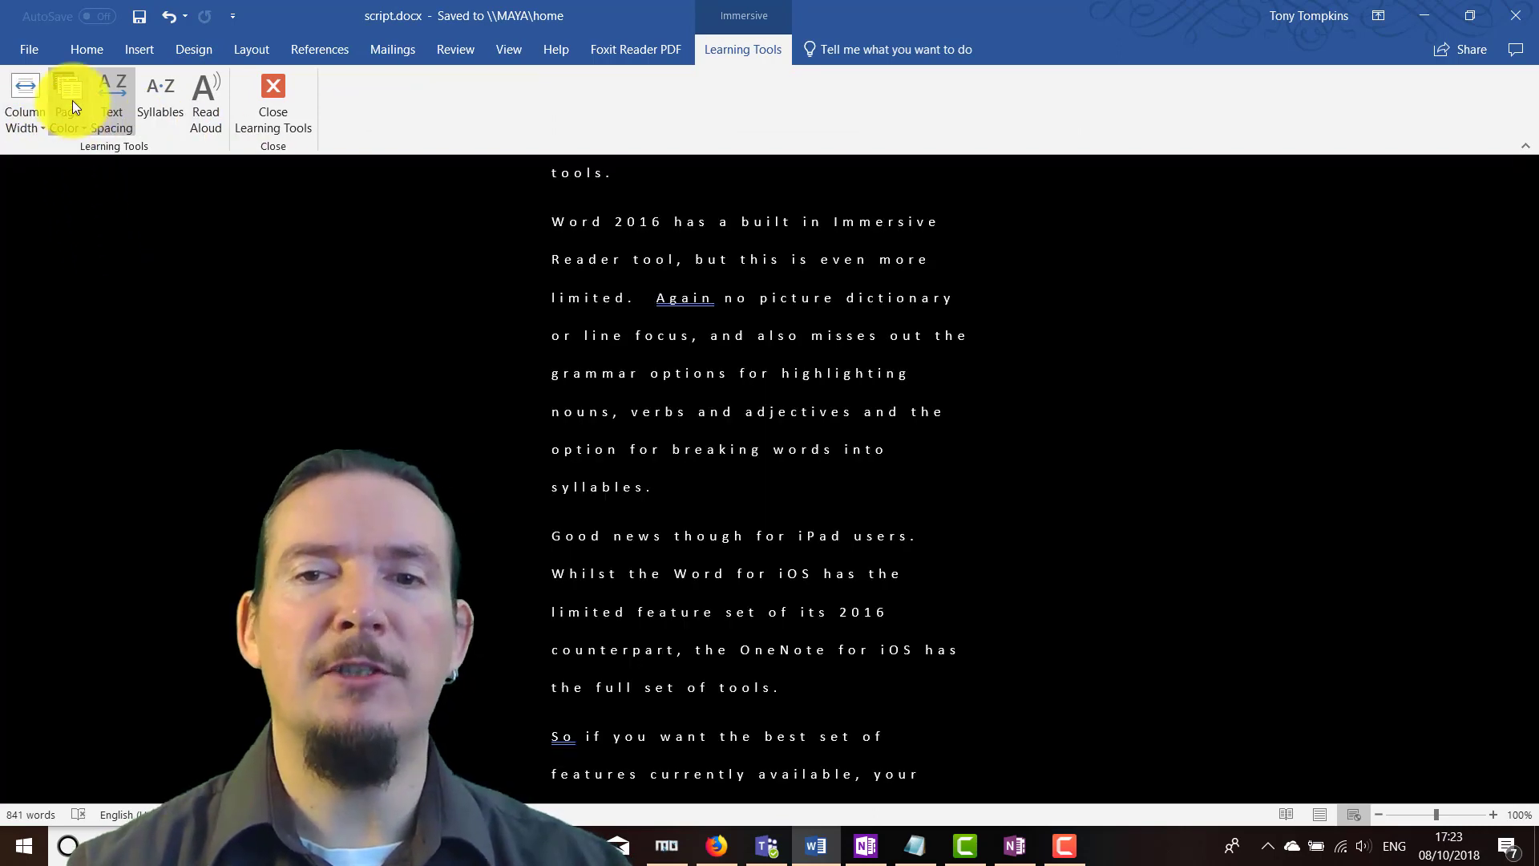
click(68, 98)
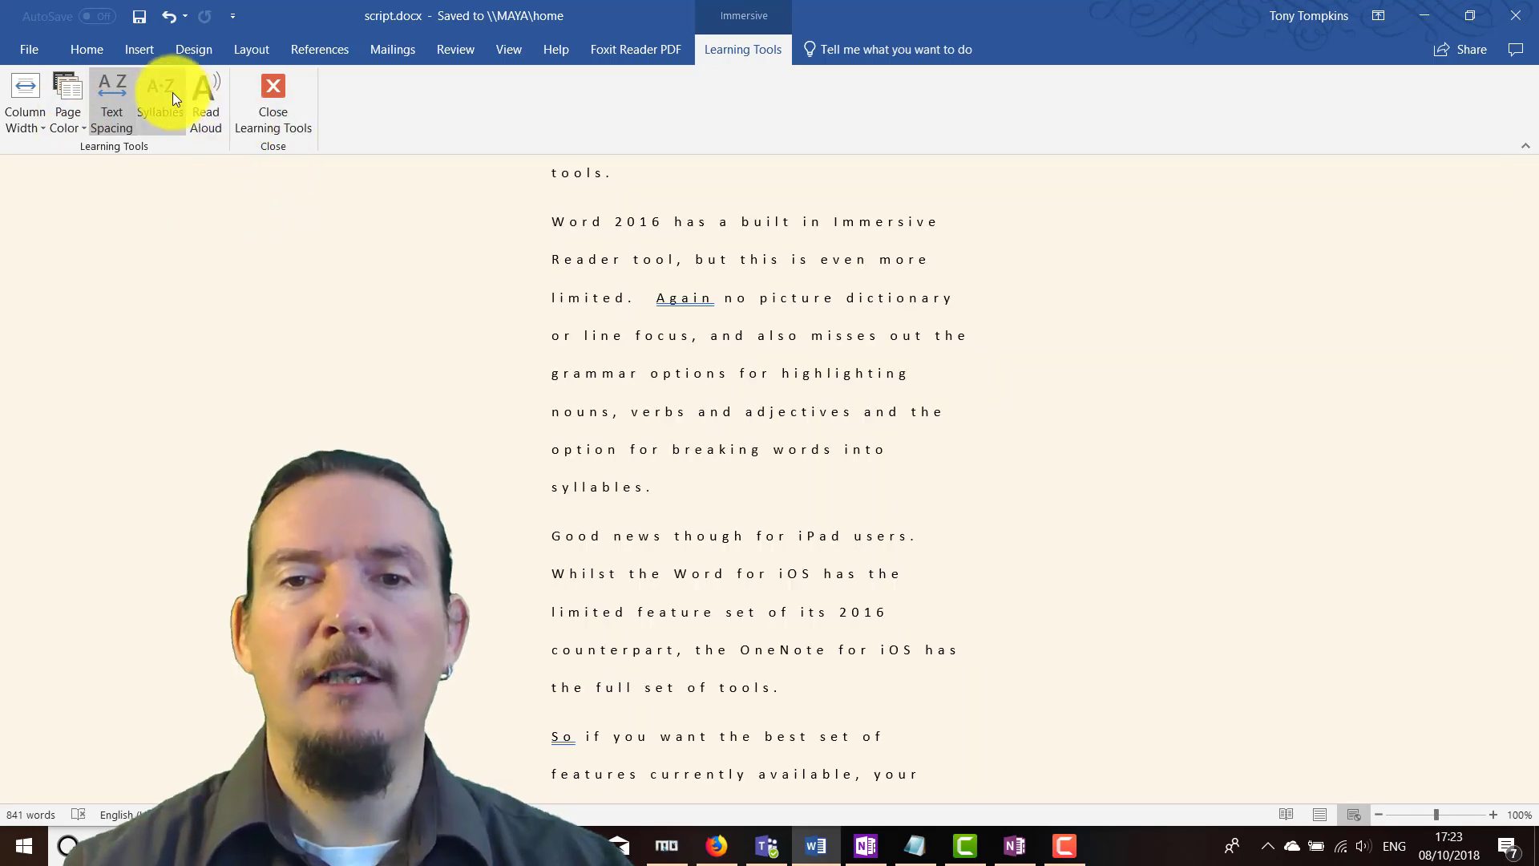
click(160, 93)
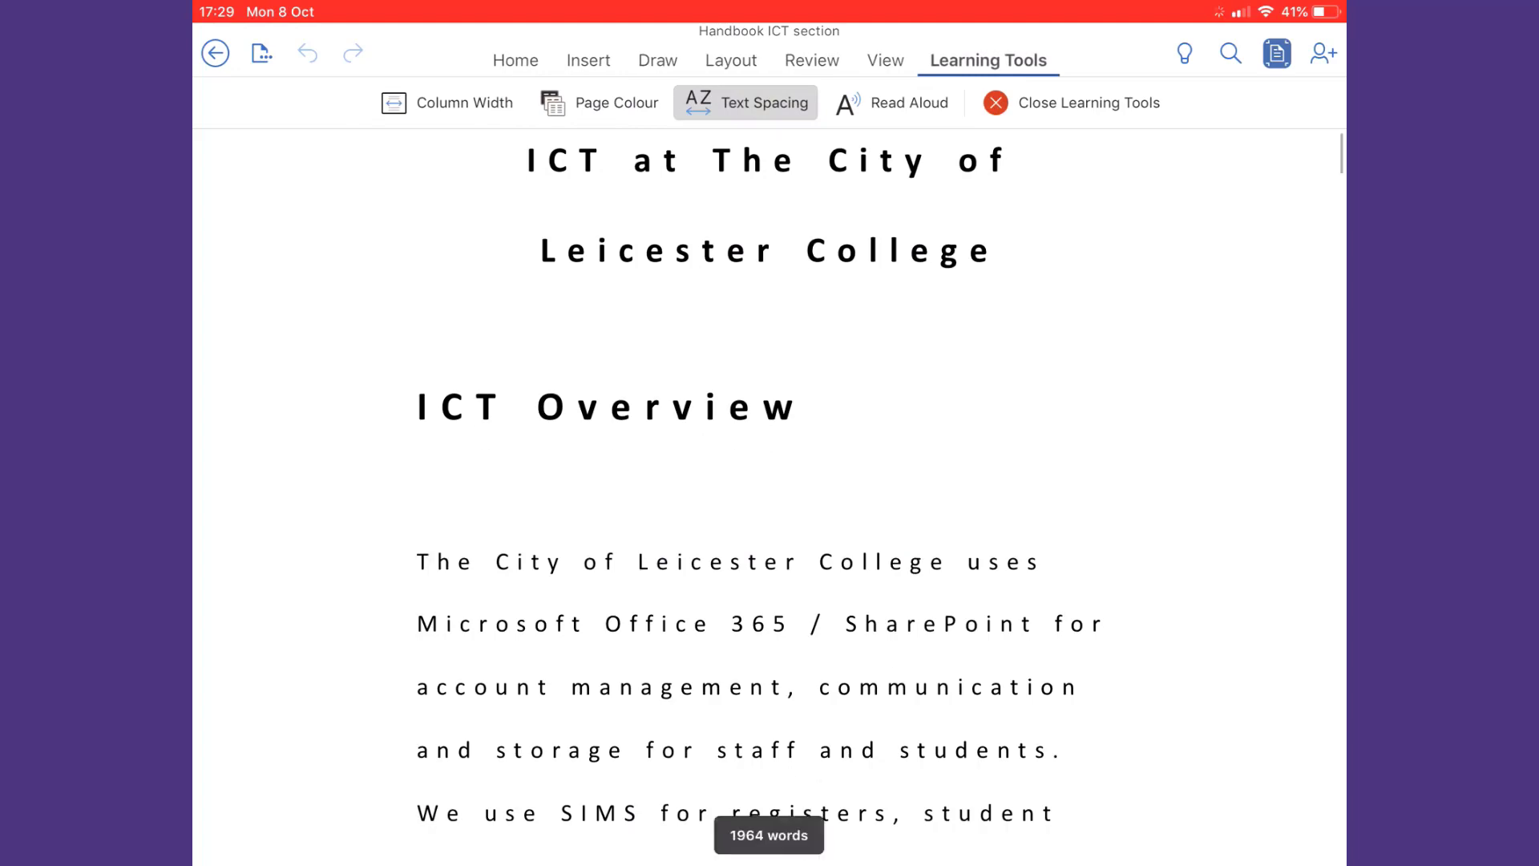
Step: Set the Handbook ICT document's page colour to Inverse in Word for iOS
click(616, 102)
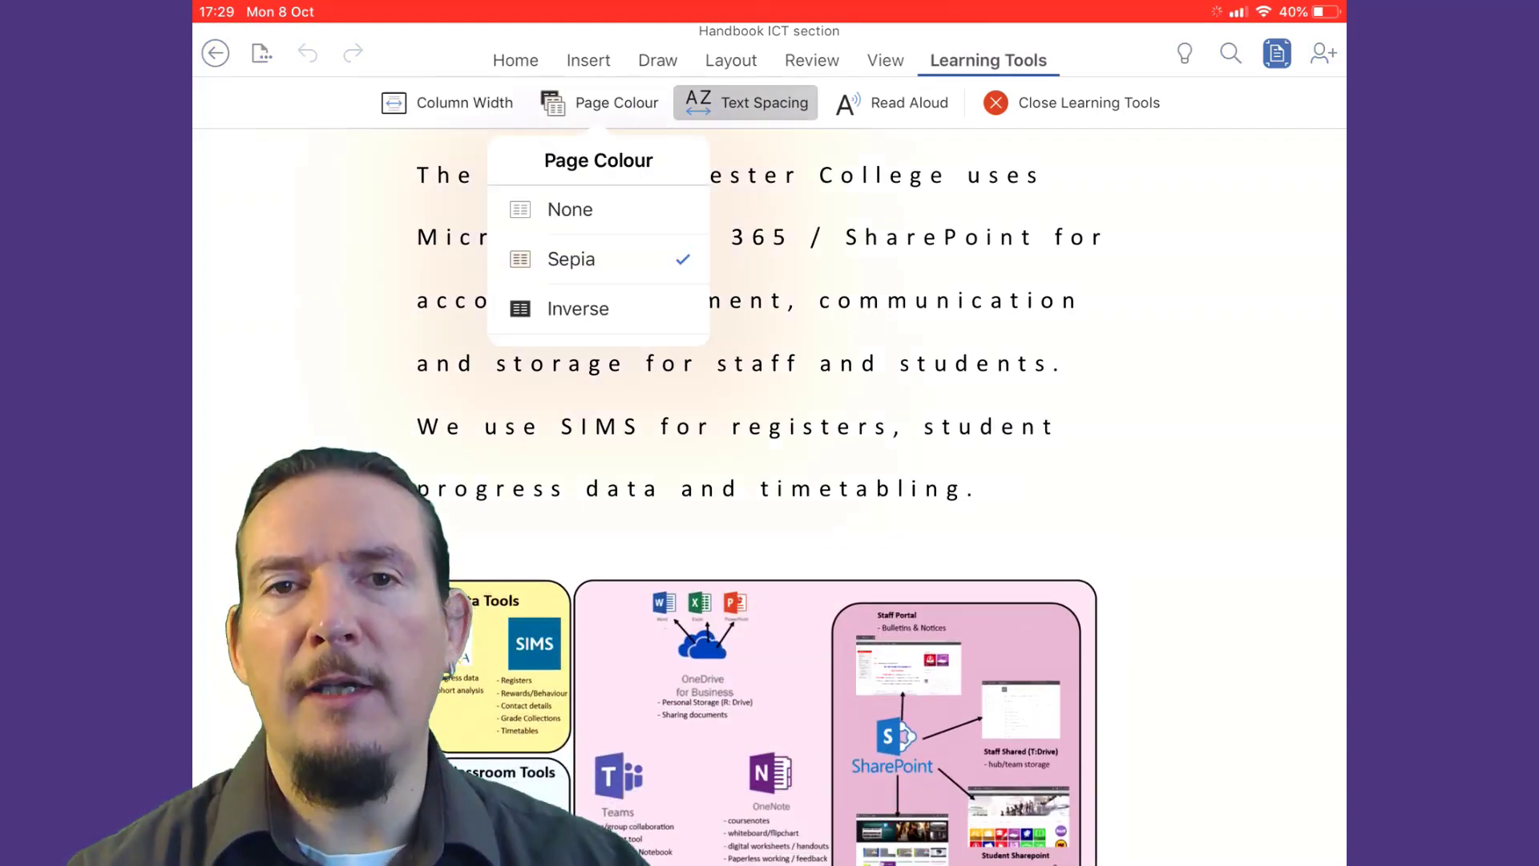
click(577, 308)
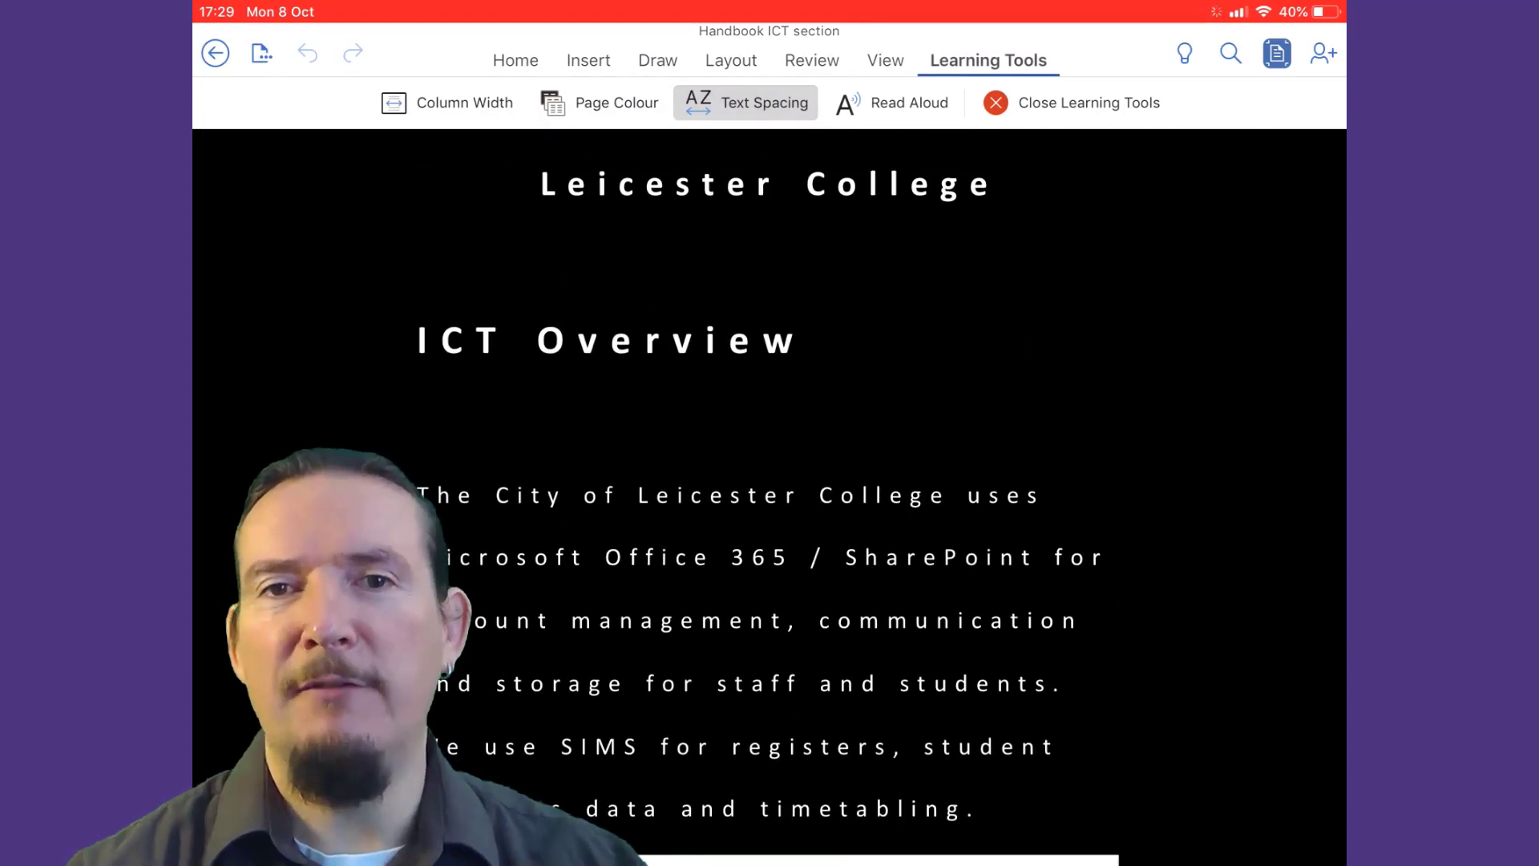
click(908, 102)
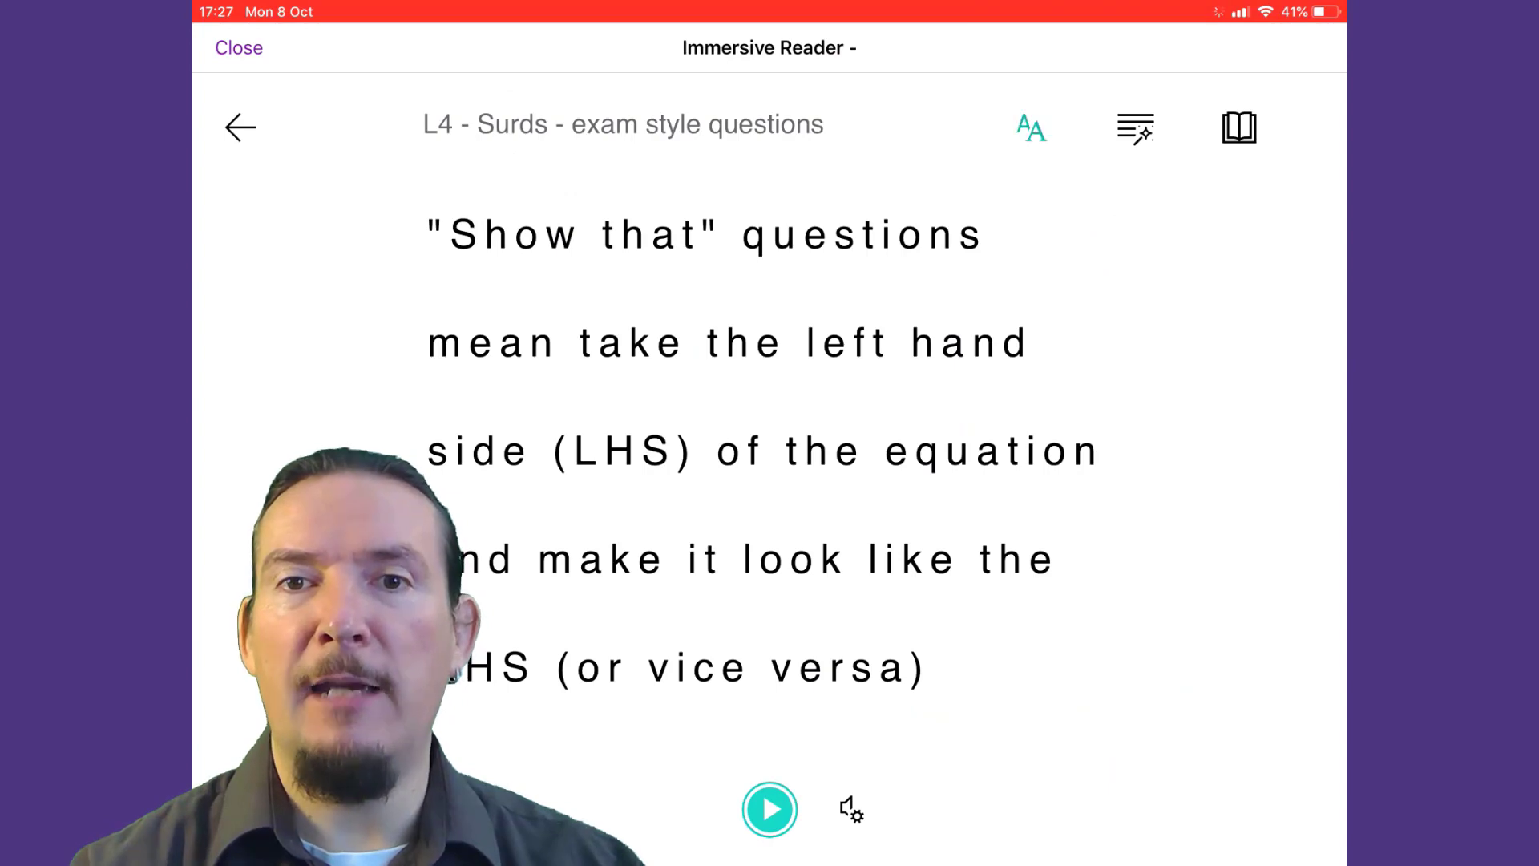
Step: Show the Syllables and Parts of Speech panel for the Surds page in Immersive Reader
click(1134, 128)
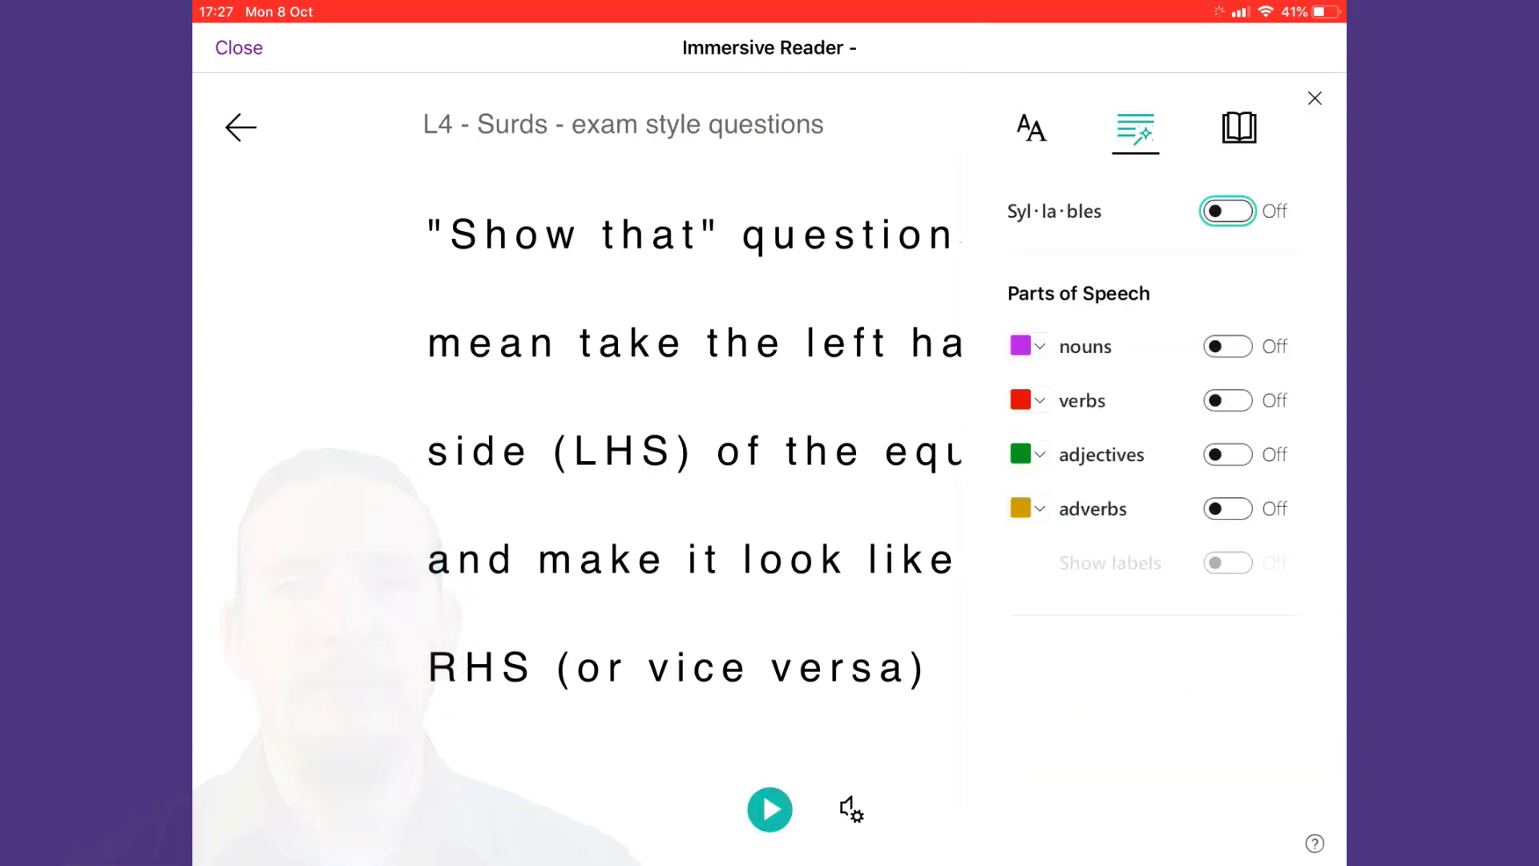
click(237, 47)
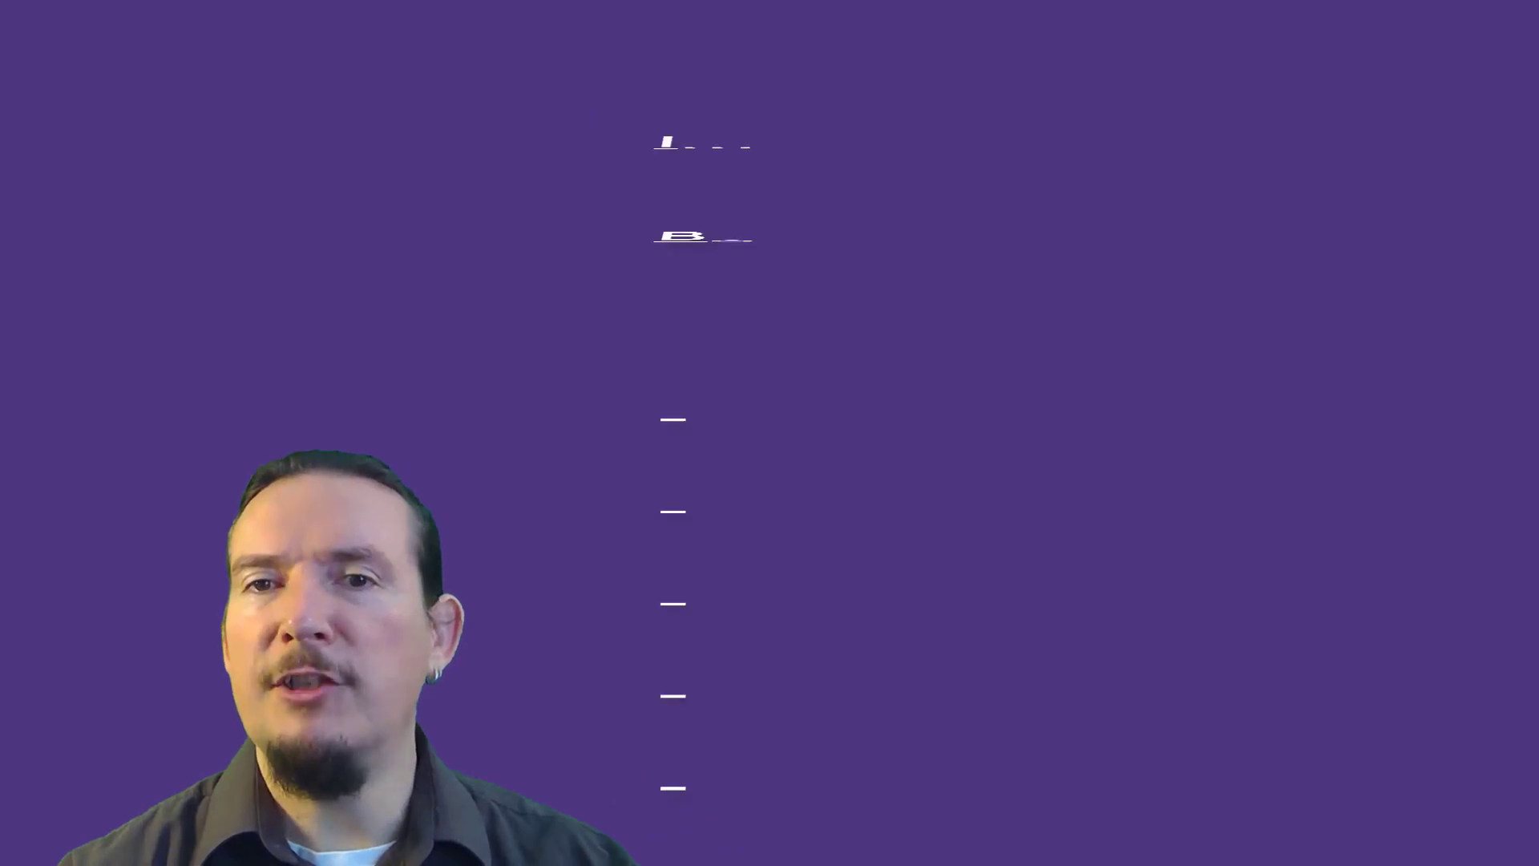
click(962, 721)
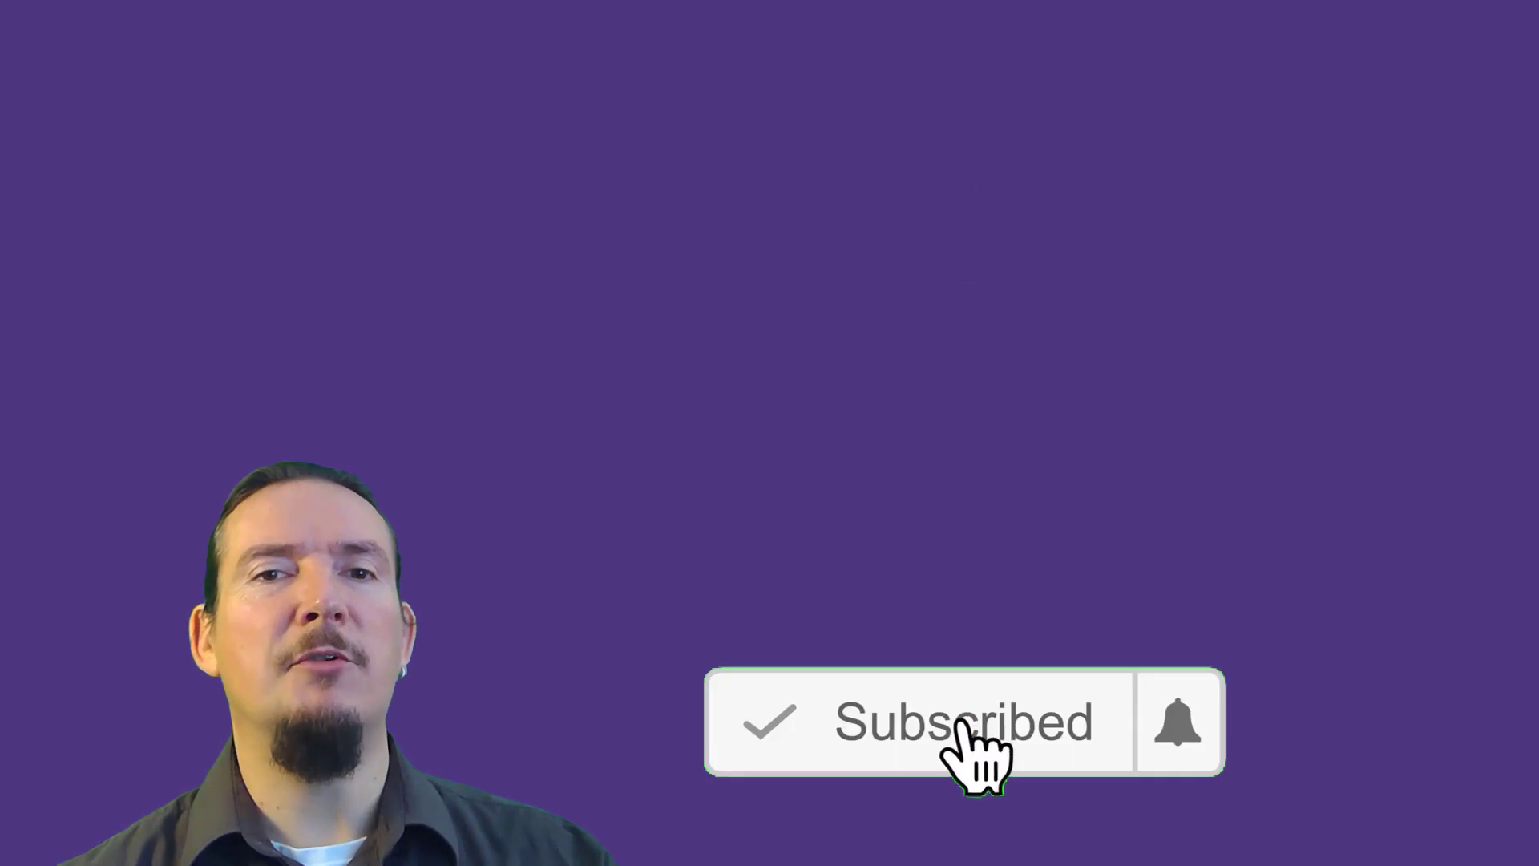